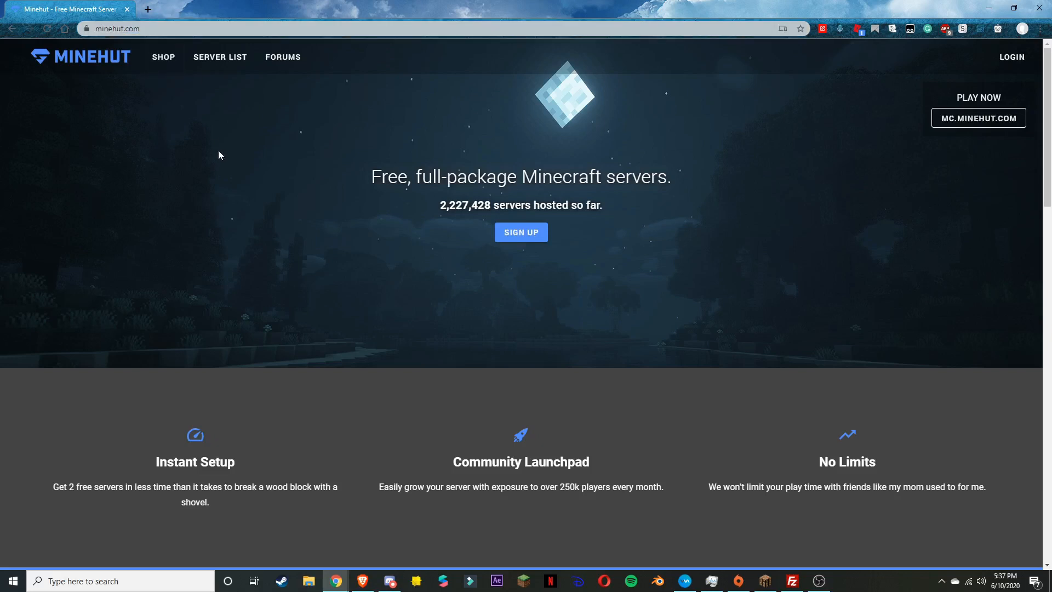
pyautogui.moveTo(227, 131)
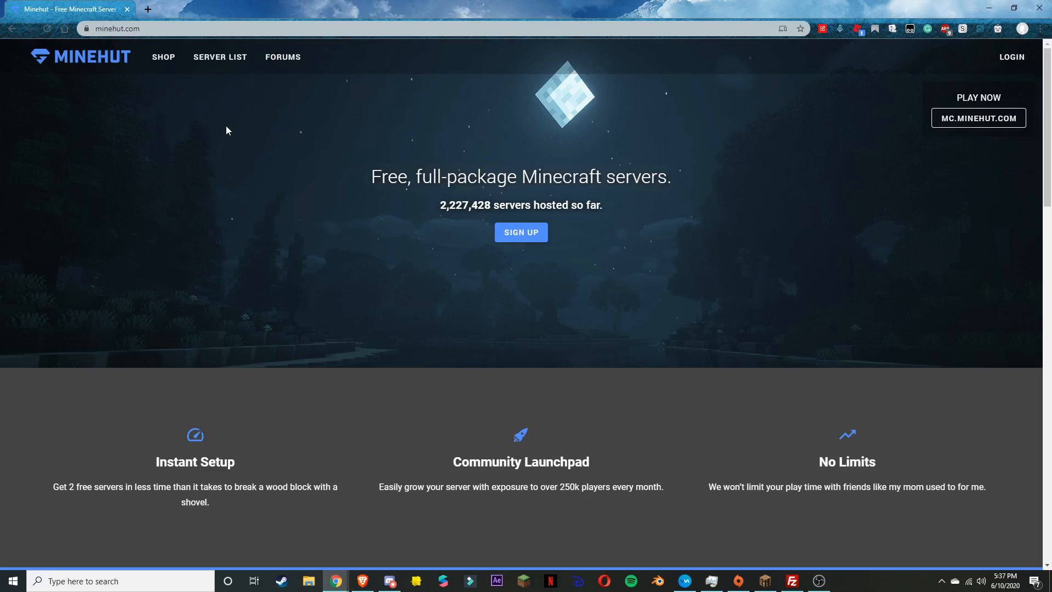
pyautogui.moveTo(520, 233)
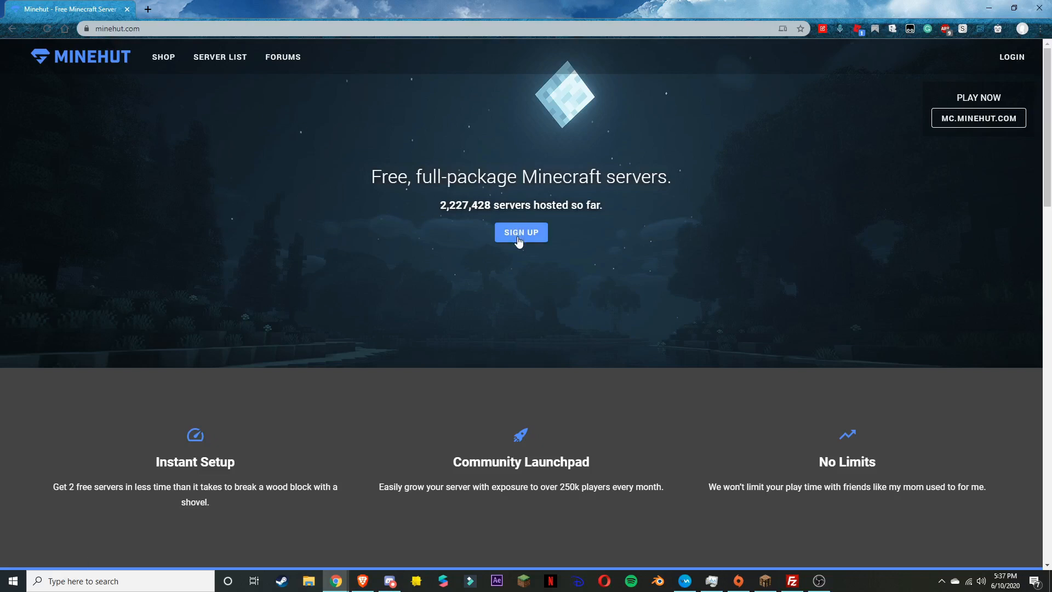
pyautogui.click(521, 232)
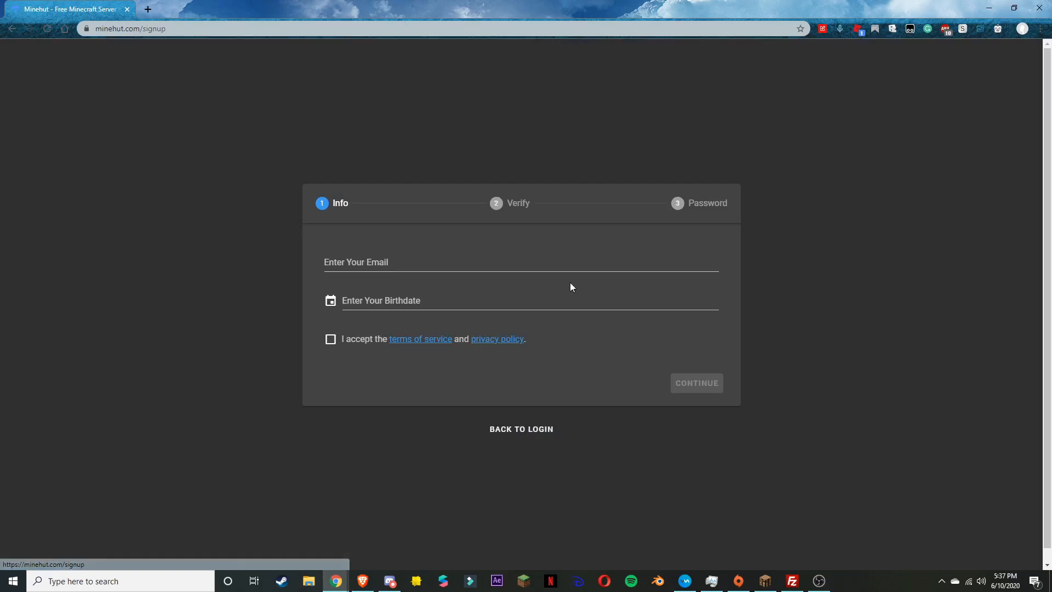
pyautogui.click(521, 262)
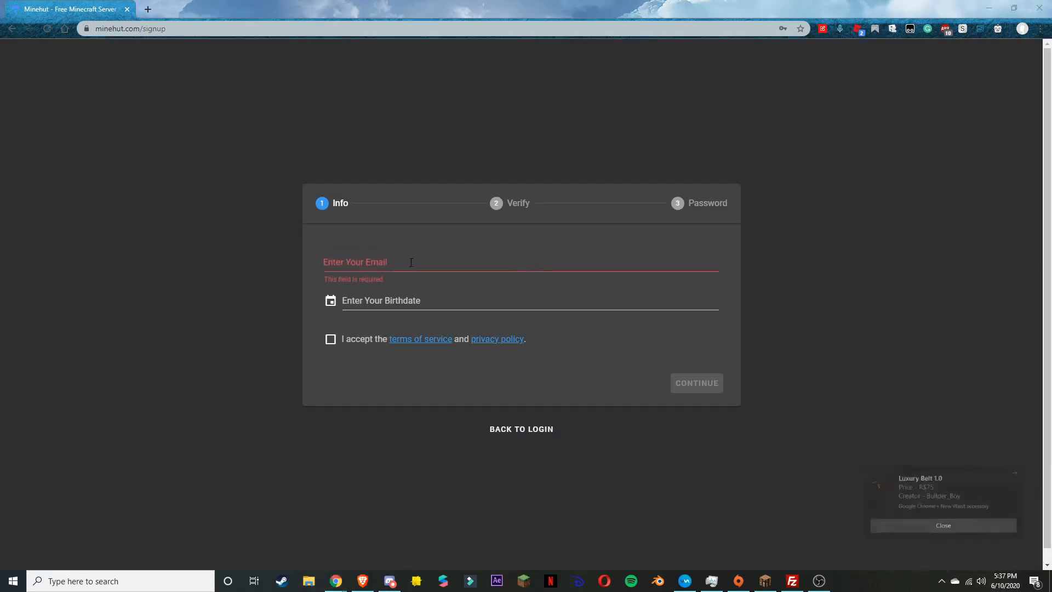
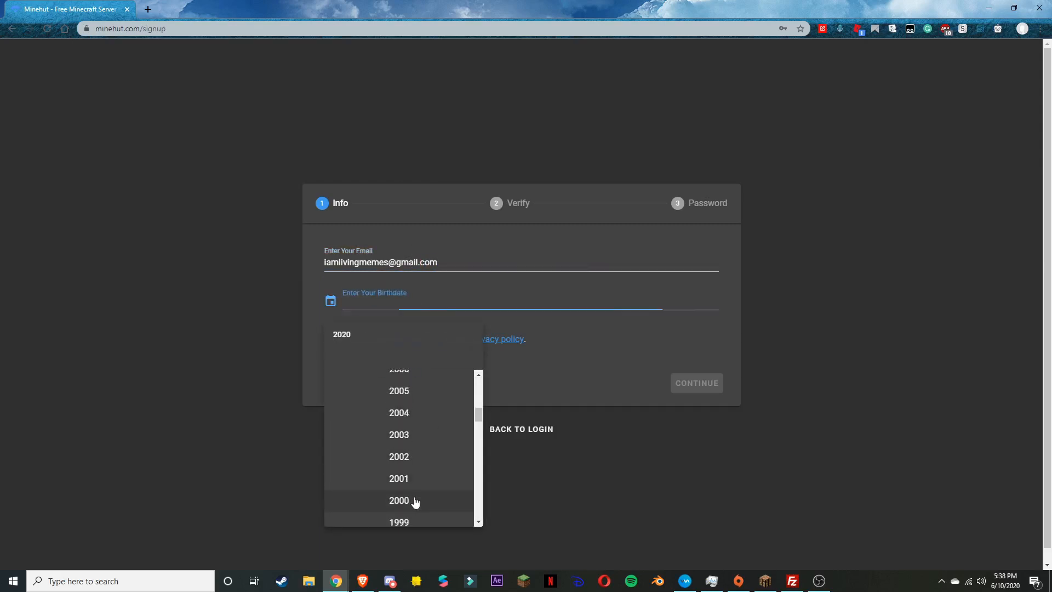
# Step: Set the birthdate to January 17, 2000, accept the terms and continue
pyautogui.click(399, 500)
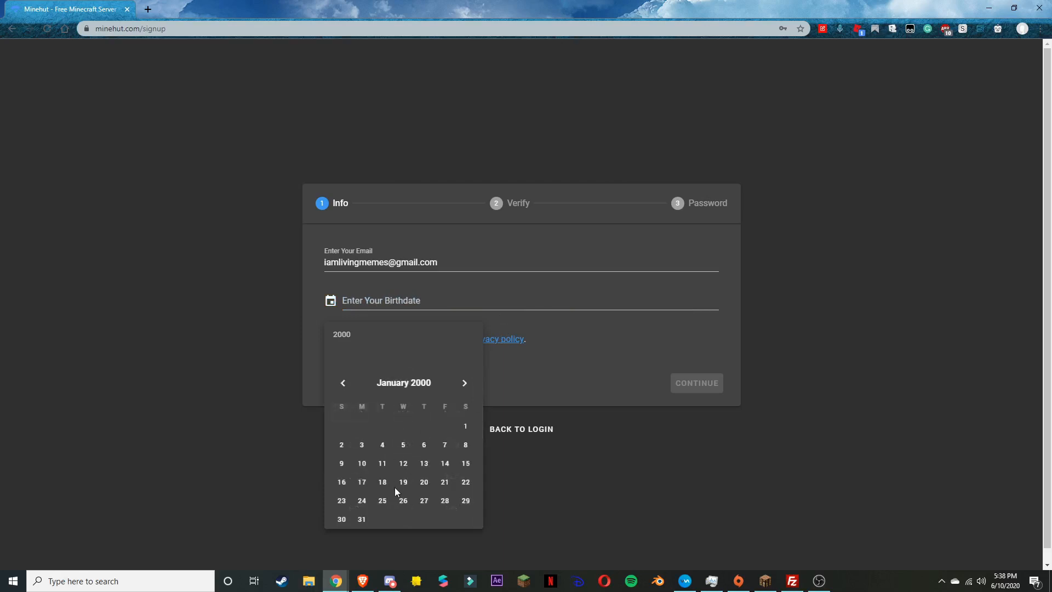
pyautogui.click(361, 482)
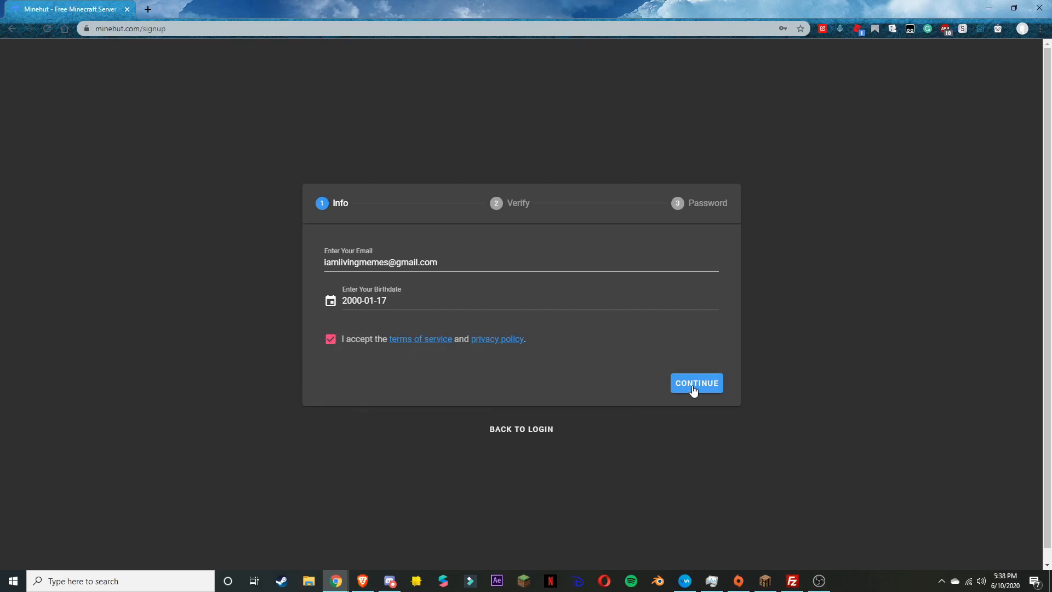
pyautogui.click(696, 384)
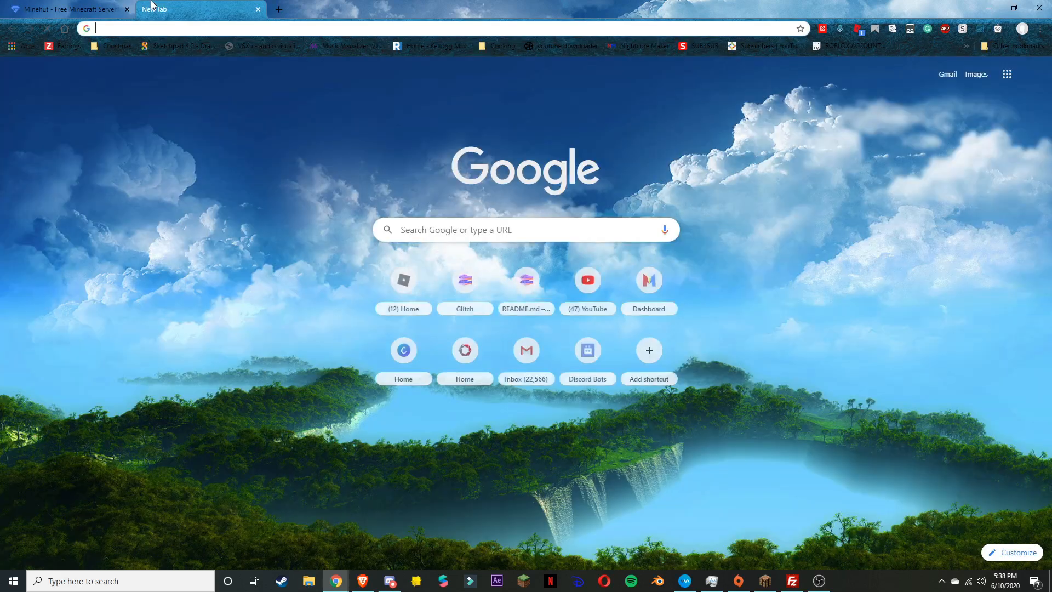
# Step: In Gmail, switch to the sign-up account and read the Minehut verification email
pyautogui.write('gmail.com')
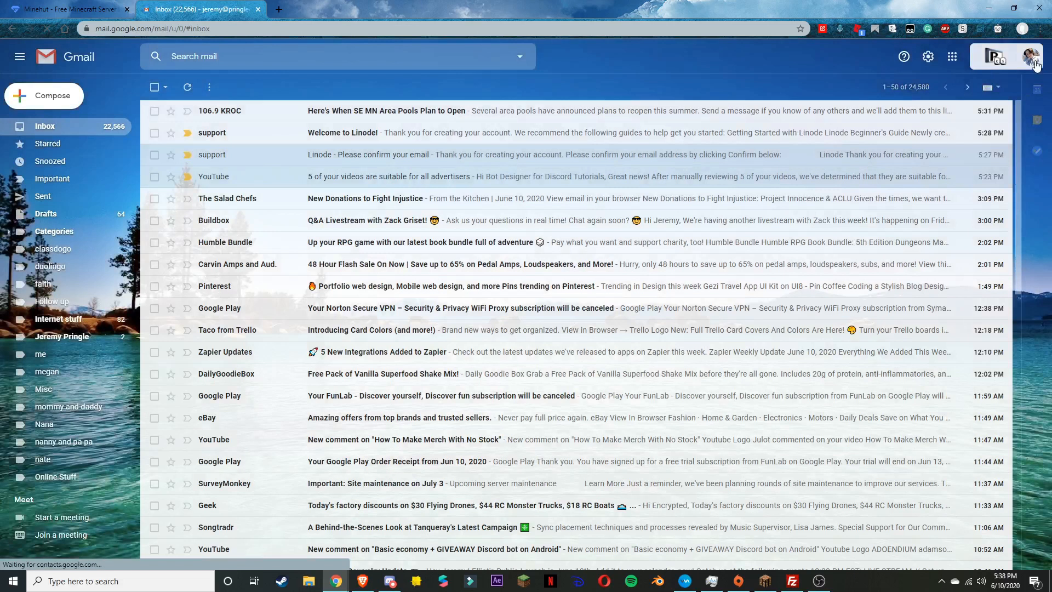
pyautogui.click(1031, 56)
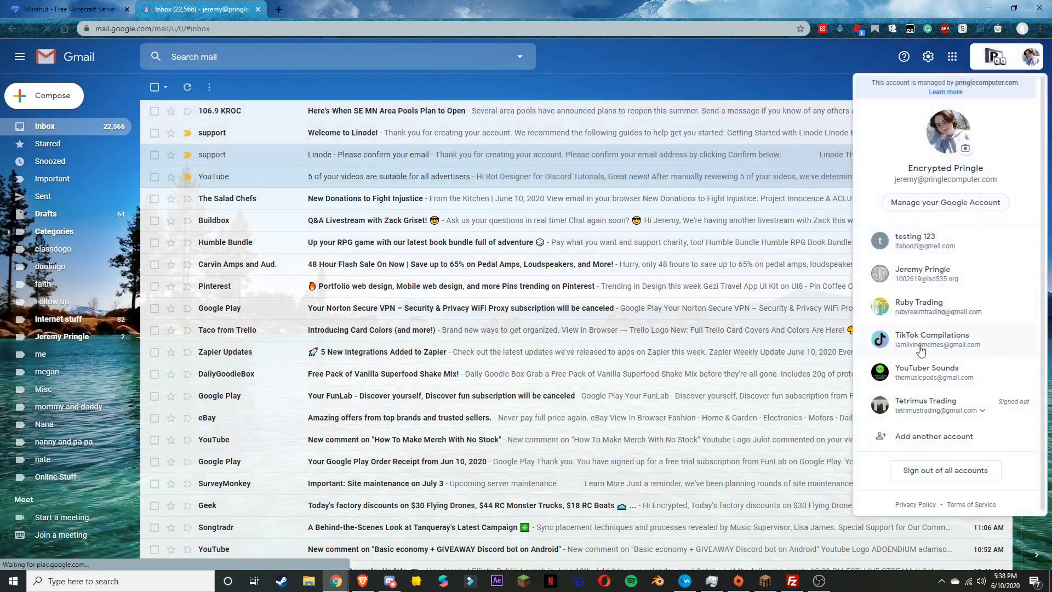
pyautogui.click(932, 340)
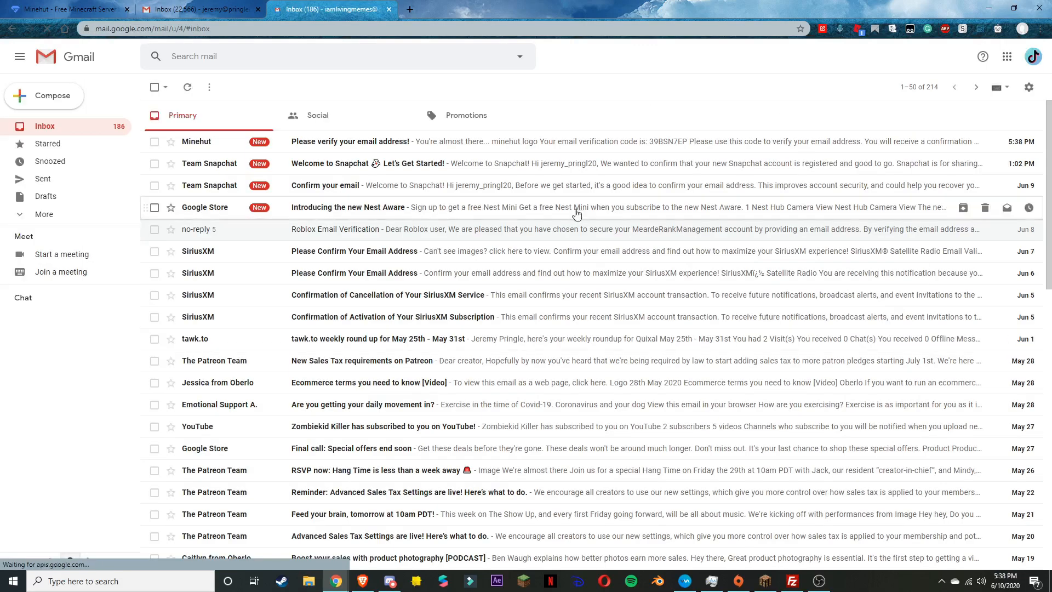
pyautogui.click(350, 142)
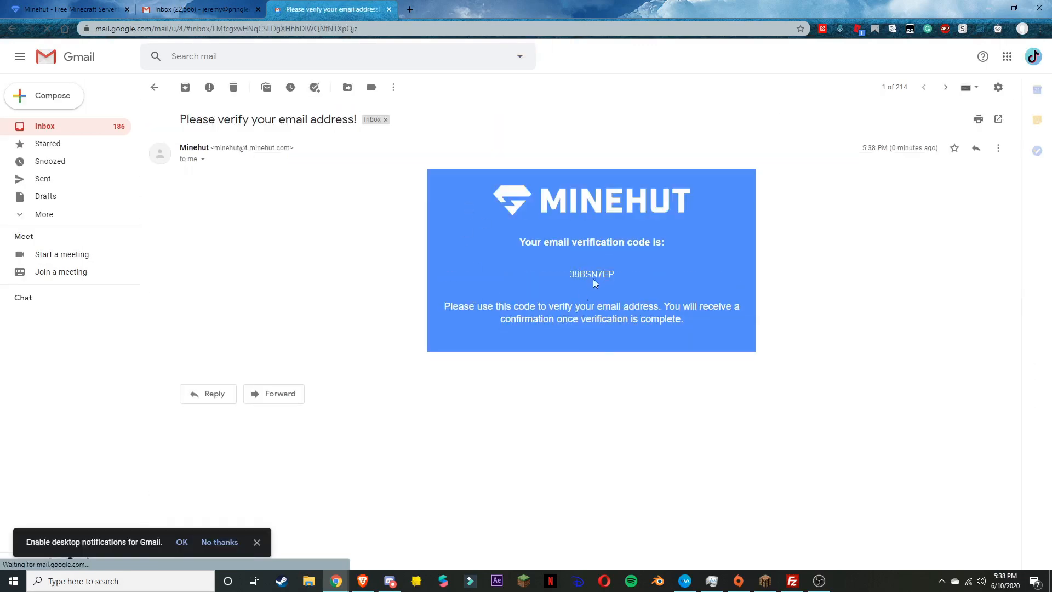
pyautogui.click(67, 9)
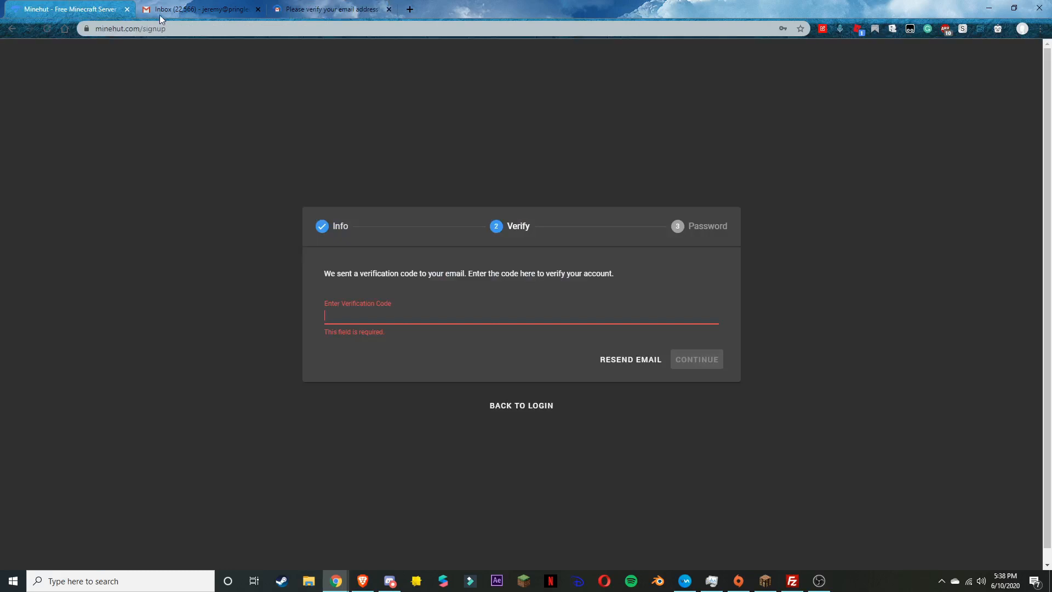
pyautogui.click(258, 8)
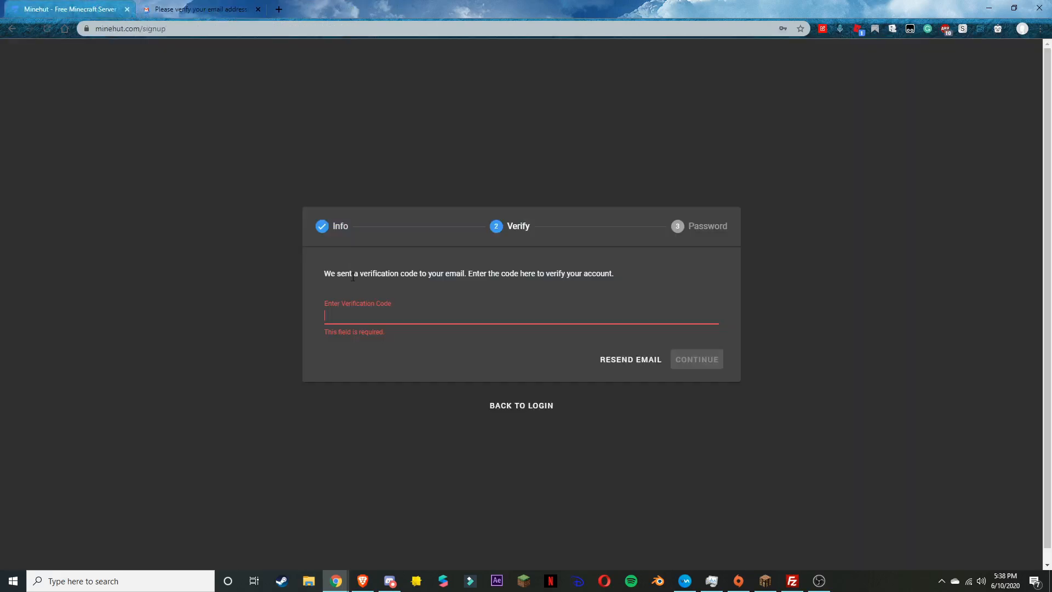
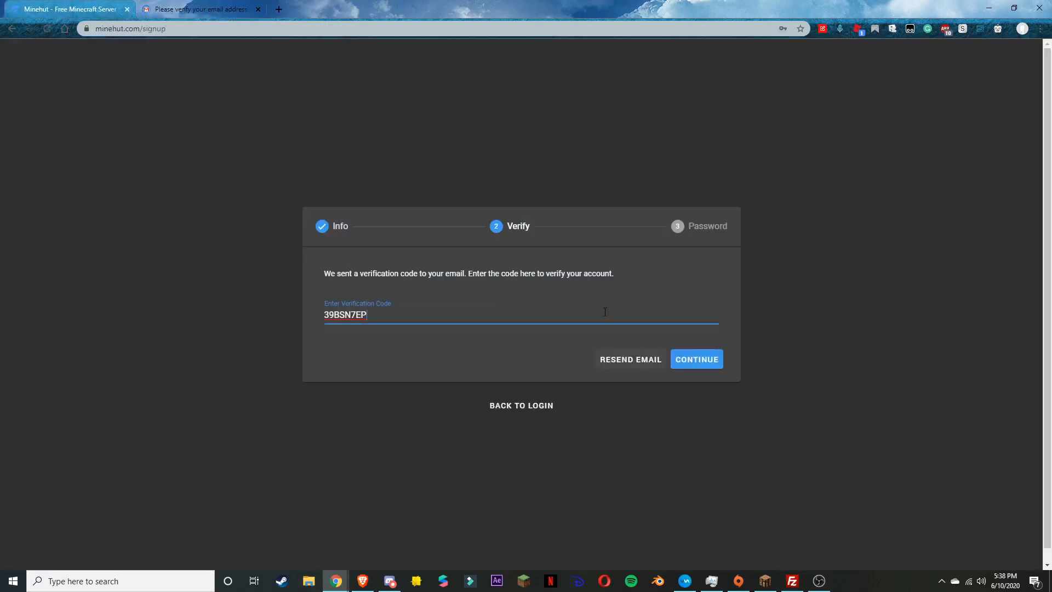
pyautogui.click(697, 360)
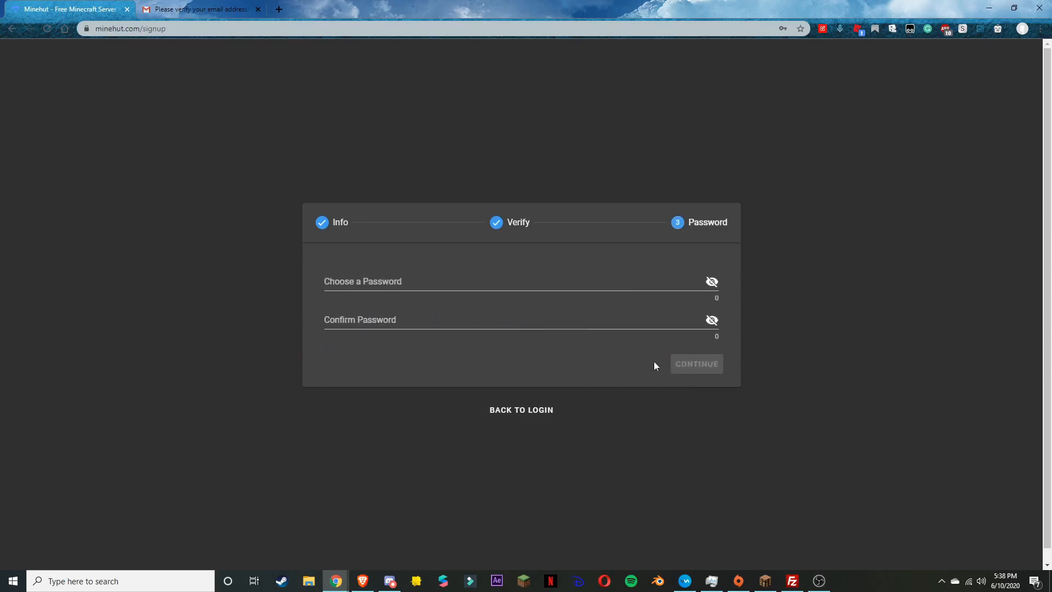
# Step: Enter matching passwords in both fields, reveal them to compare, and submit the sign-up
pyautogui.click(456, 281)
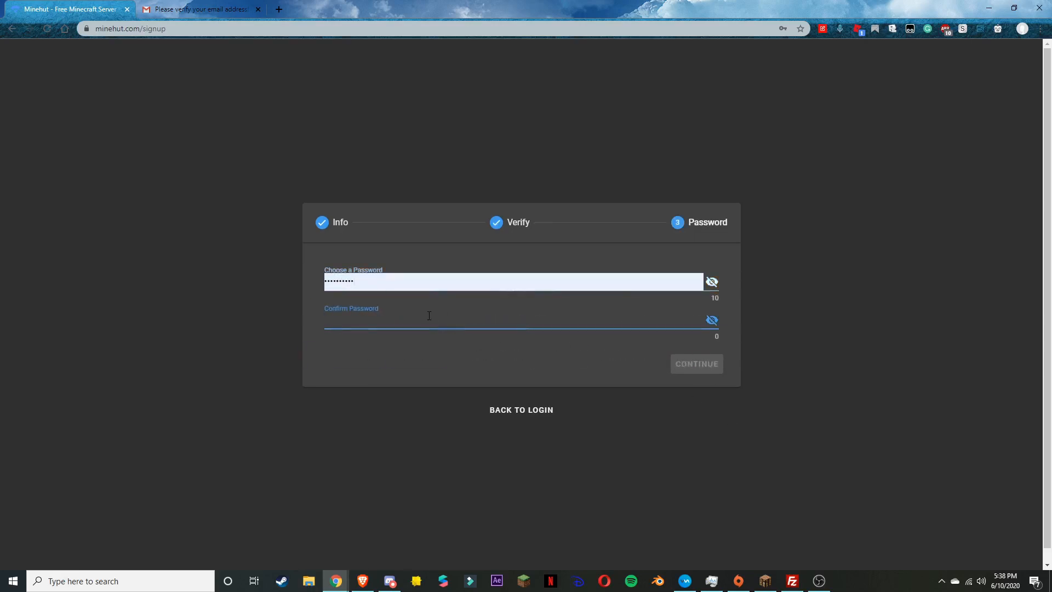
pyautogui.click(513, 282)
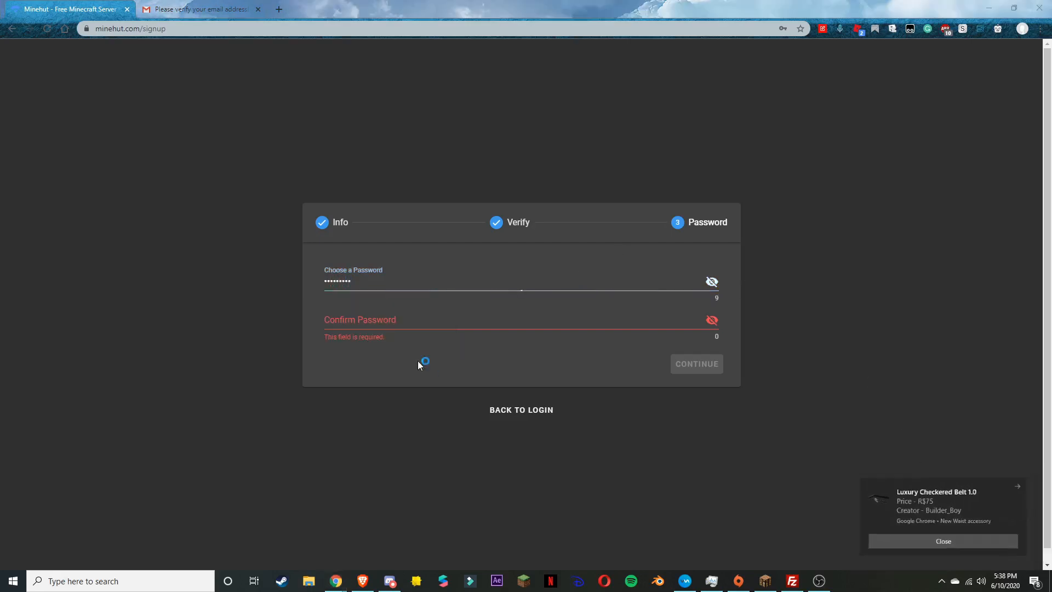
pyautogui.write('•••')
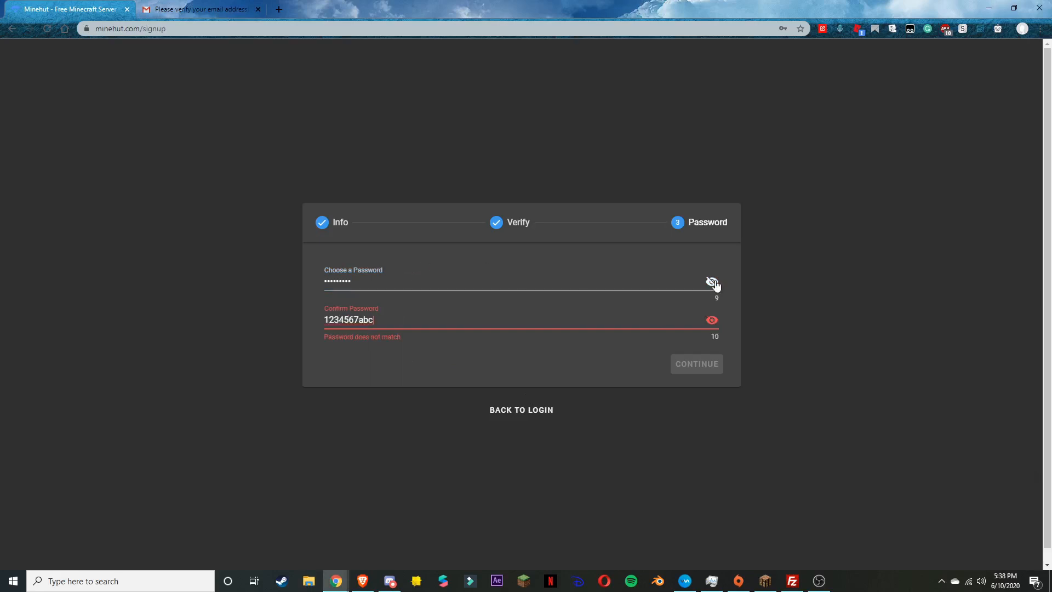
pyautogui.click(711, 281)
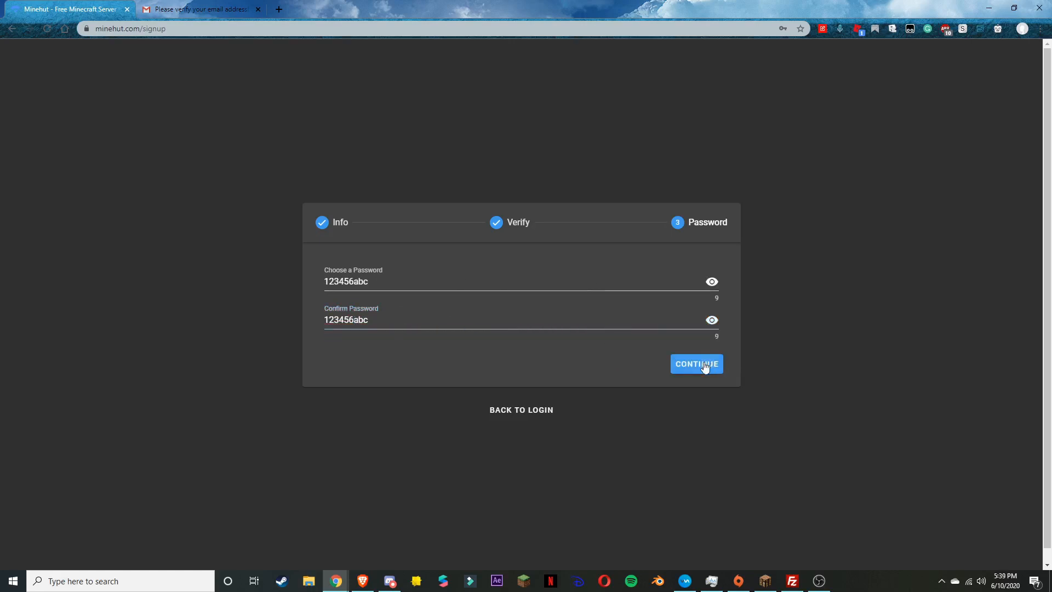
pyautogui.click(697, 364)
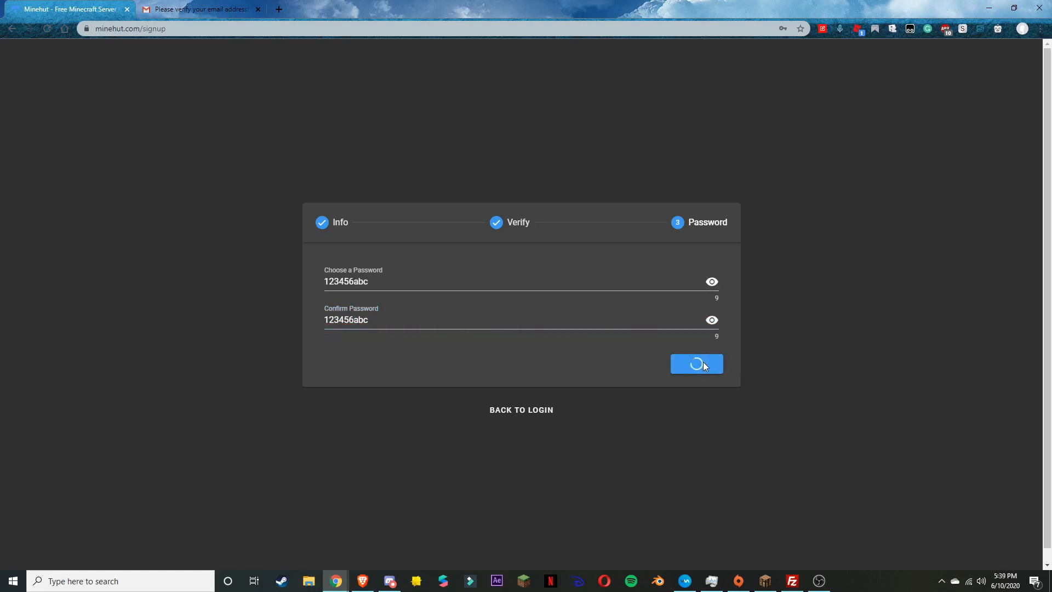
pyautogui.click(697, 363)
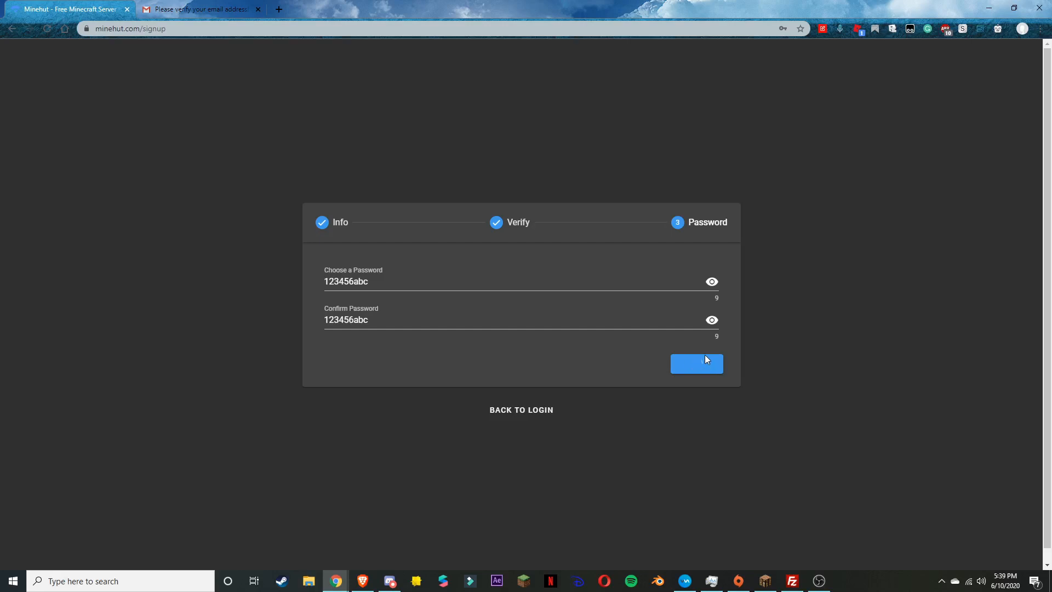
# Step: Dismiss the password prompt and try creating a server named BDFD
pyautogui.click(697, 363)
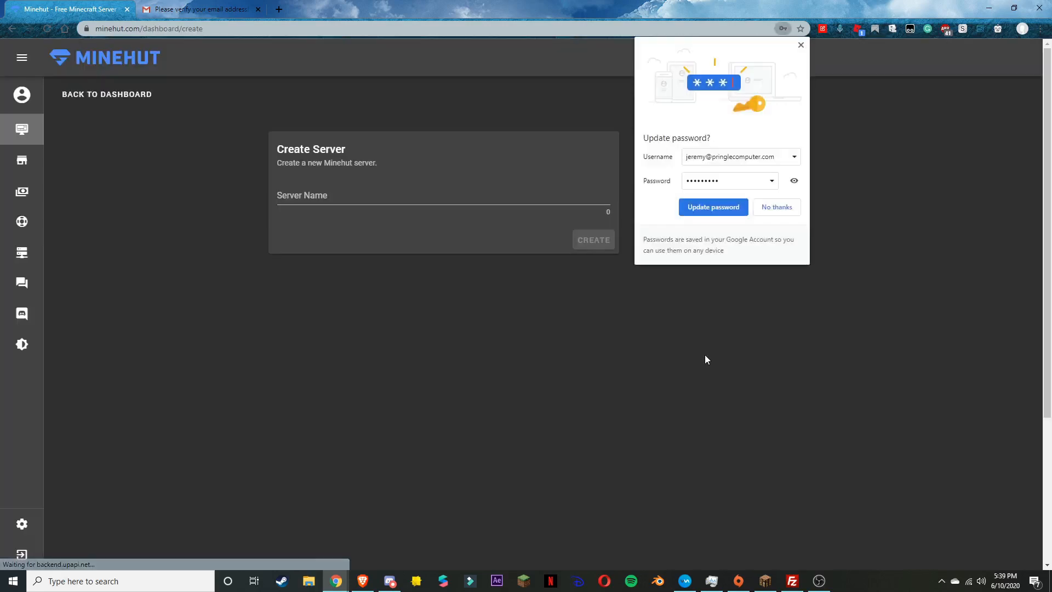
pyautogui.click(776, 207)
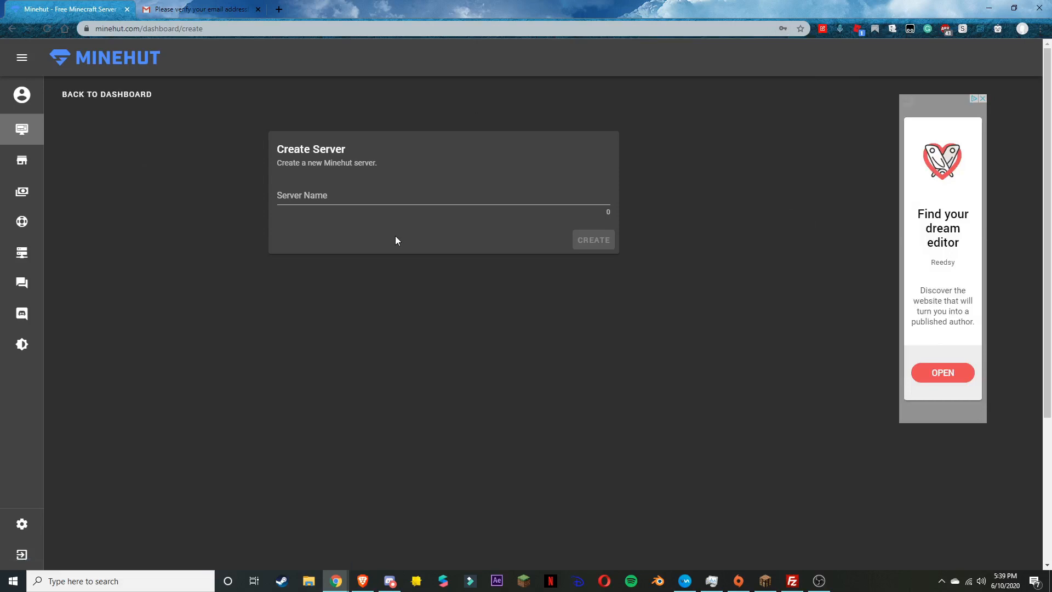
pyautogui.click(442, 198)
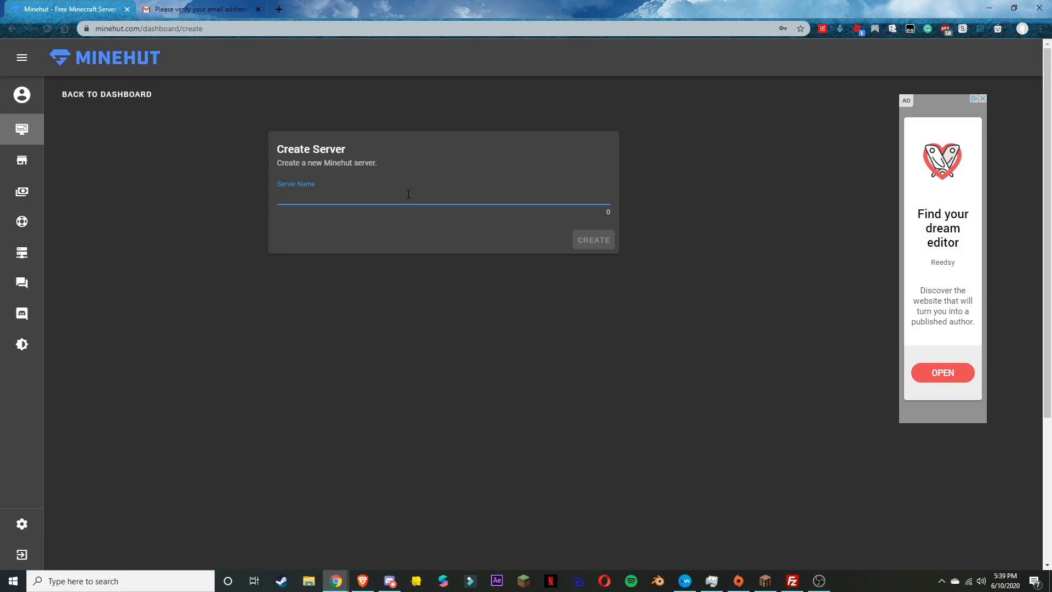
pyautogui.write('BDFD Tutori')
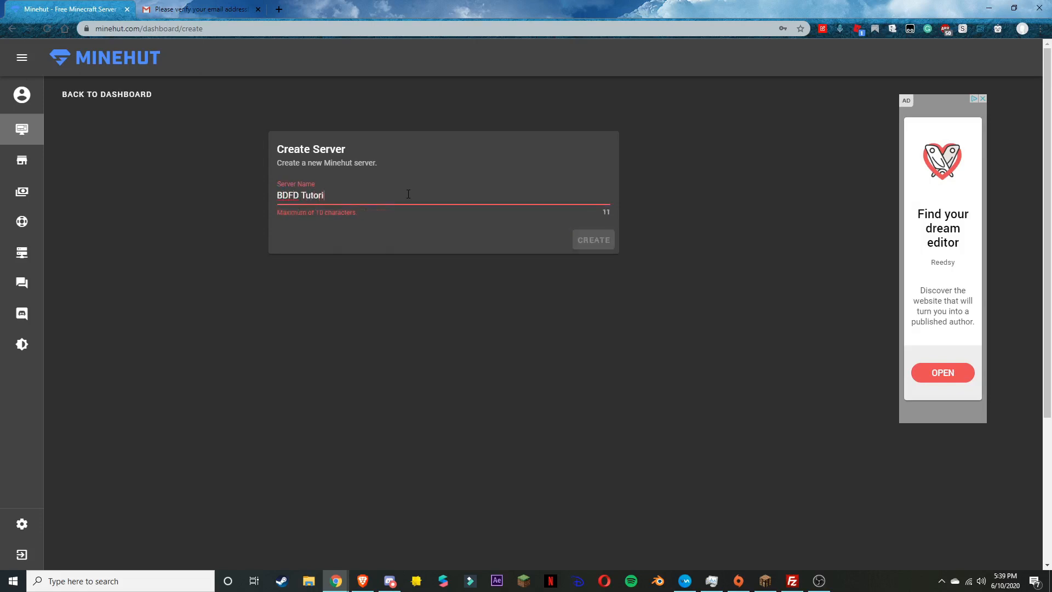
pyautogui.write('als')
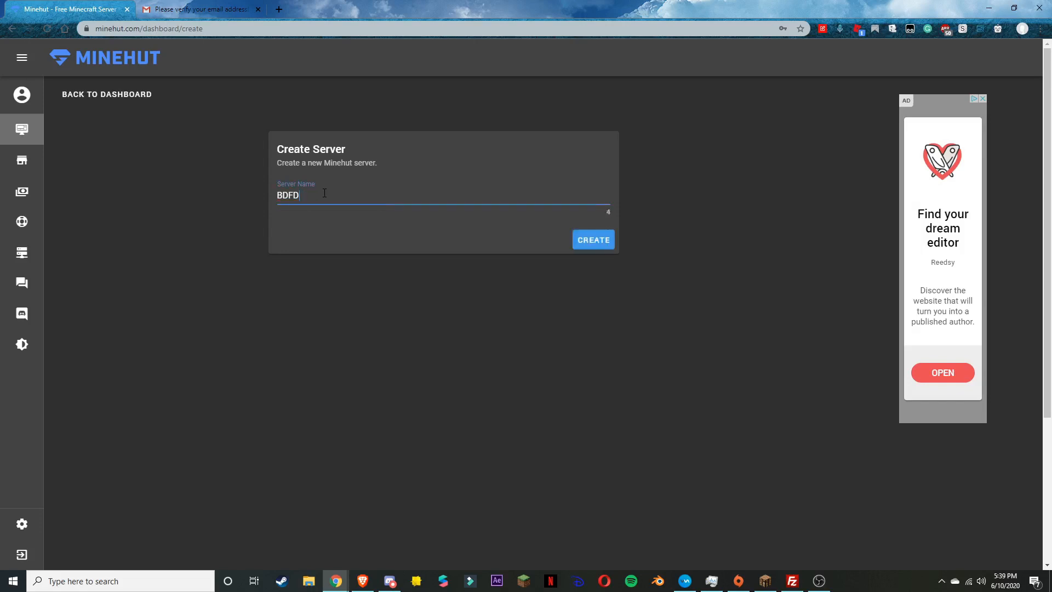
pyautogui.click(593, 240)
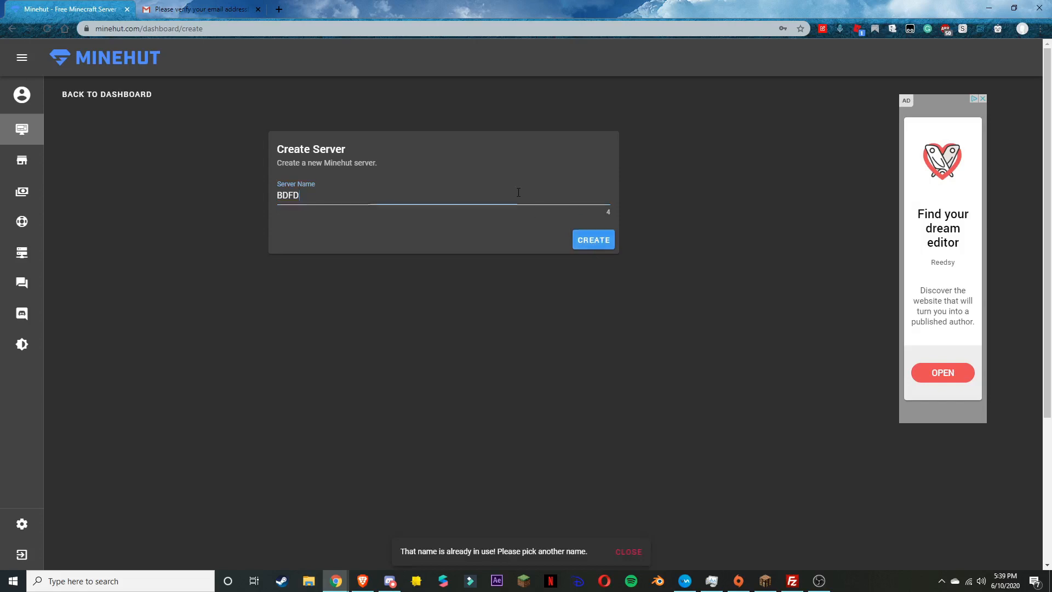
# Step: After BDFD is taken, rename the server BDFDHGV and create it
pyautogui.write('HGV')
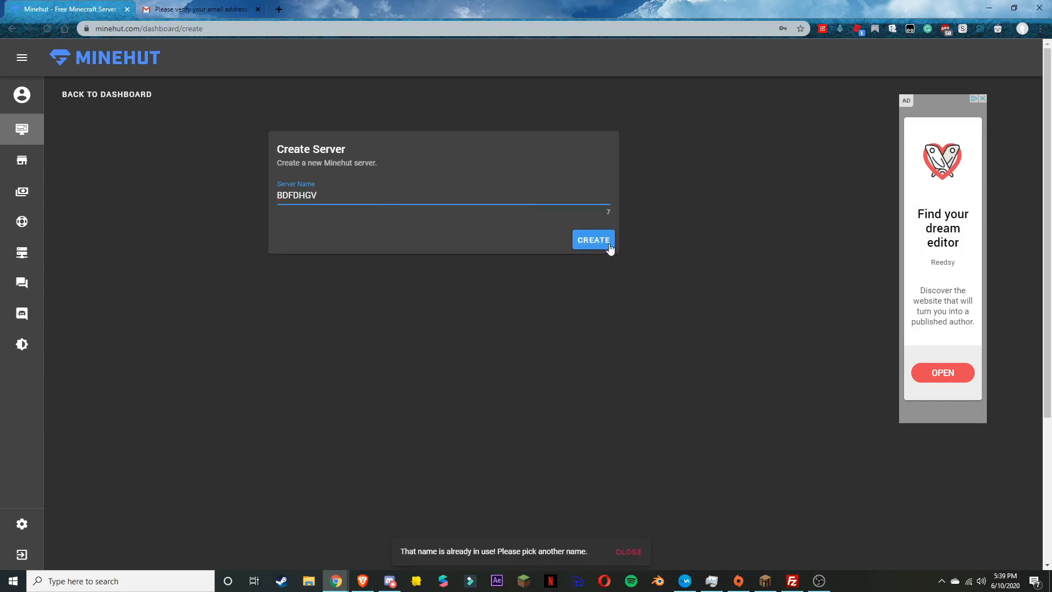
pyautogui.click(594, 240)
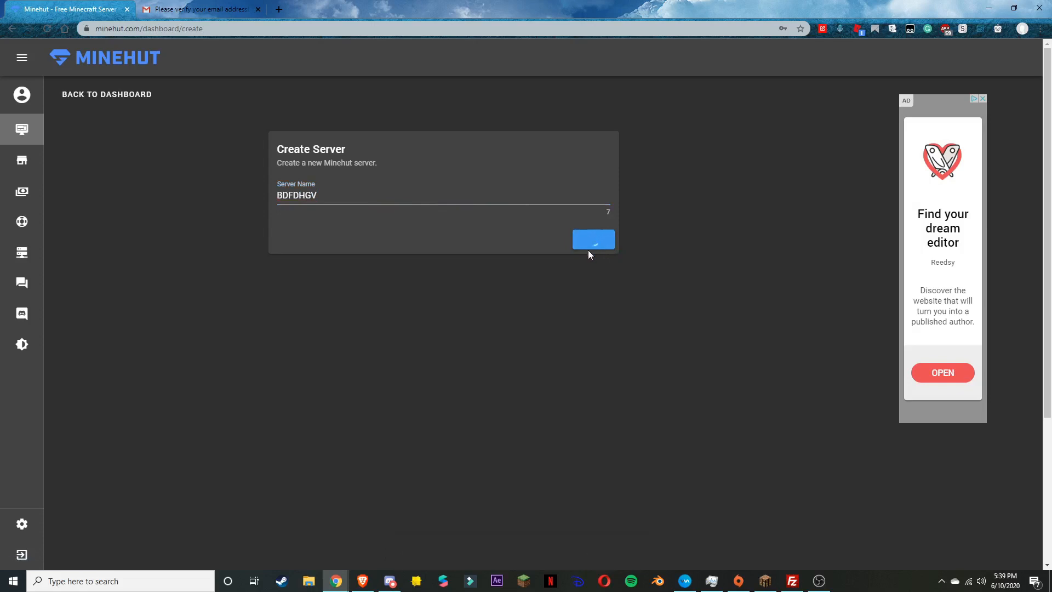
pyautogui.click(593, 240)
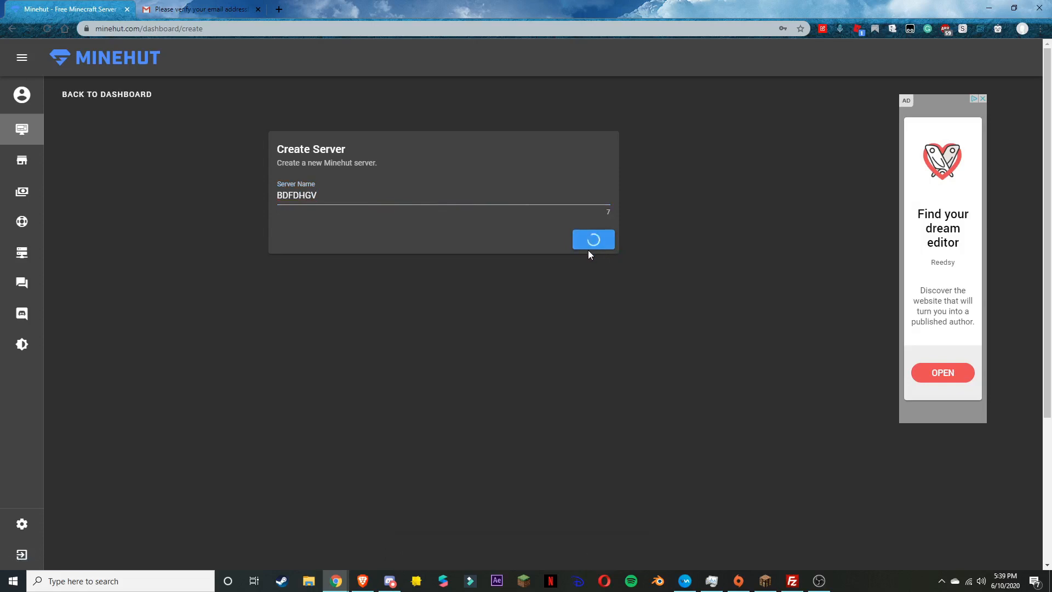
pyautogui.click(593, 240)
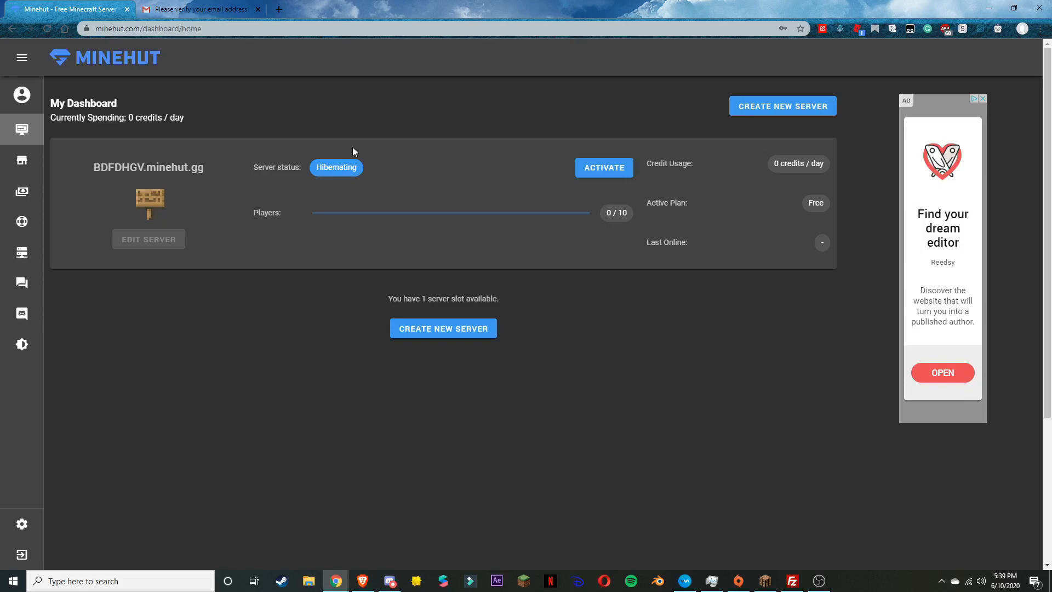
pyautogui.moveTo(310, 183)
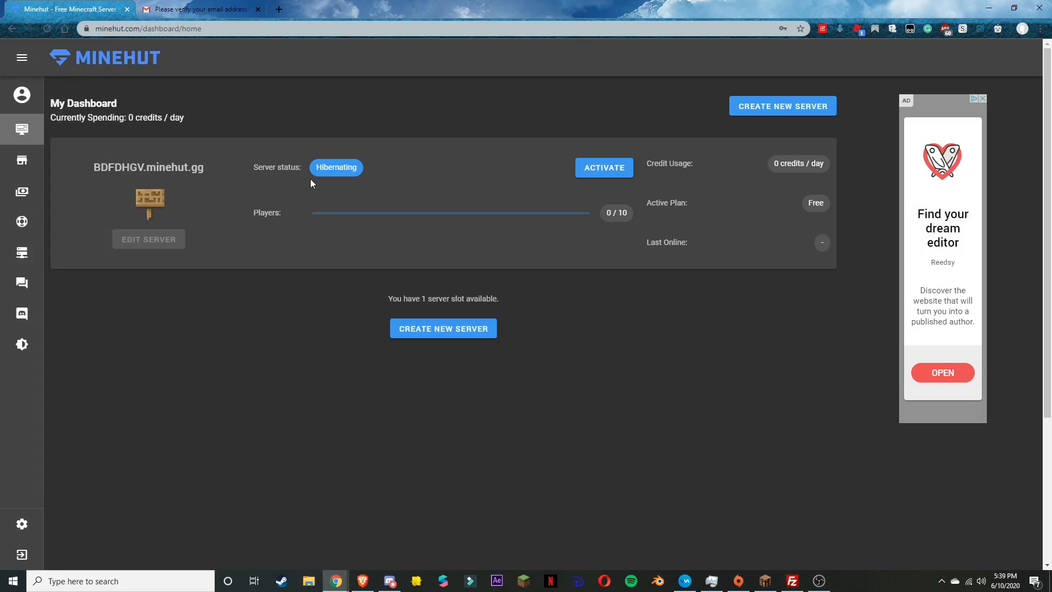
# Step: Activate the hibernating BDFDHGV server and wait for it to start
pyautogui.click(603, 167)
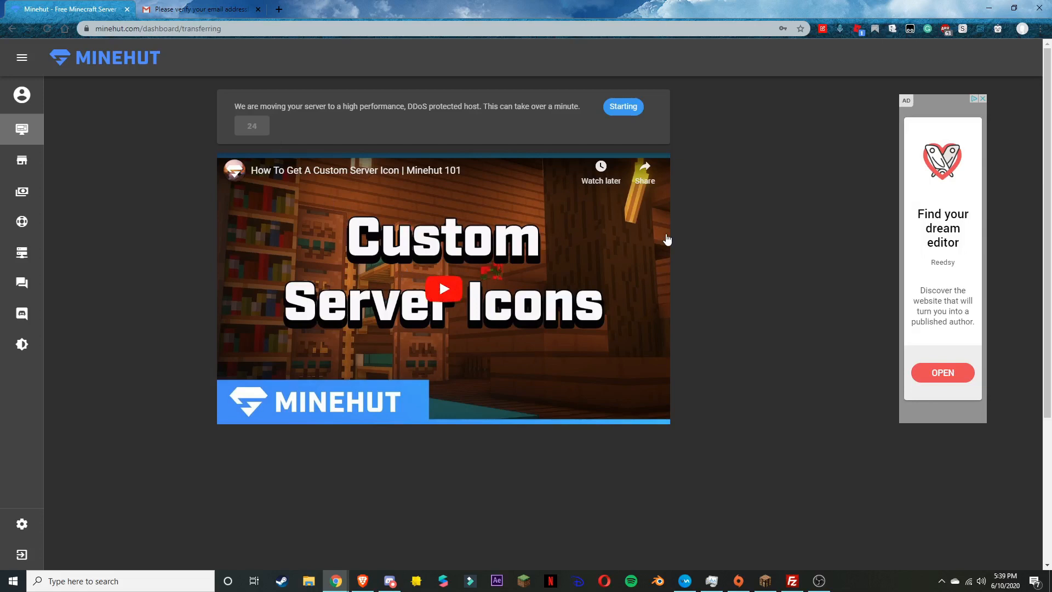
pyautogui.moveTo(645, 227)
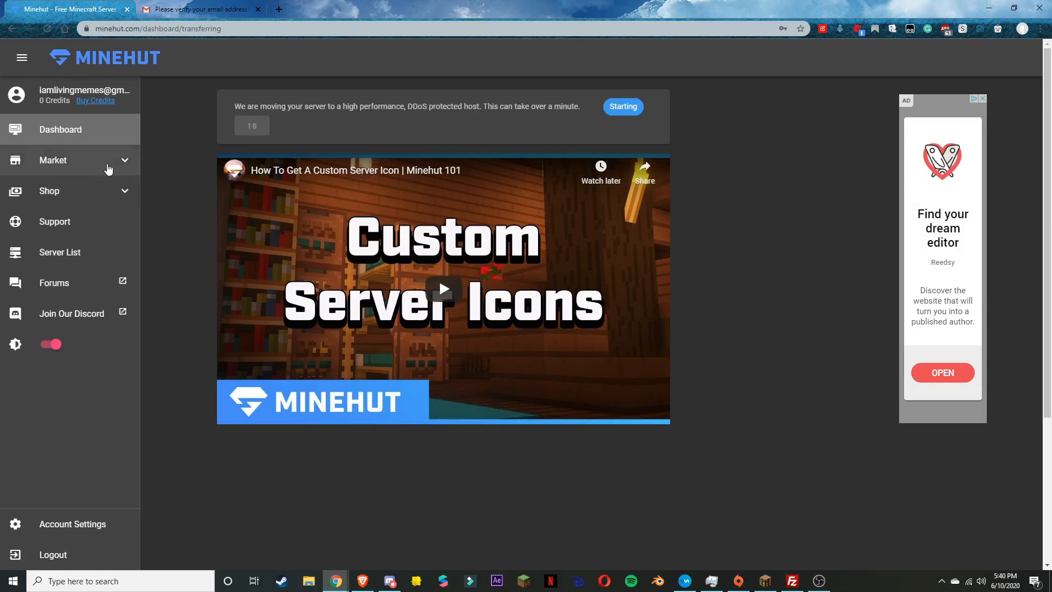
pyautogui.moveTo(123, 164)
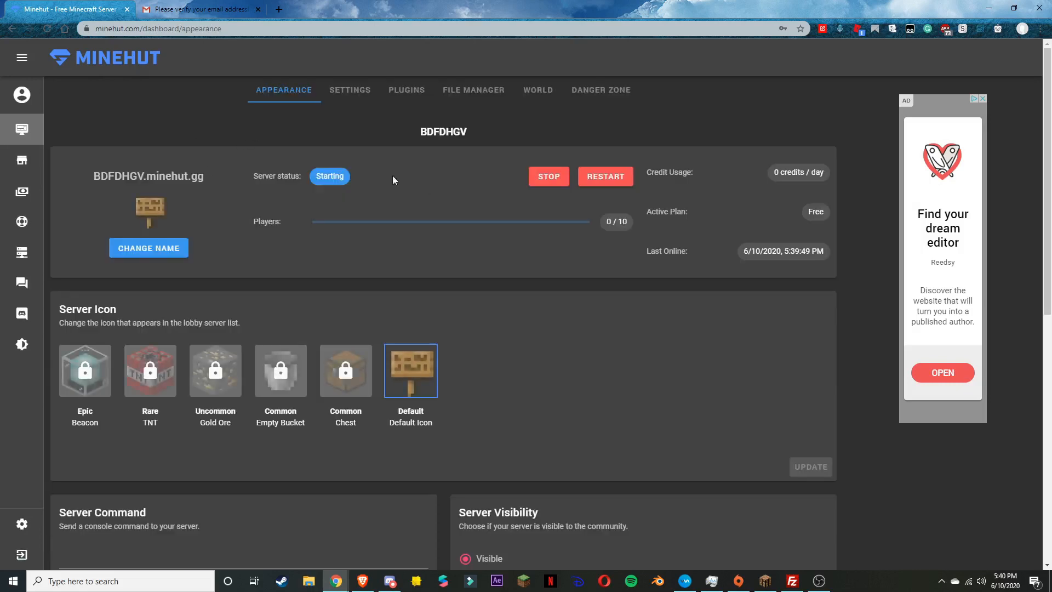
pyautogui.moveTo(486, 355)
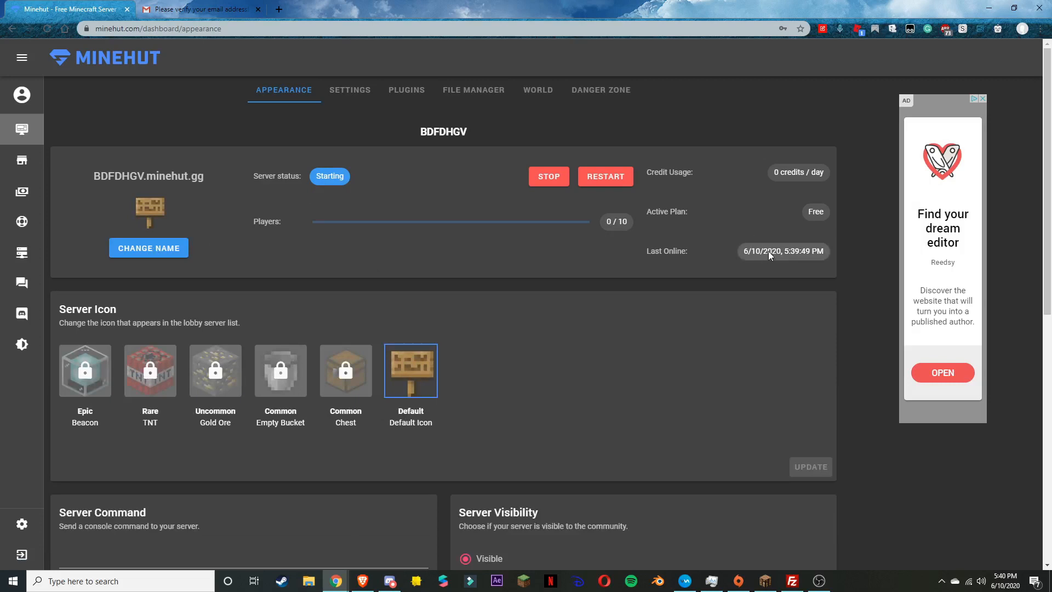
# Step: Set the server MOTD to 'hi, AAAAAAAAAA' and update it
pyautogui.scroll(-3)
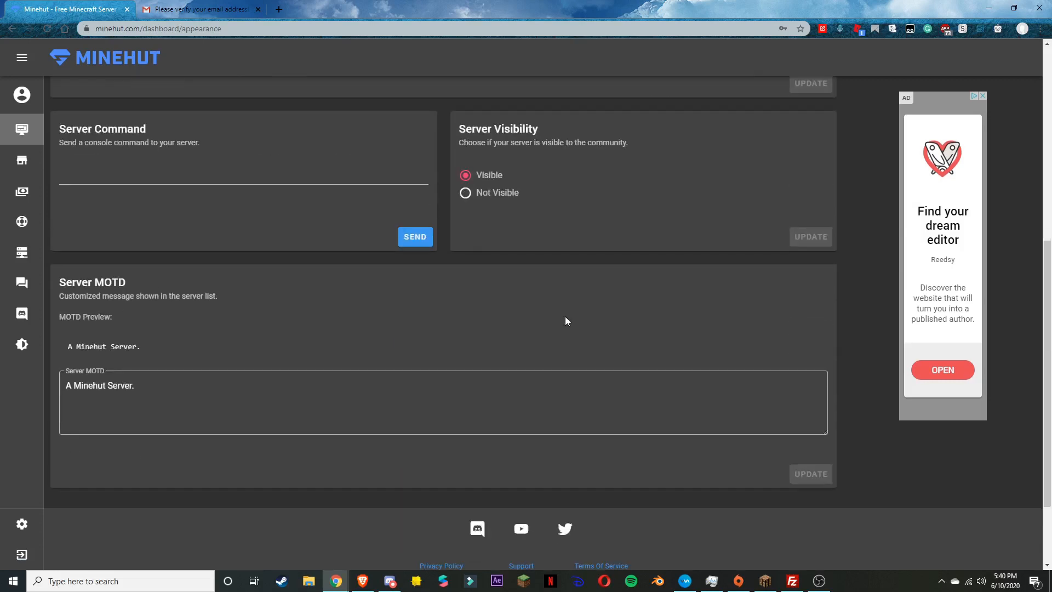
pyautogui.moveTo(376, 401)
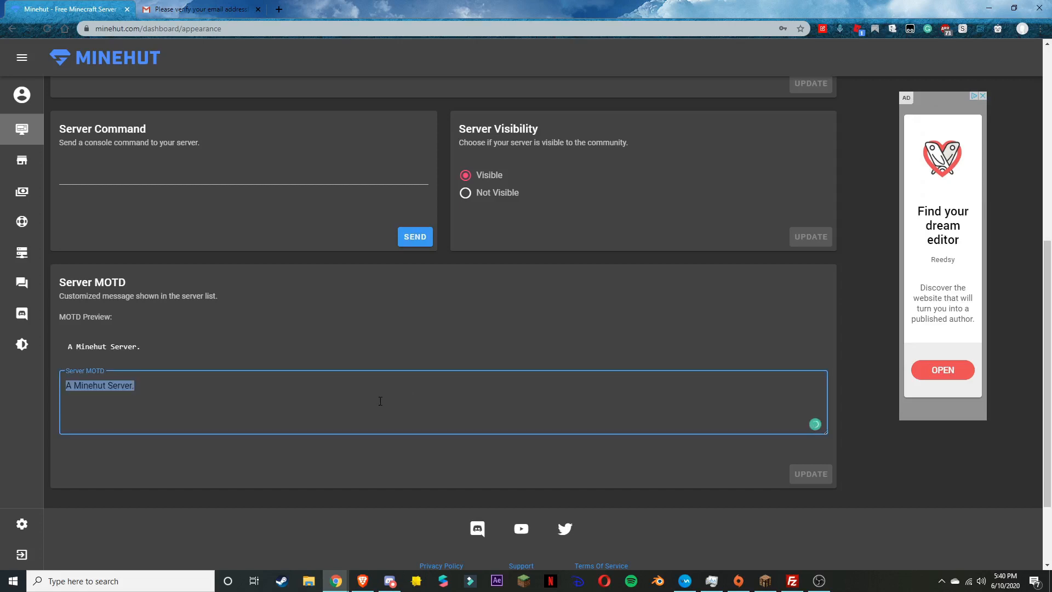
pyautogui.write('hi')
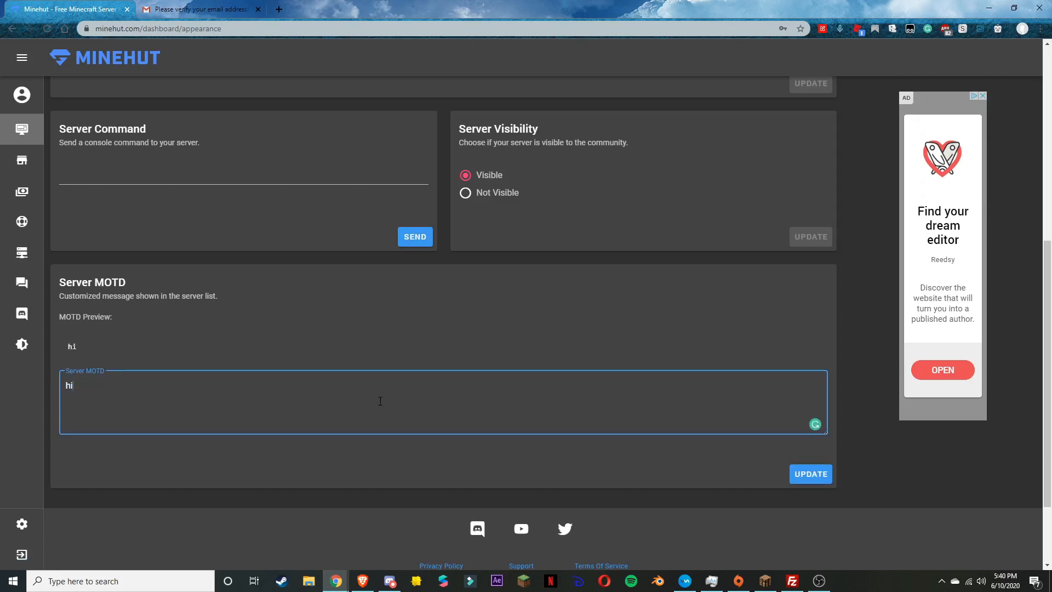
pyautogui.write(', A')
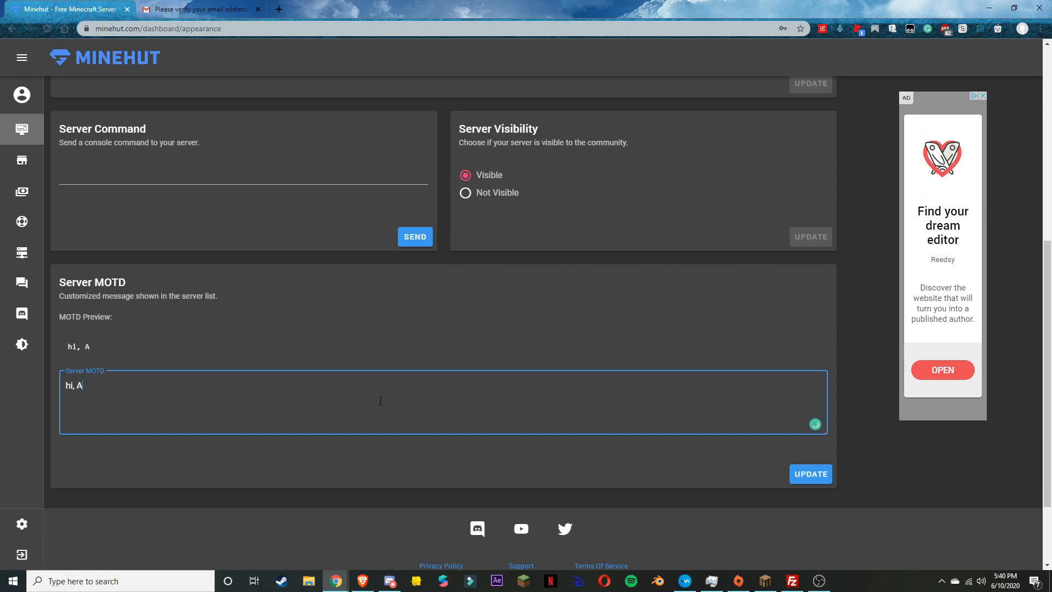
pyautogui.write('AAAAAAAAAA')
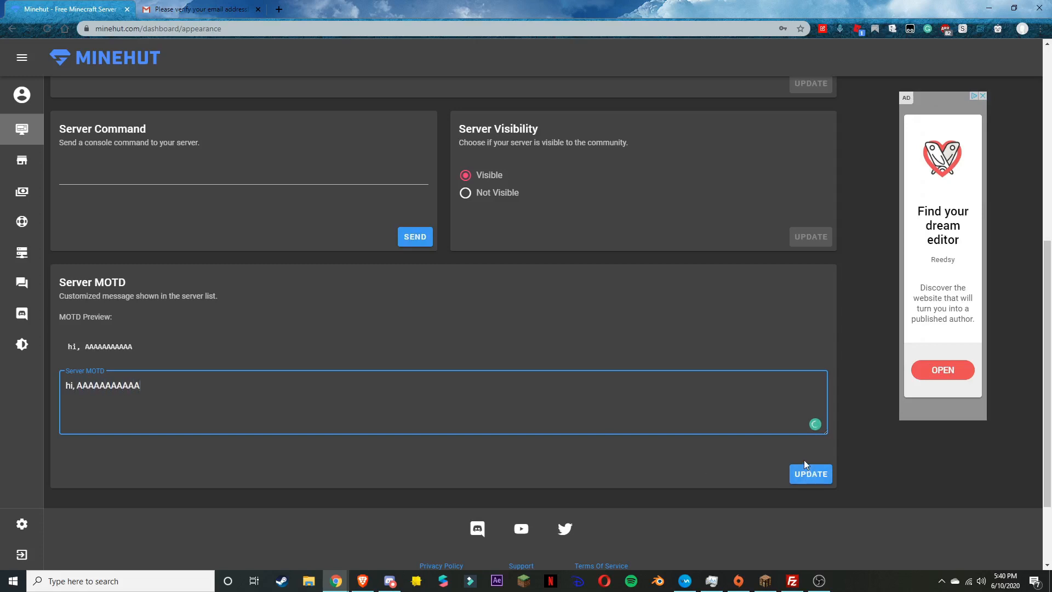
pyautogui.click(810, 473)
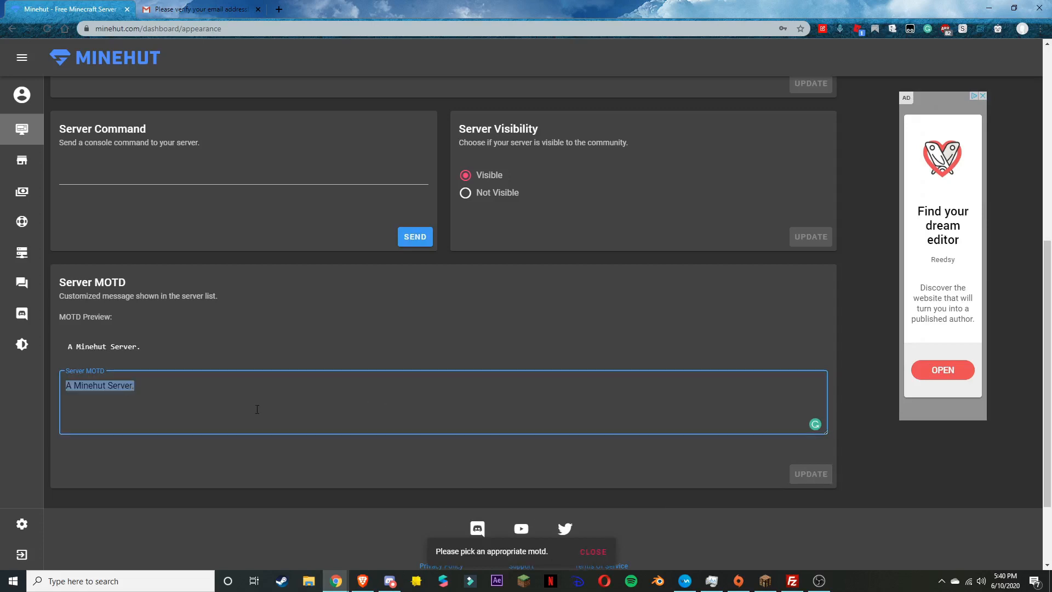
# Step: After the rejection, replace the MOTD with 'hello'
pyautogui.write('h')
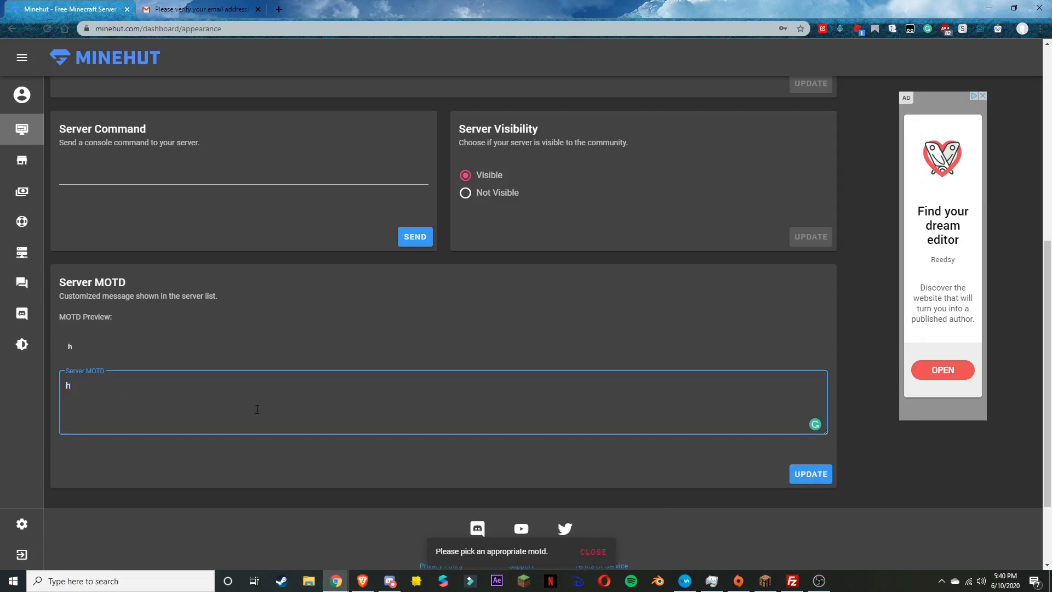
pyautogui.write('ello')
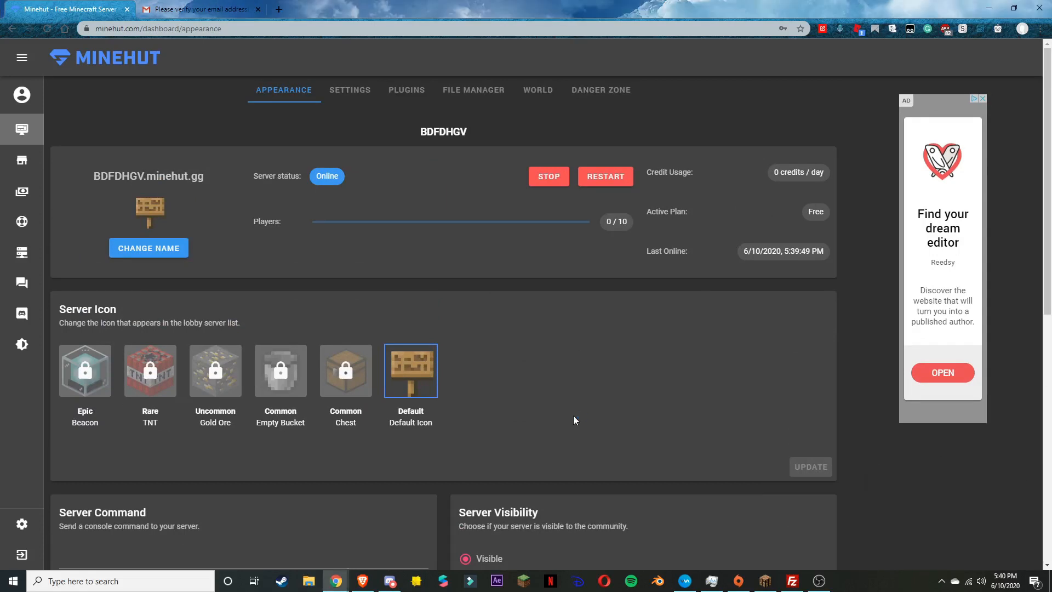
# Step: In the server Settings, switch the gamemode to Creative
pyautogui.scroll(-3)
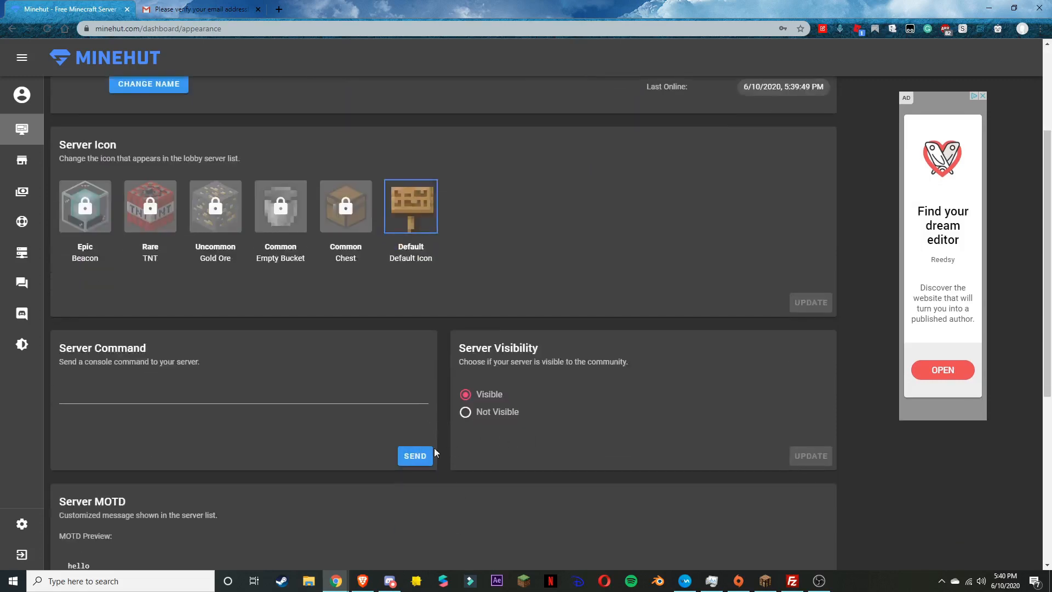
pyautogui.click(350, 89)
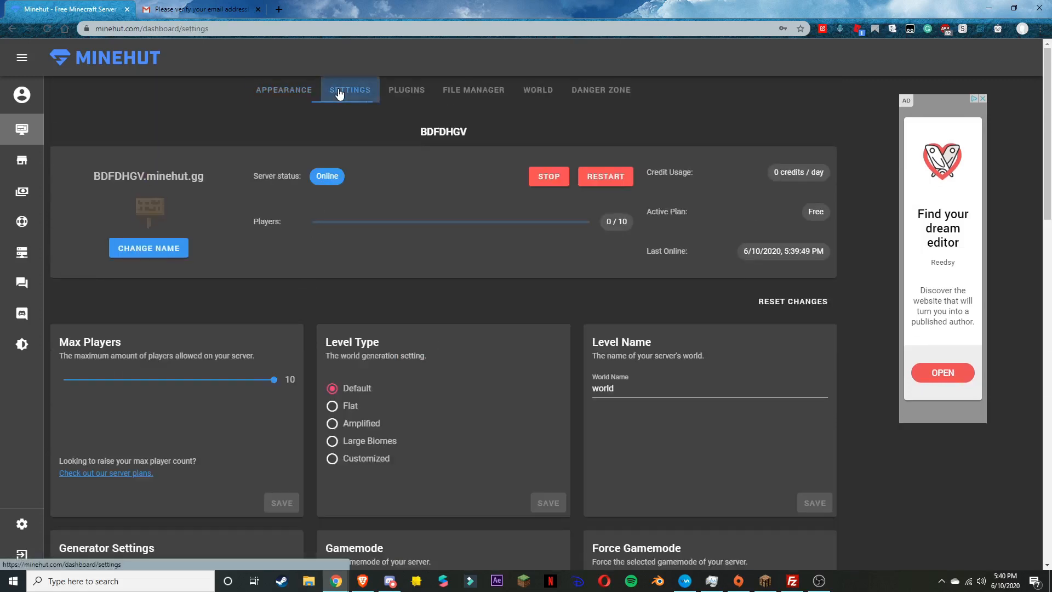
pyautogui.scroll(-3)
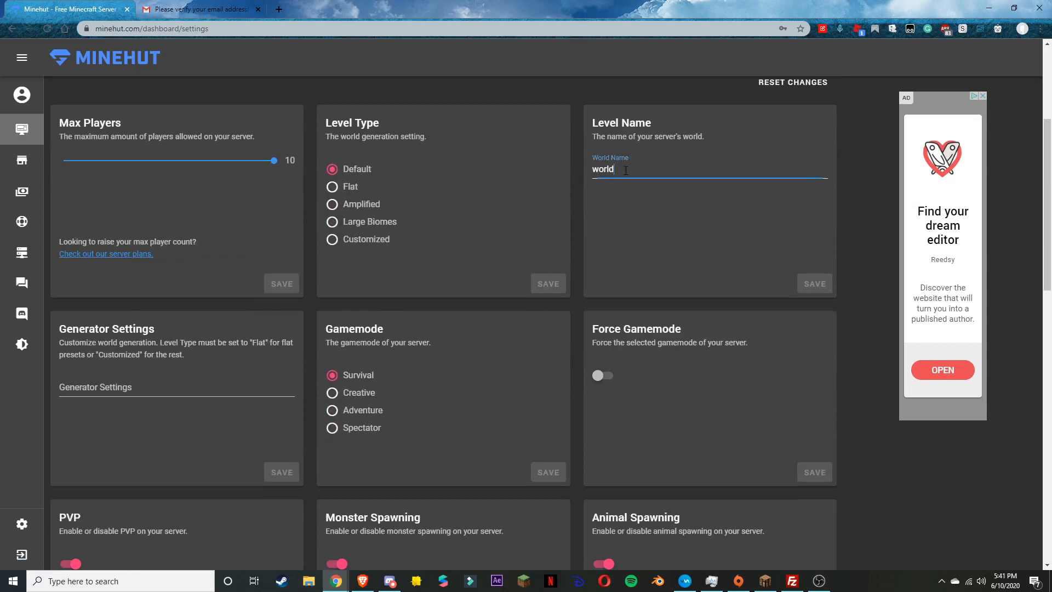
pyautogui.scroll(-3)
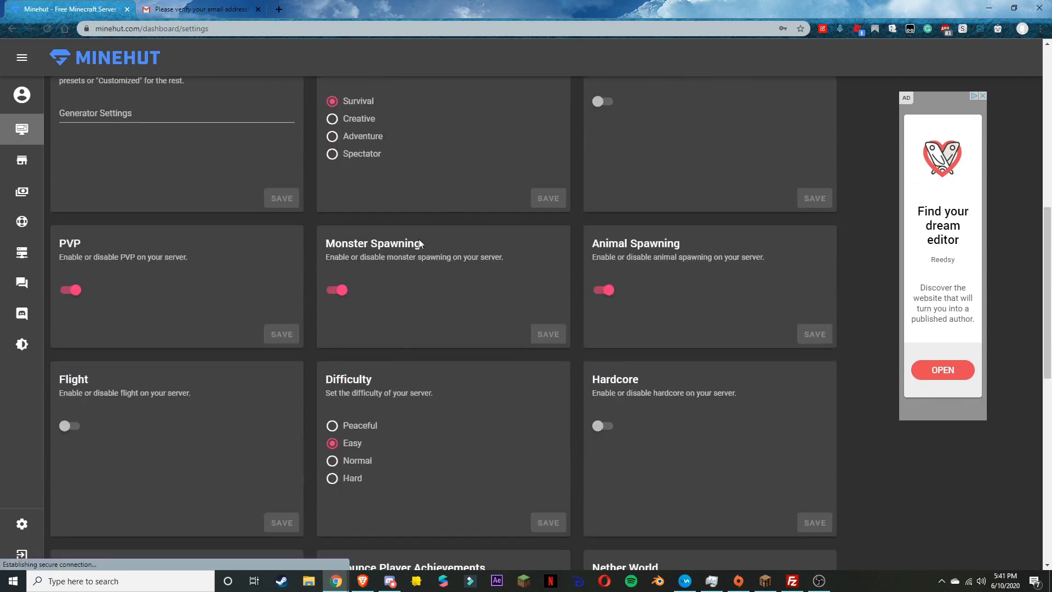
pyautogui.scroll(3)
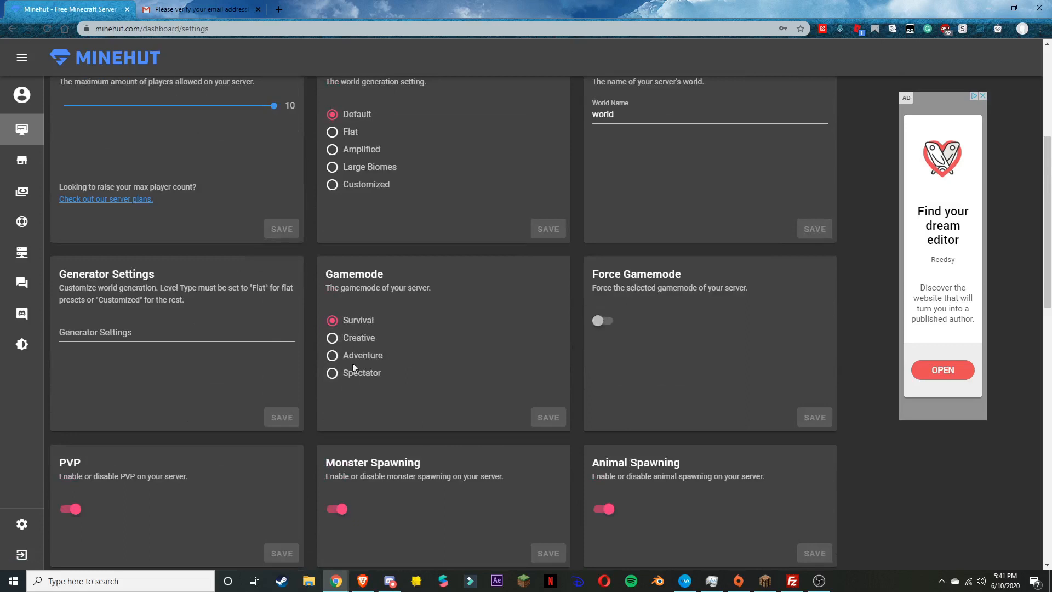
pyautogui.click(332, 337)
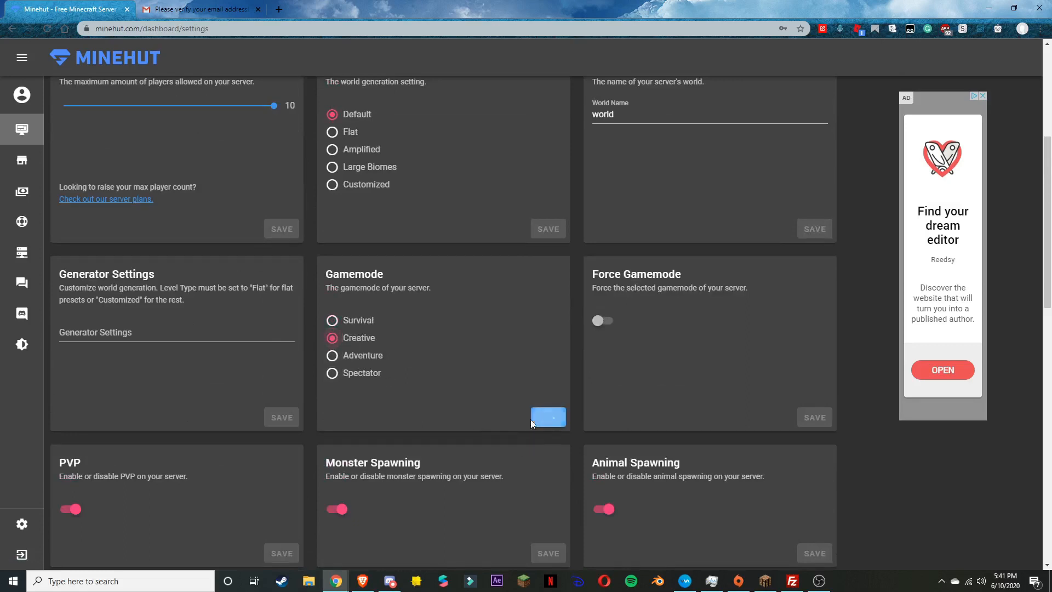
# Step: Turn PvP off and save the setting
pyautogui.scroll(-3)
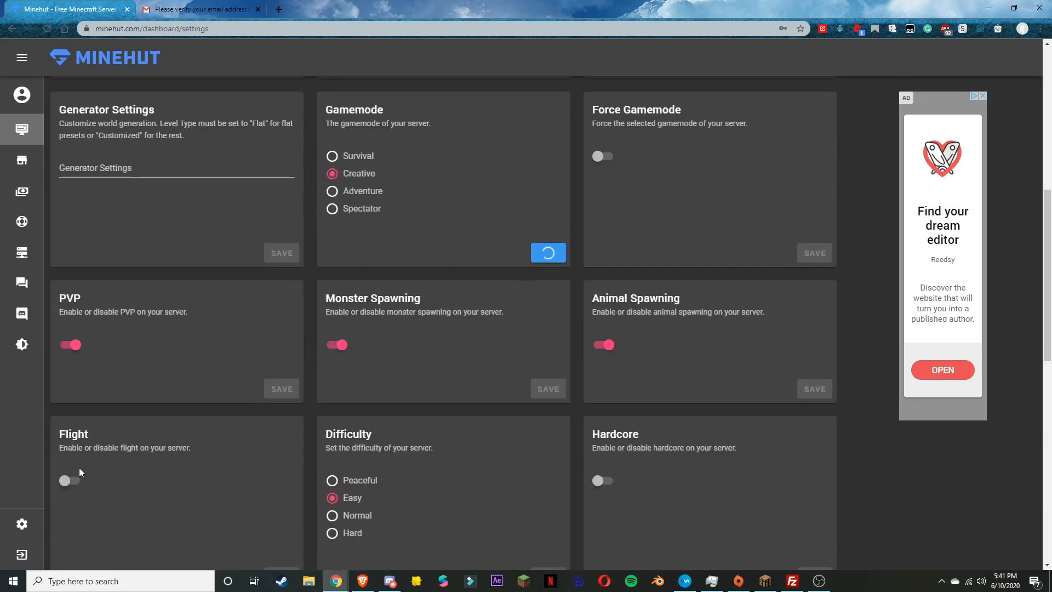
pyautogui.click(70, 344)
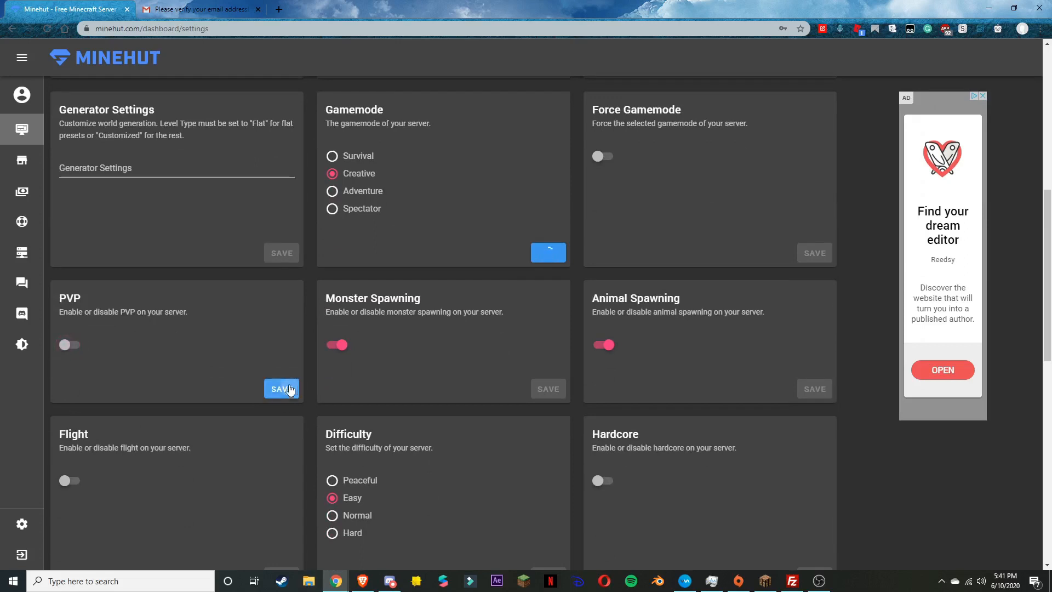
pyautogui.click(282, 388)
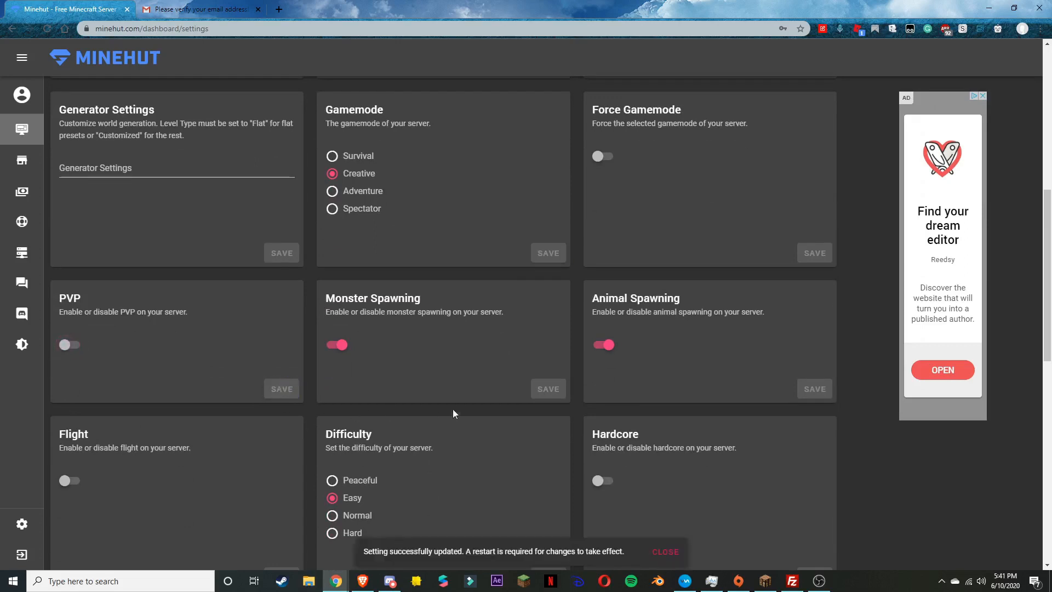
# Step: Enable command blocks and save, noting a restart is required
pyautogui.scroll(-3)
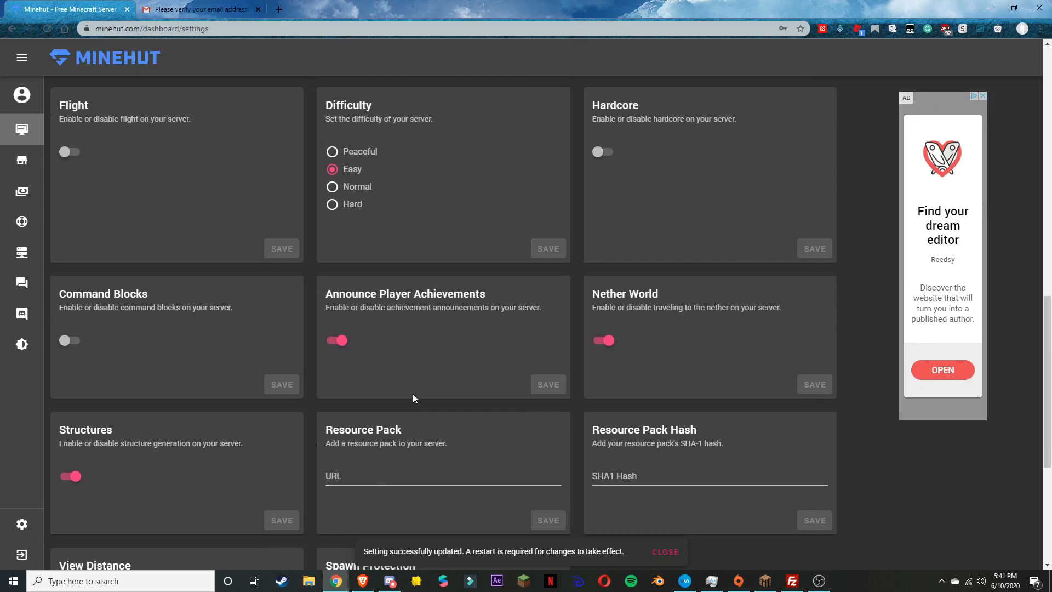
pyautogui.click(21, 58)
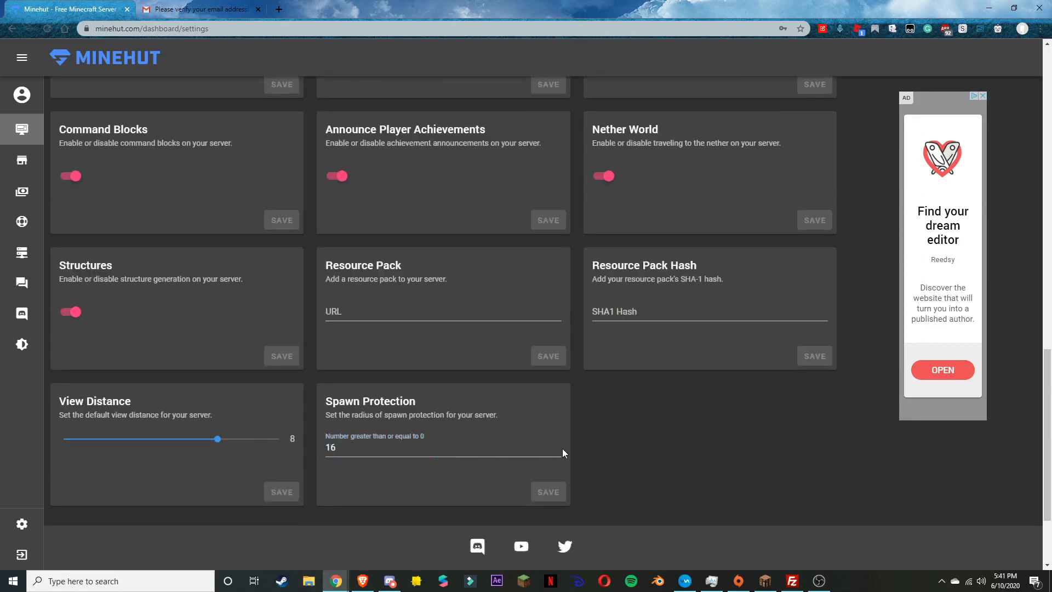
pyautogui.click(547, 492)
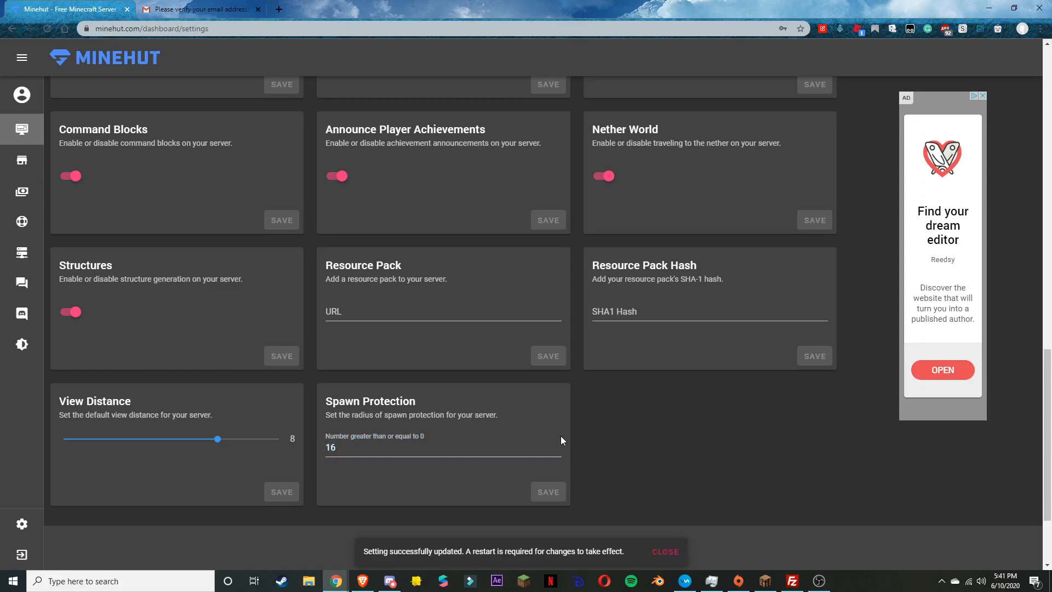
pyautogui.scroll(-3)
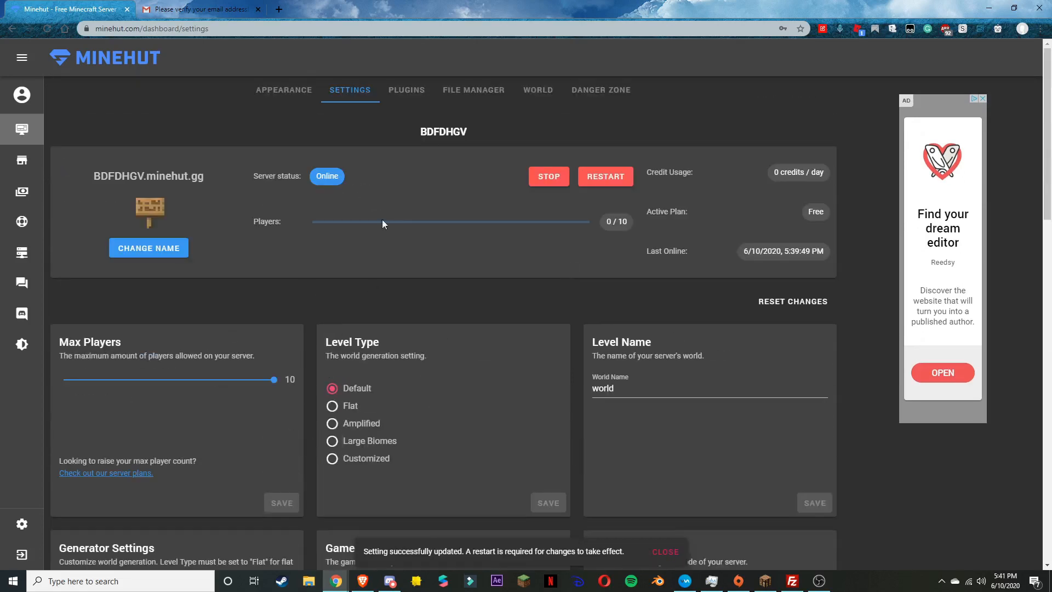
# Step: From the Plugins list, install the ajParkour plugin on the server
pyautogui.click(405, 88)
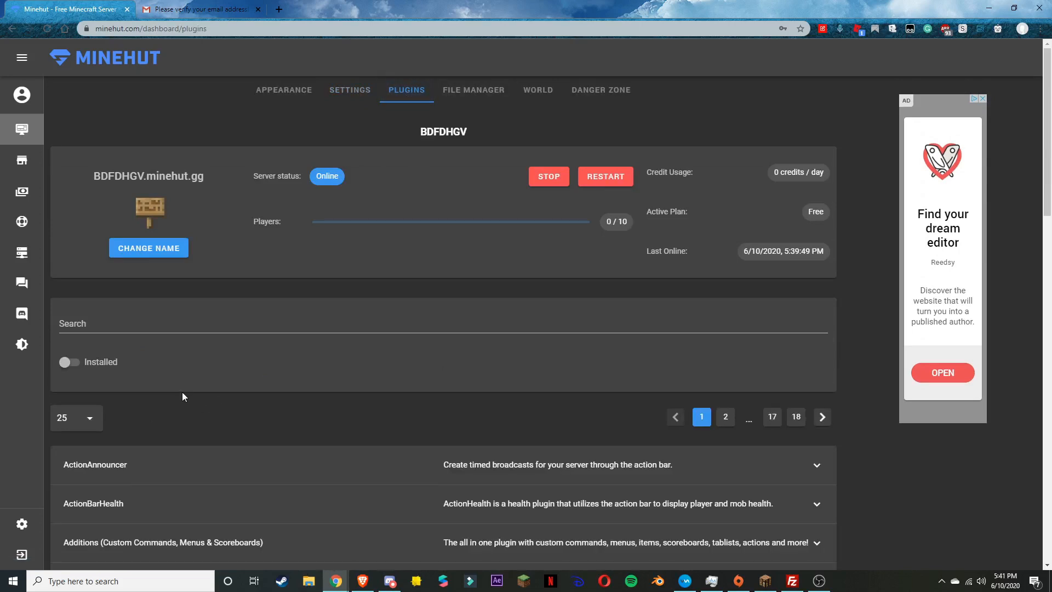
pyautogui.scroll(-3)
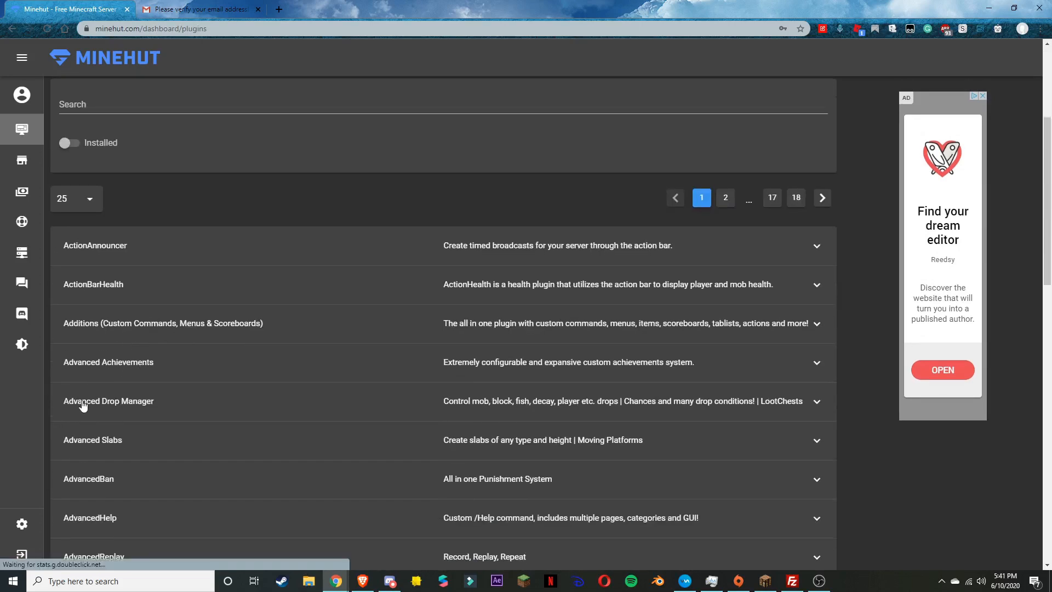
pyautogui.moveTo(189, 488)
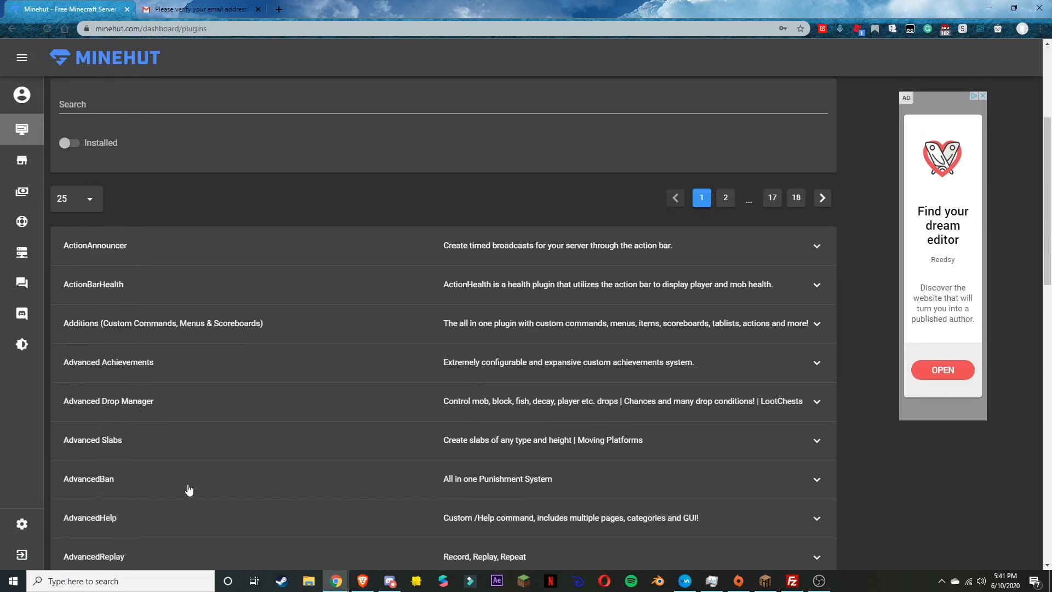
pyautogui.scroll(-3)
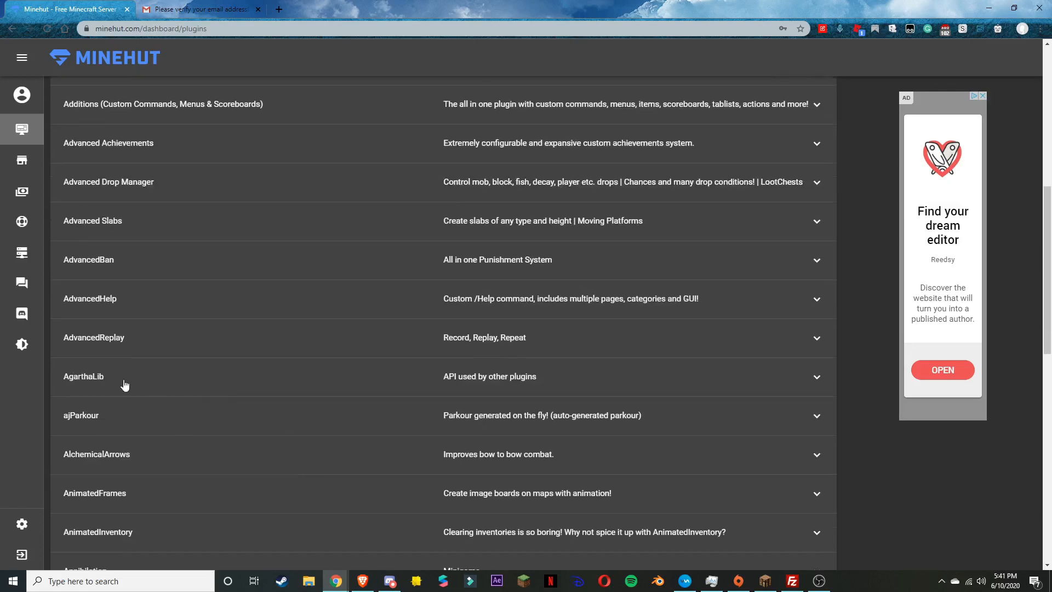
pyautogui.moveTo(457, 423)
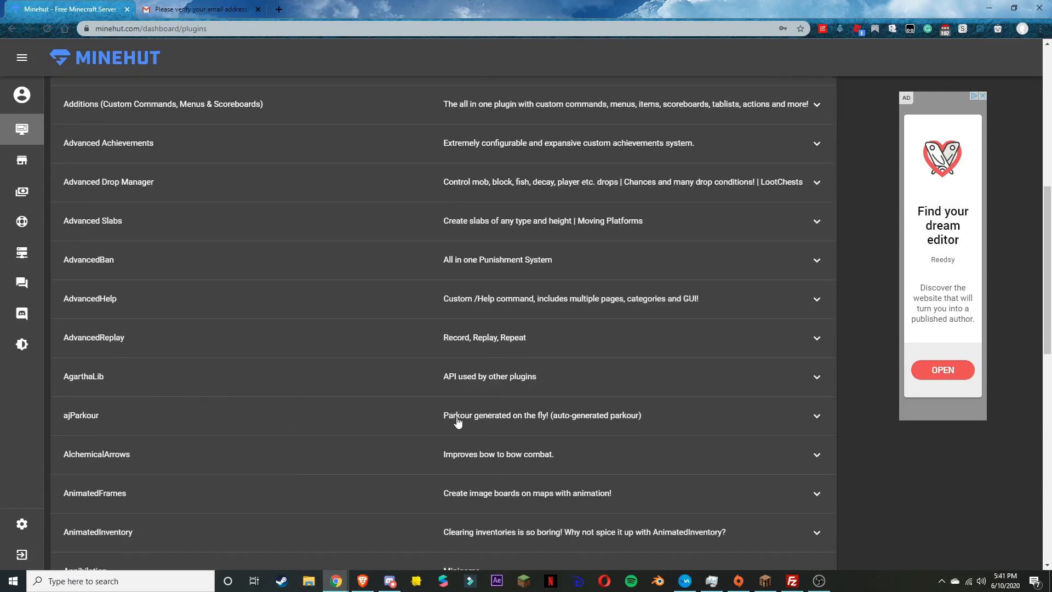
pyautogui.click(457, 416)
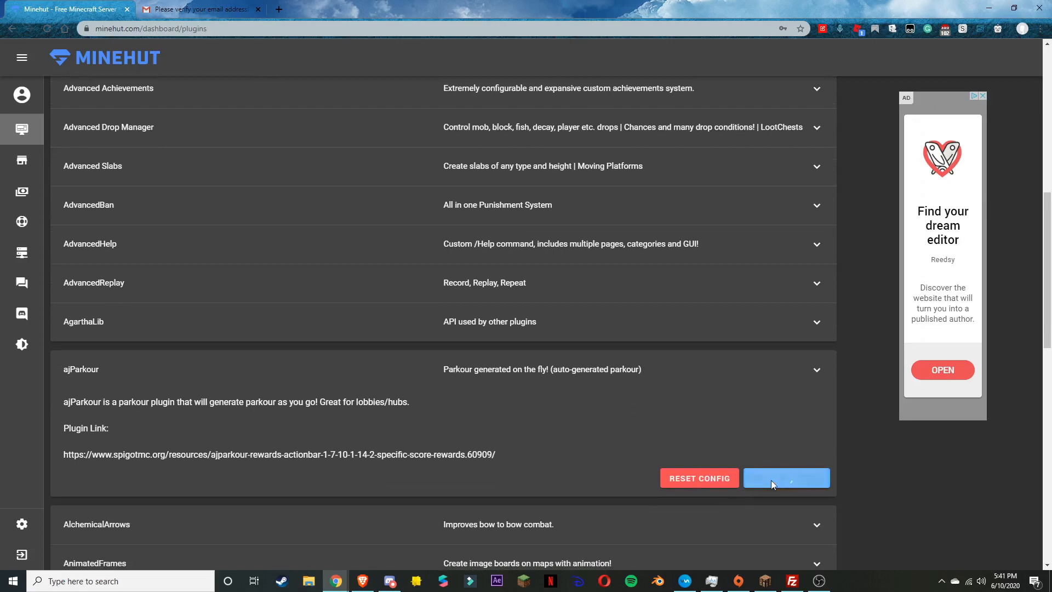
pyautogui.click(786, 478)
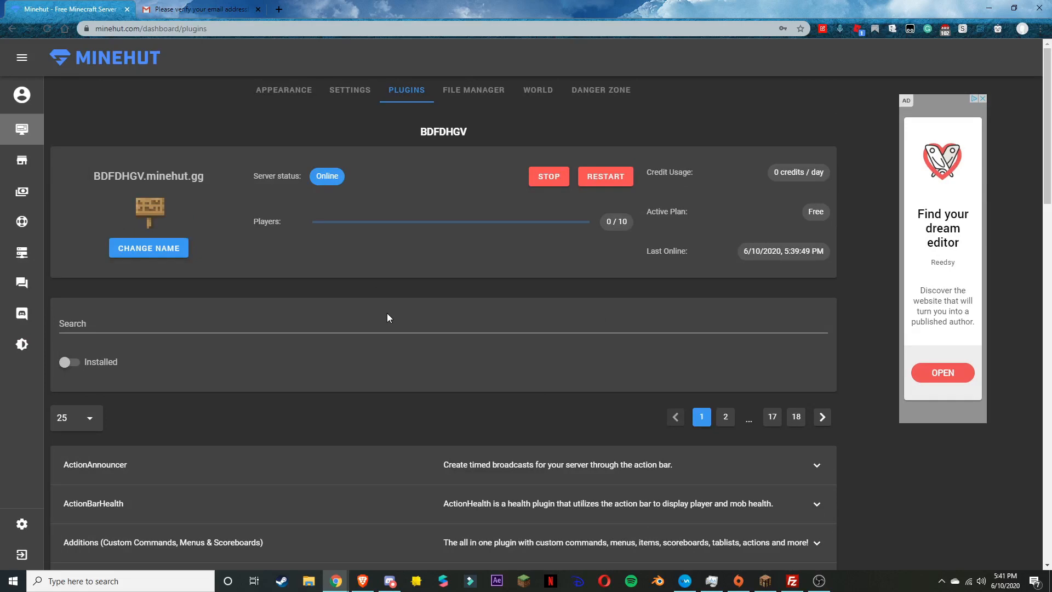
# Step: Check ajParkour.jar in the File Manager's plugins folder, then view World management
pyautogui.click(474, 89)
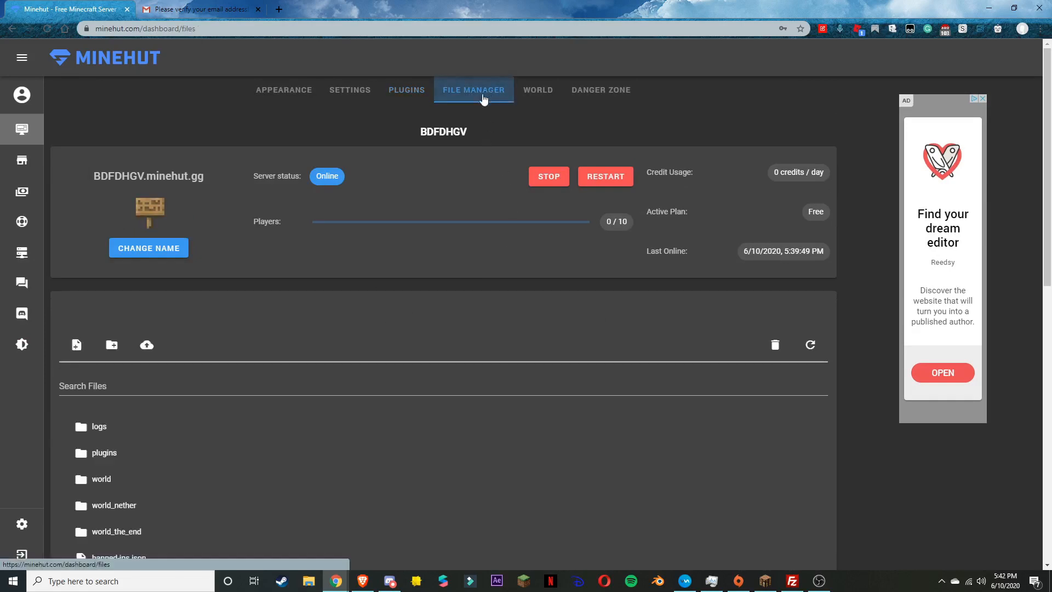
pyautogui.scroll(-3)
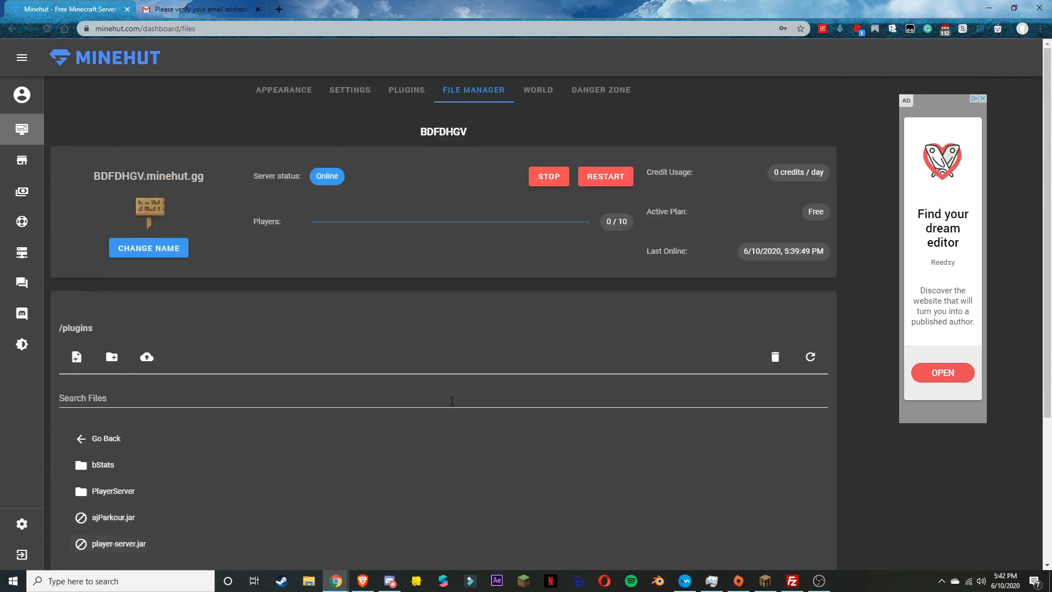
pyautogui.click(537, 88)
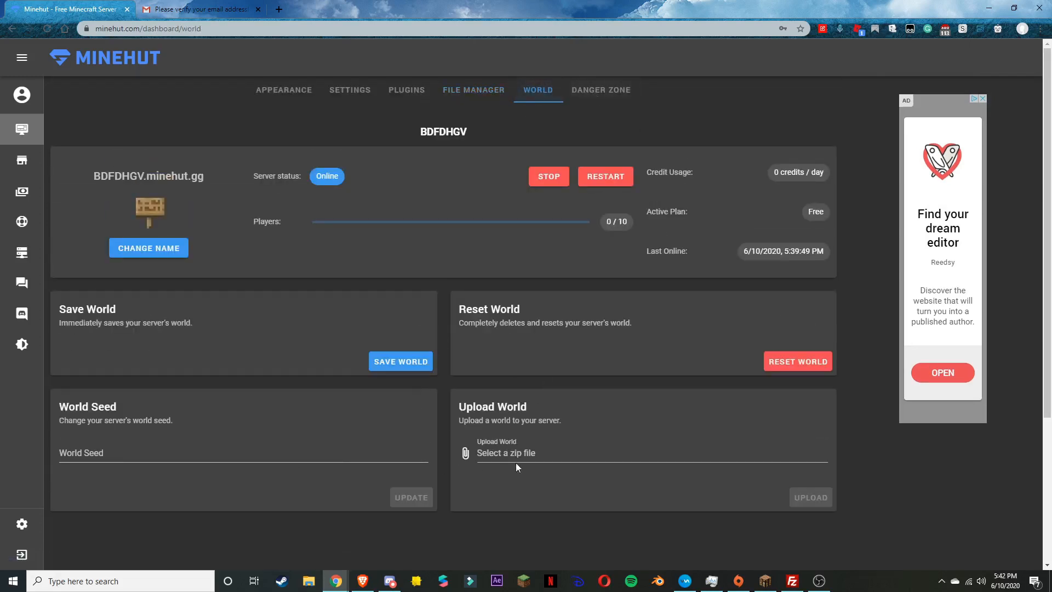
pyautogui.moveTo(805, 489)
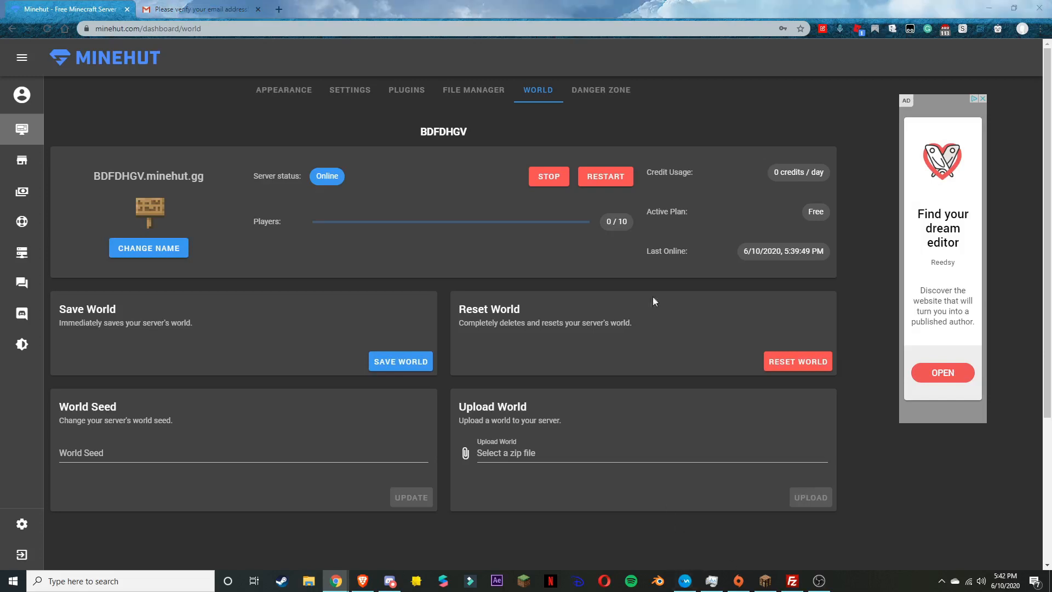
pyautogui.click(684, 581)
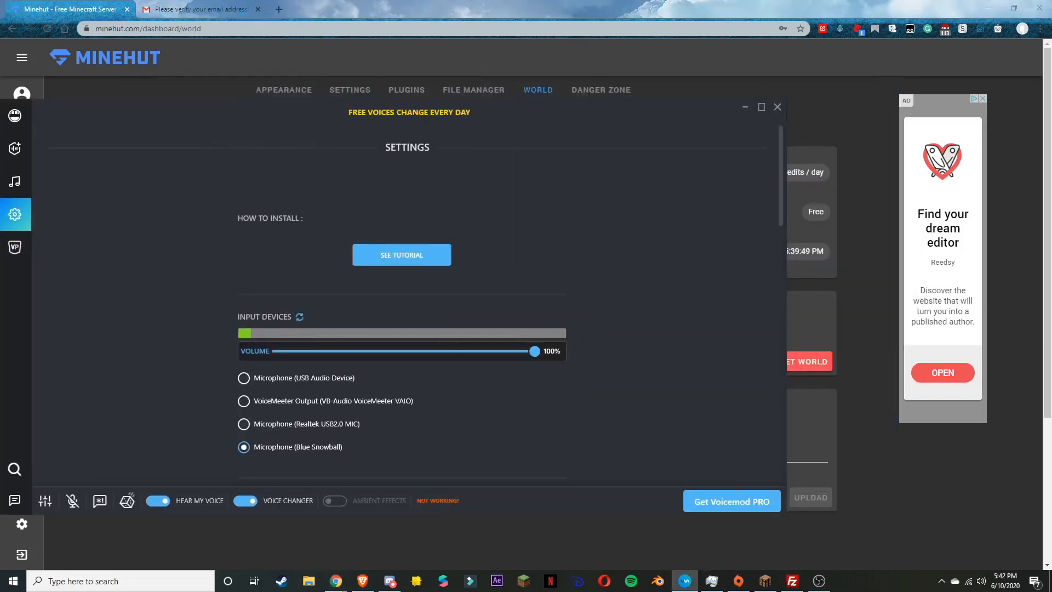
pyautogui.click(777, 107)
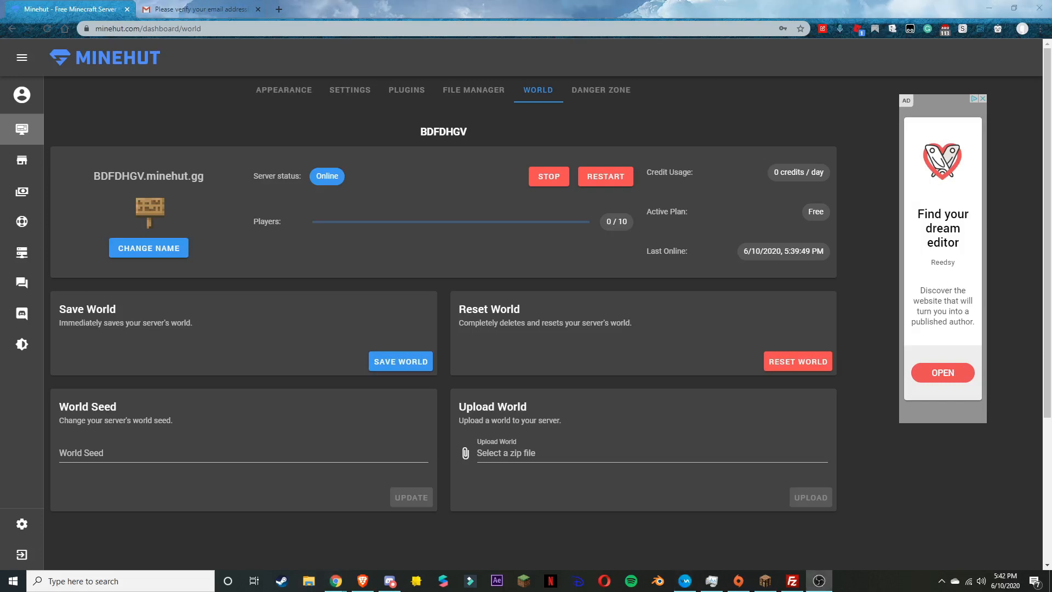
pyautogui.moveTo(480, 125)
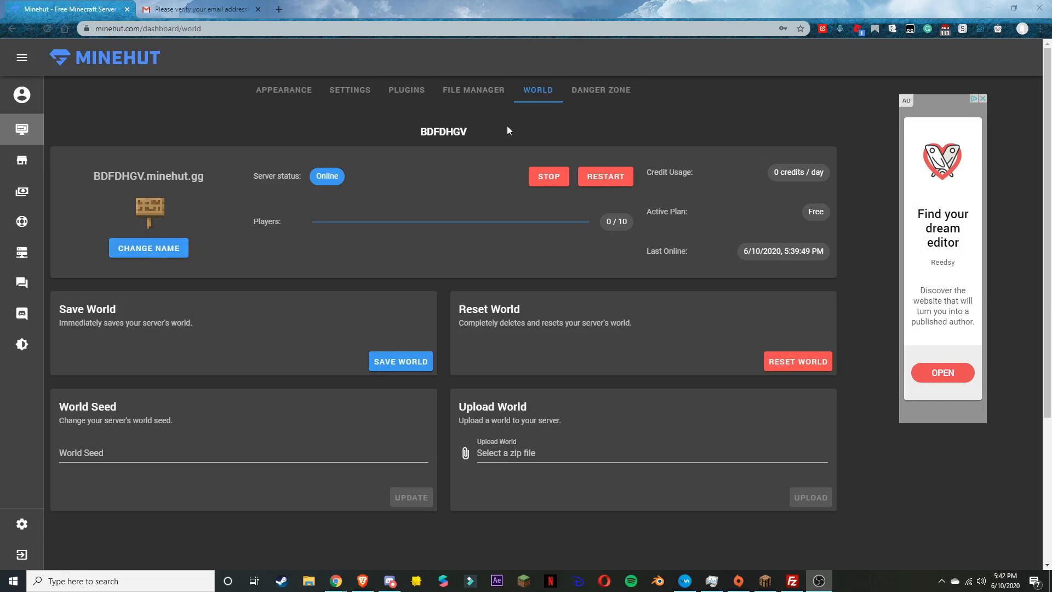
# Step: From the Danger Zone, restart the server and confirm to apply changes
pyautogui.click(599, 89)
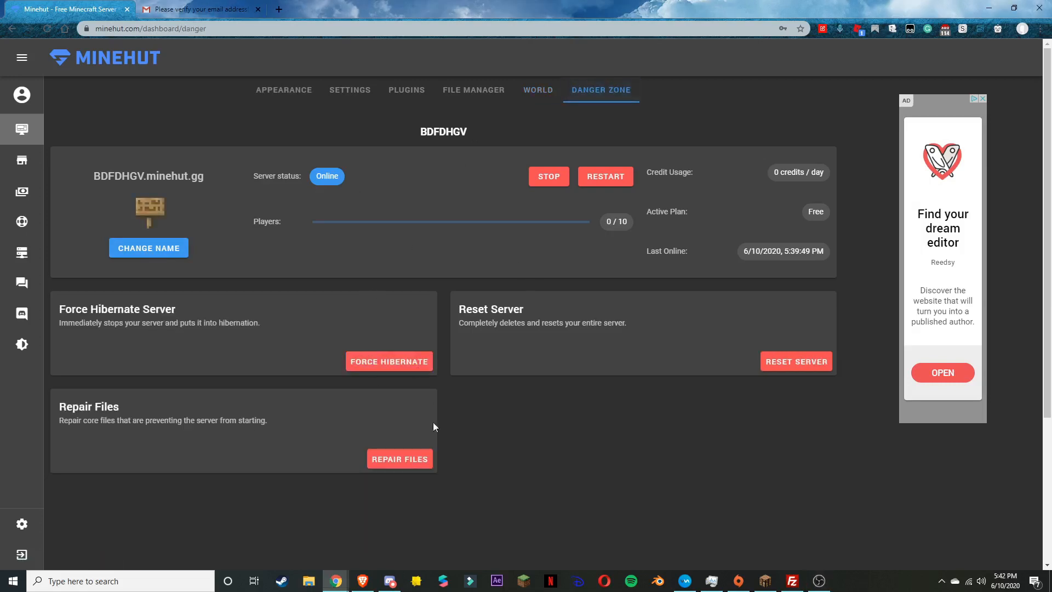
pyautogui.moveTo(664, 349)
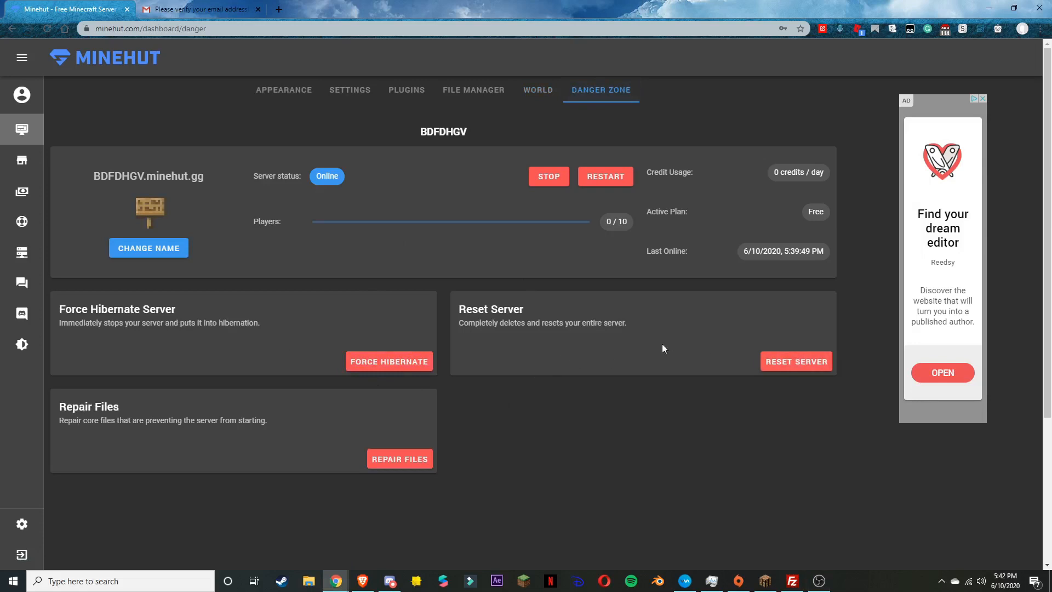
pyautogui.moveTo(656, 343)
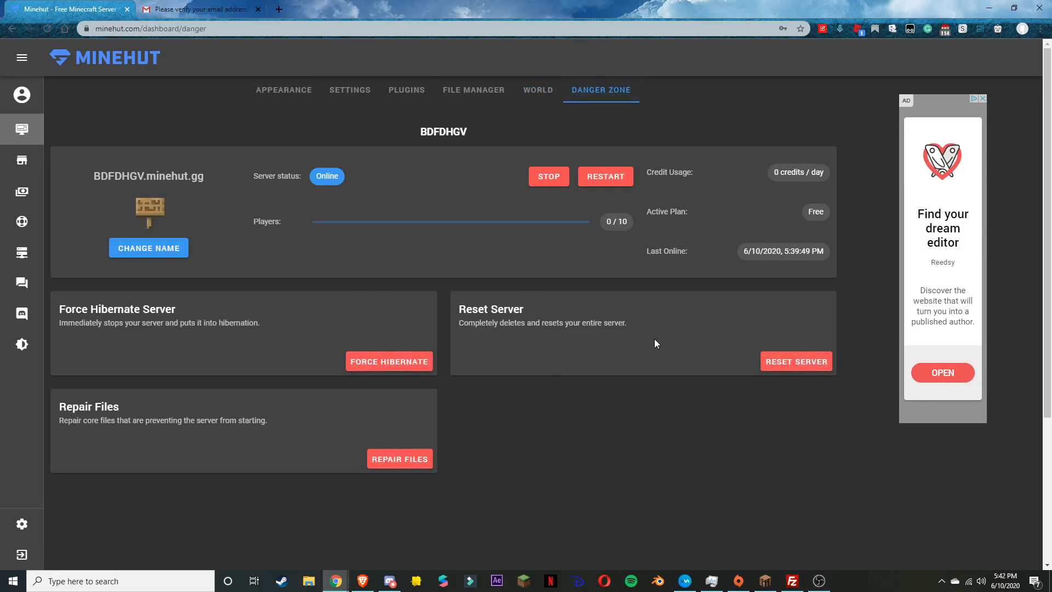
pyautogui.moveTo(604, 175)
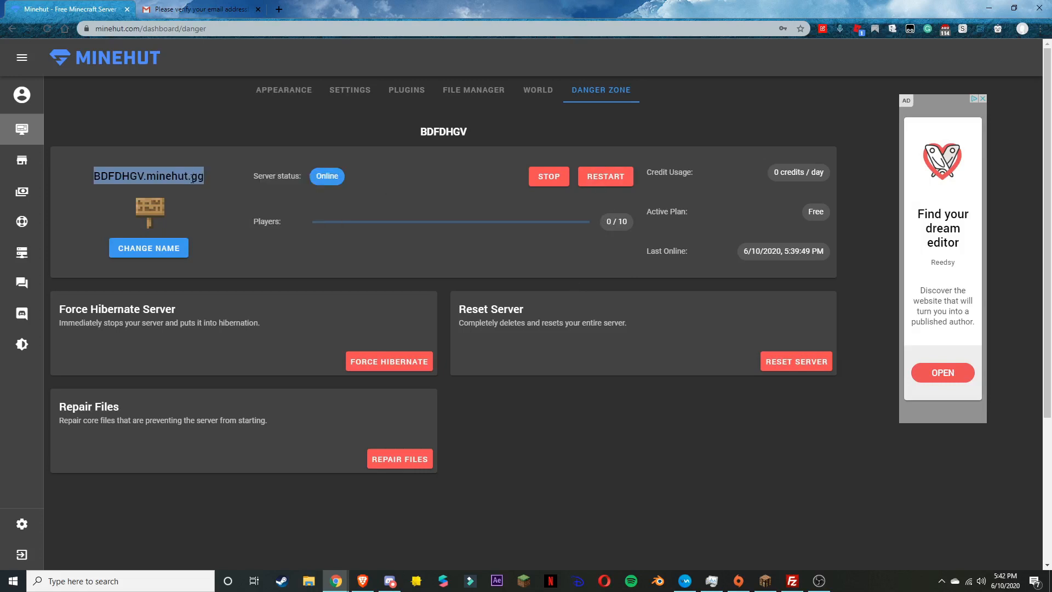
pyautogui.click(21, 57)
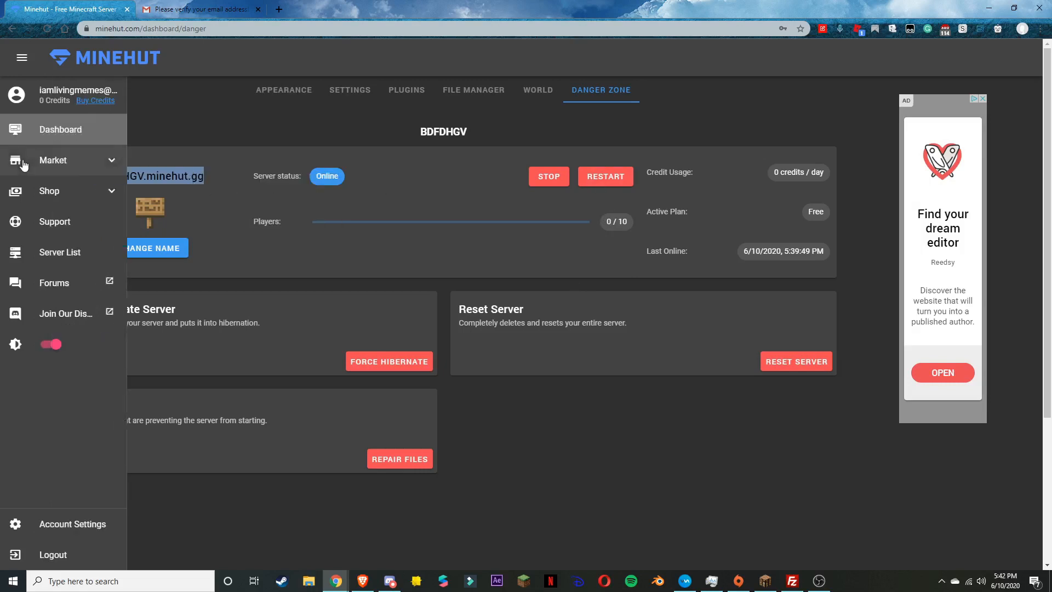
pyautogui.click(605, 176)
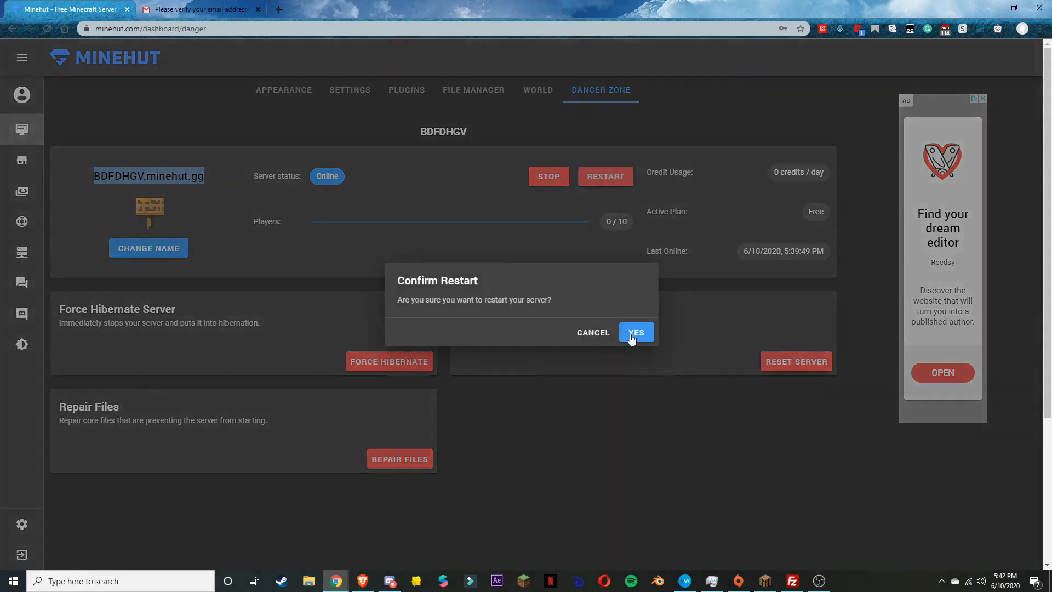
pyautogui.click(635, 332)
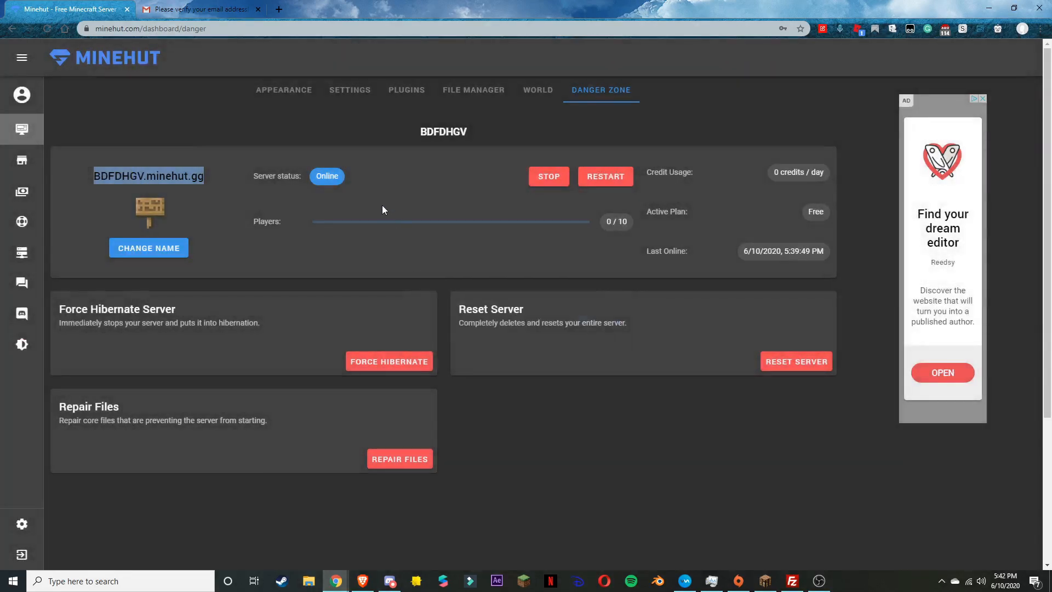
# Step: Browse to the Market catalog of minigame worlds from the site navigation
pyautogui.click(548, 176)
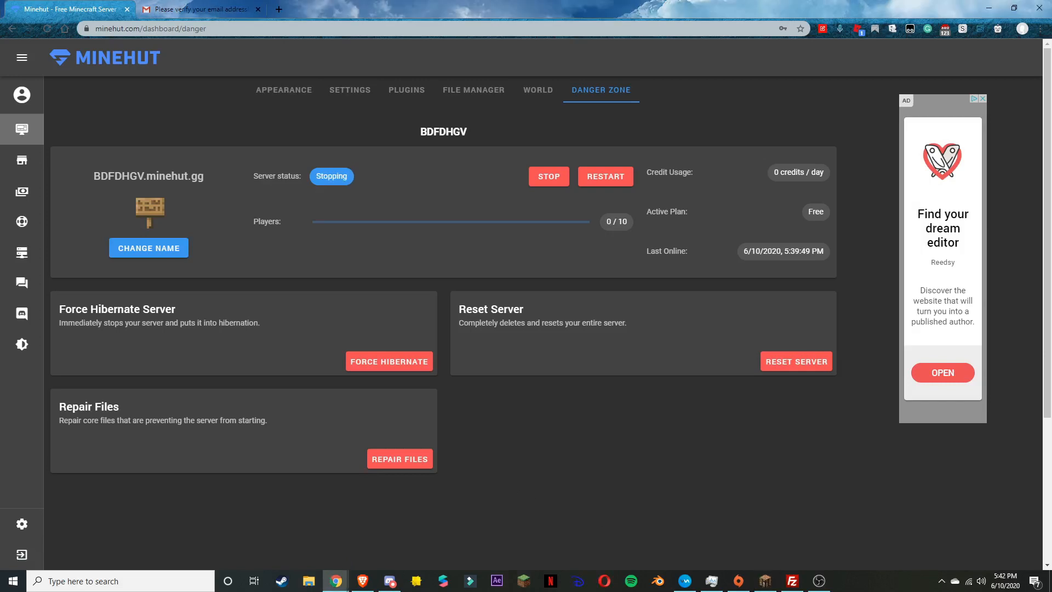
pyautogui.click(20, 58)
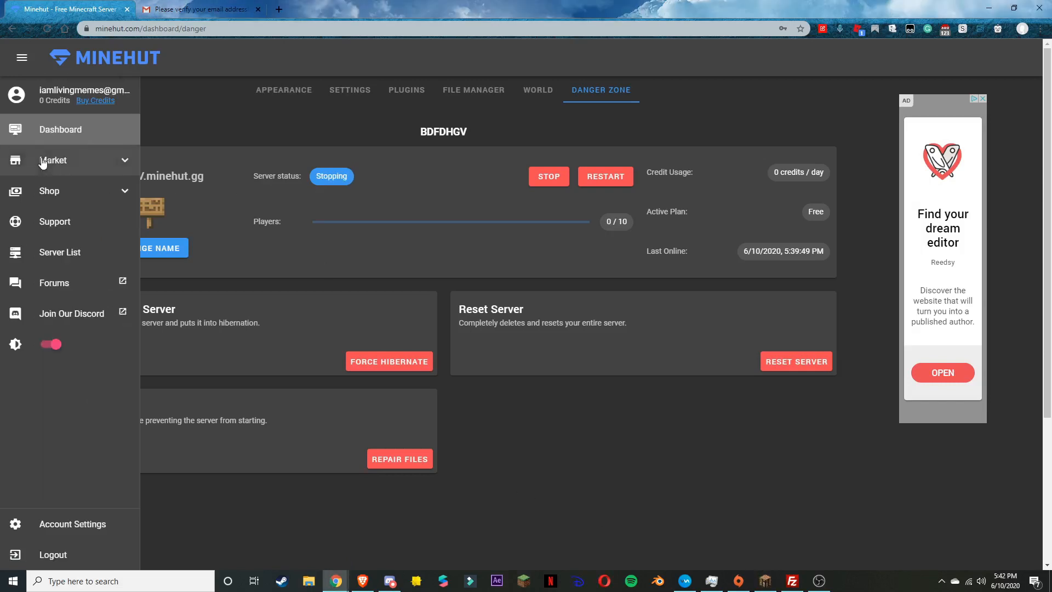
pyautogui.click(53, 160)
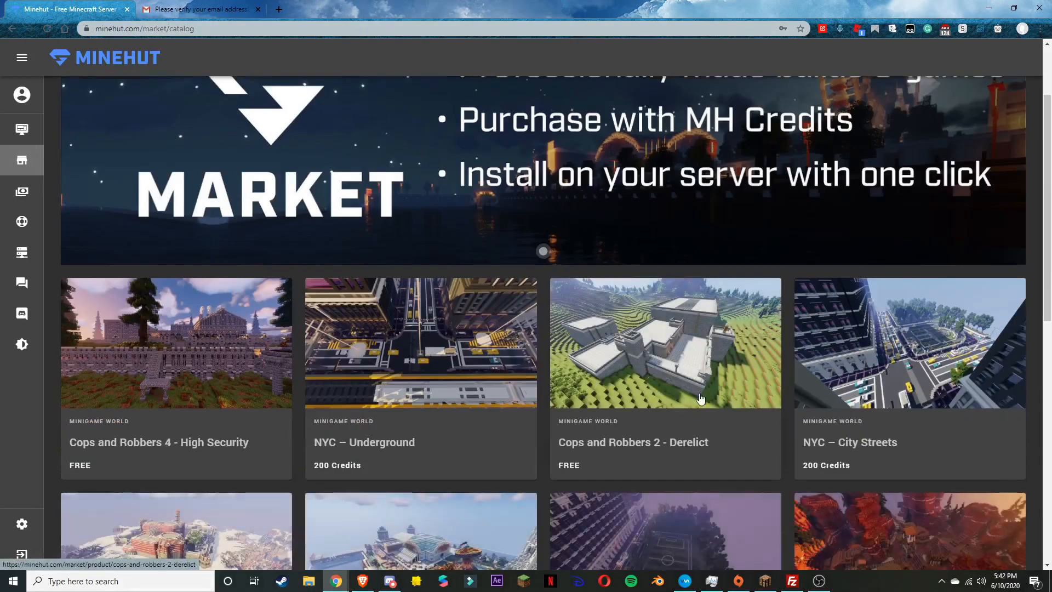
# Step: Attempt to buy the 200-credit Zombie Pier world, then go to Get Credits when refused
pyautogui.scroll(-3)
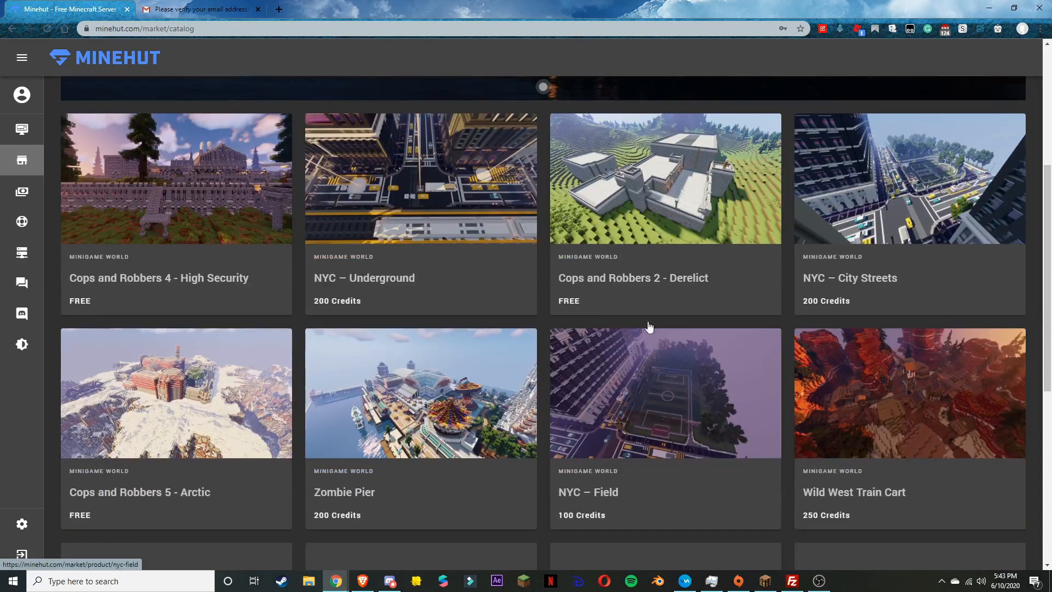
pyautogui.moveTo(210, 373)
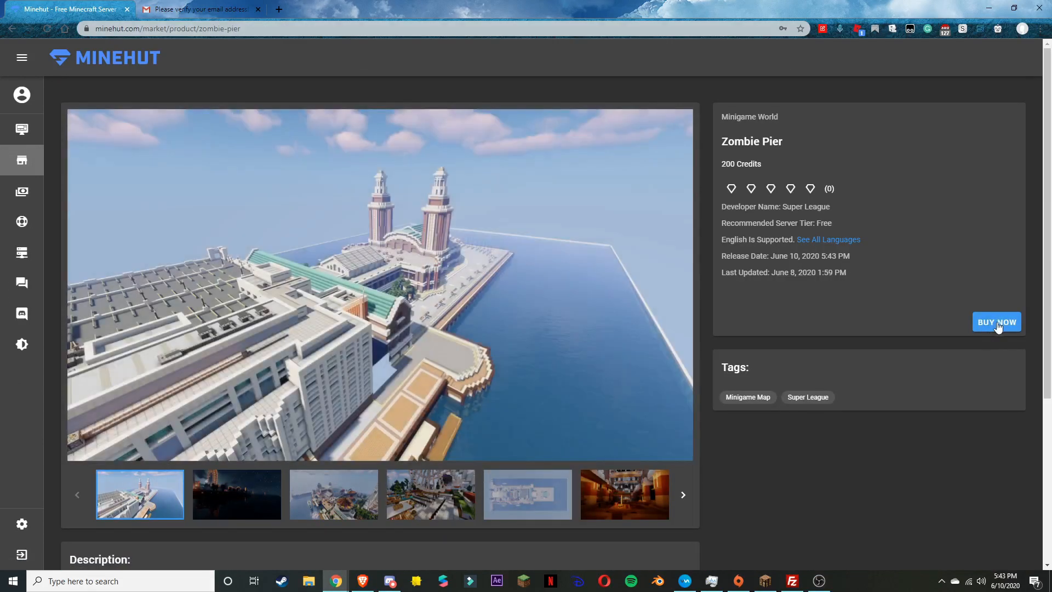
pyautogui.click(997, 321)
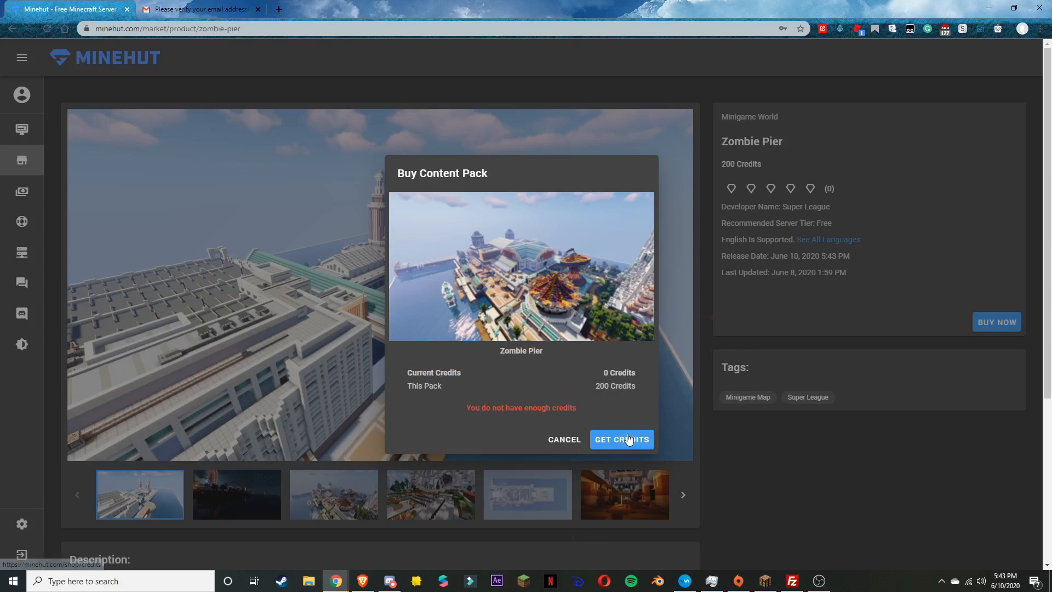
pyautogui.moveTo(635, 435)
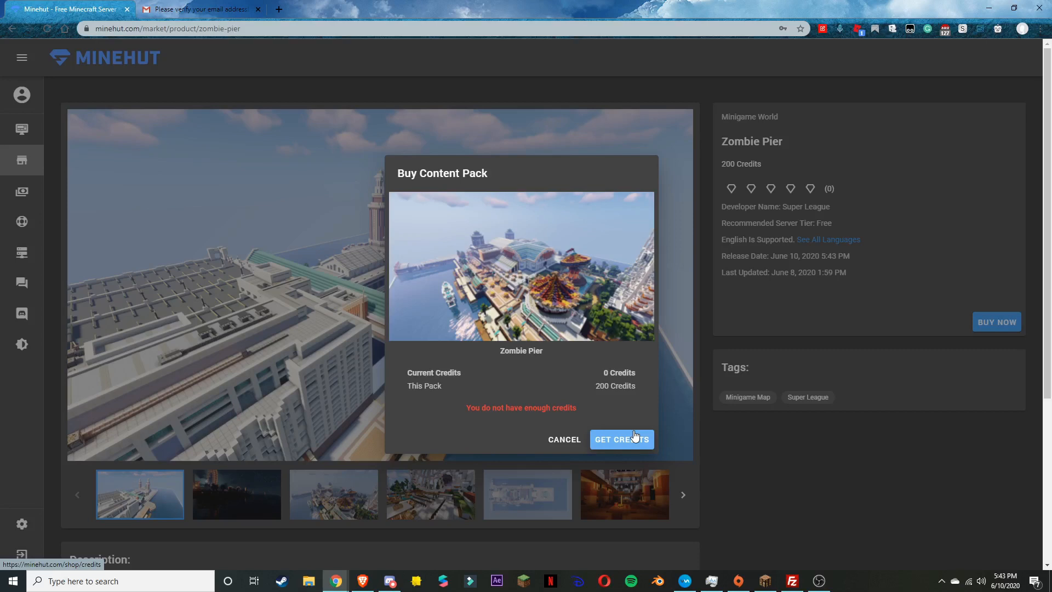
pyautogui.click(621, 440)
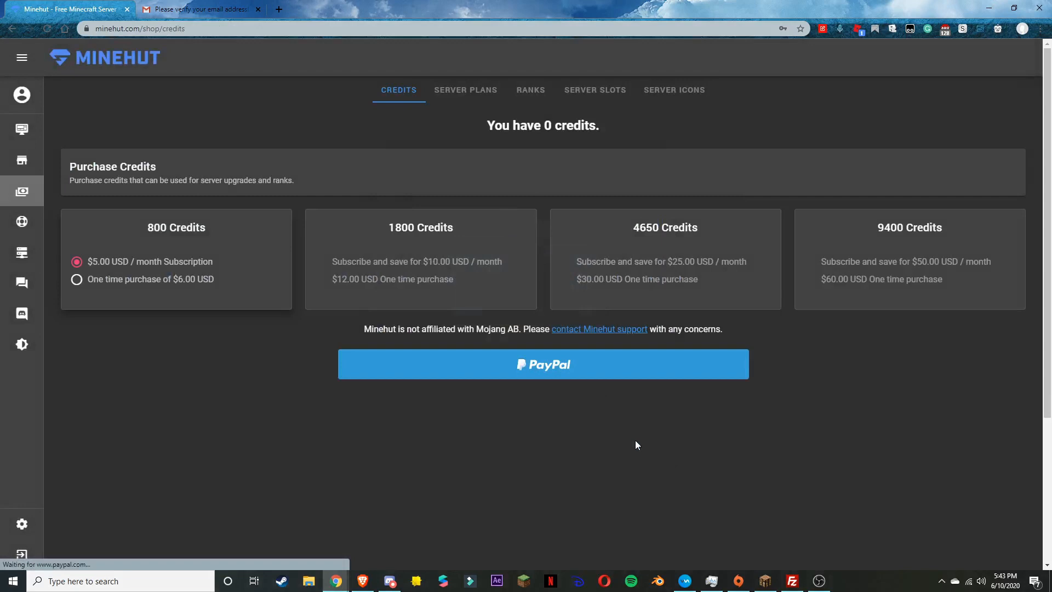
pyautogui.click(542, 364)
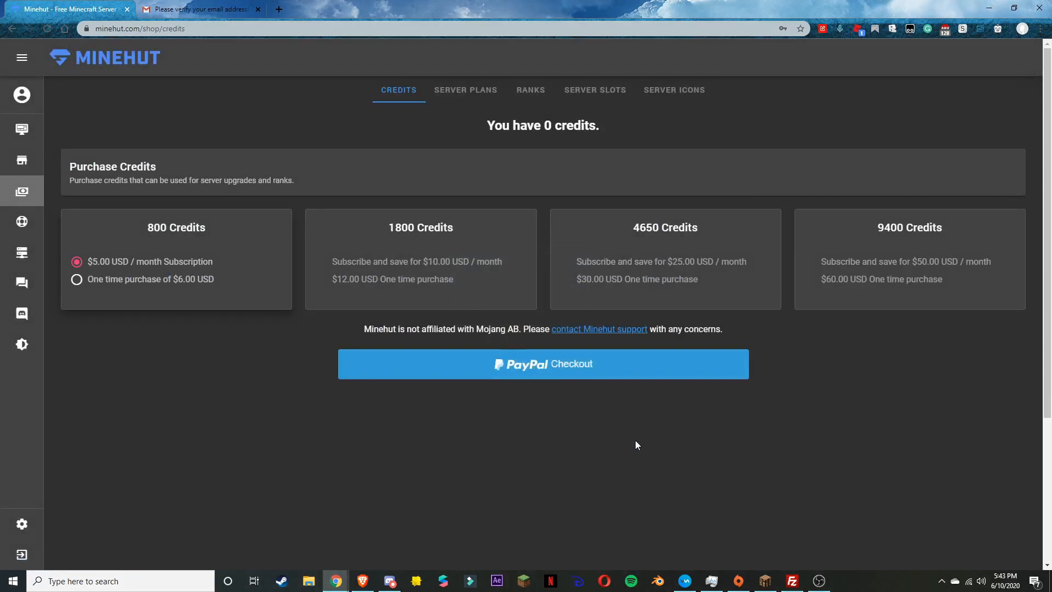
pyautogui.moveTo(593, 51)
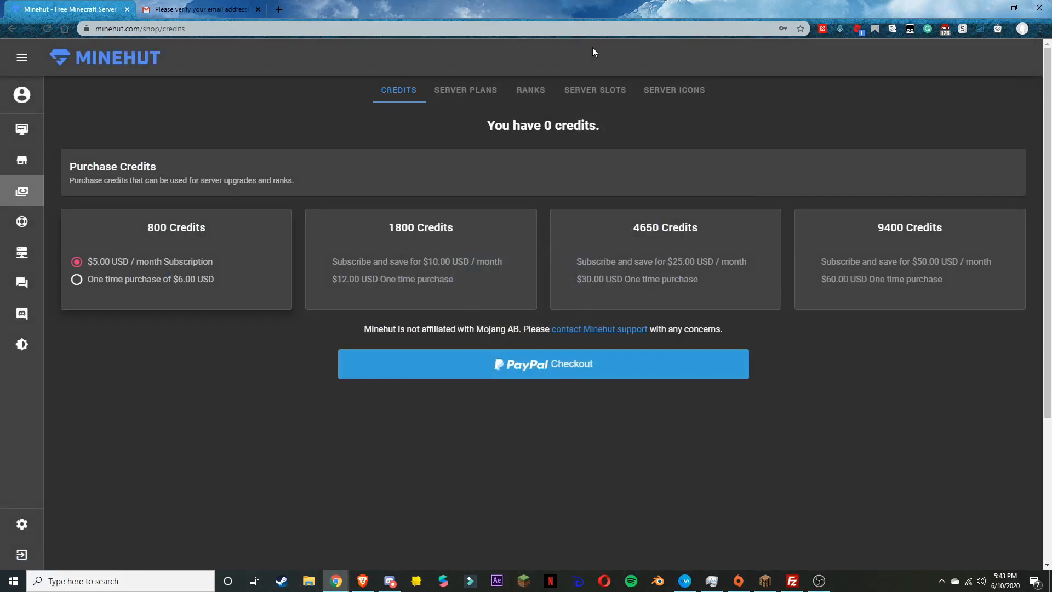
pyautogui.click(465, 89)
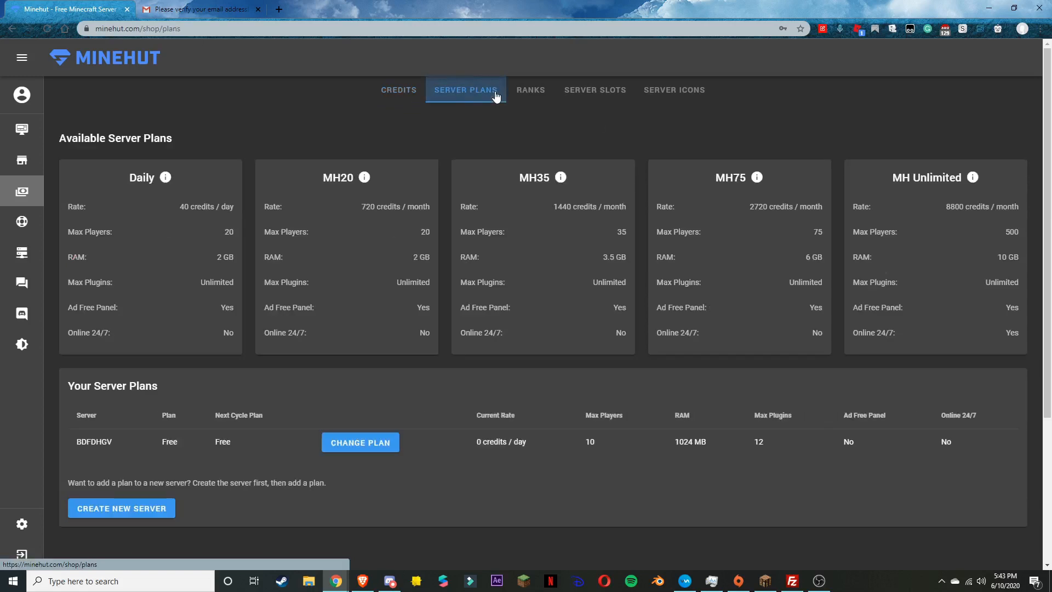
pyautogui.moveTo(197, 348)
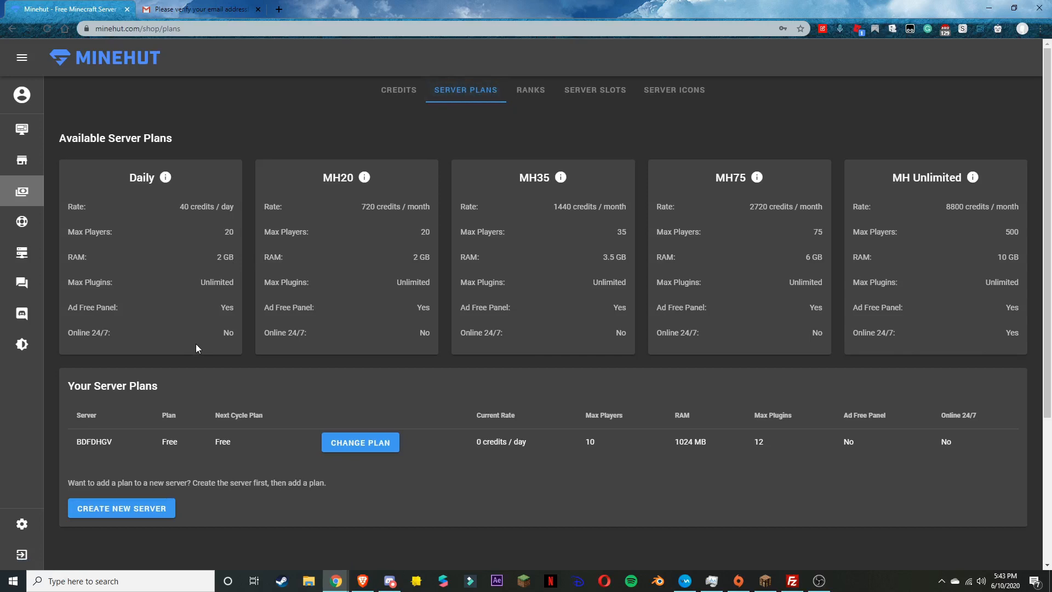
pyautogui.doubleClick(216, 281)
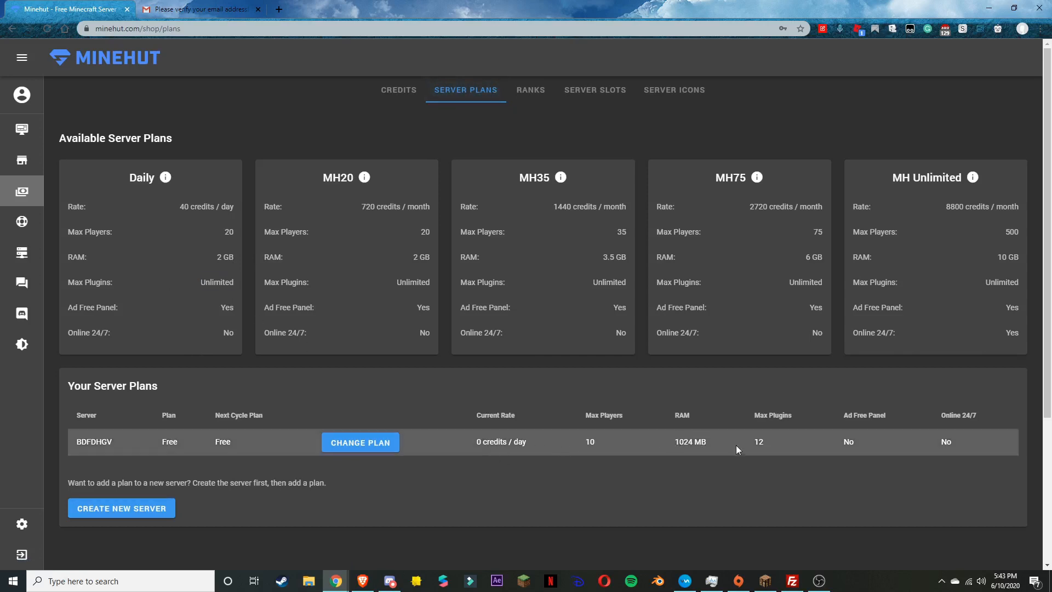
pyautogui.moveTo(832, 464)
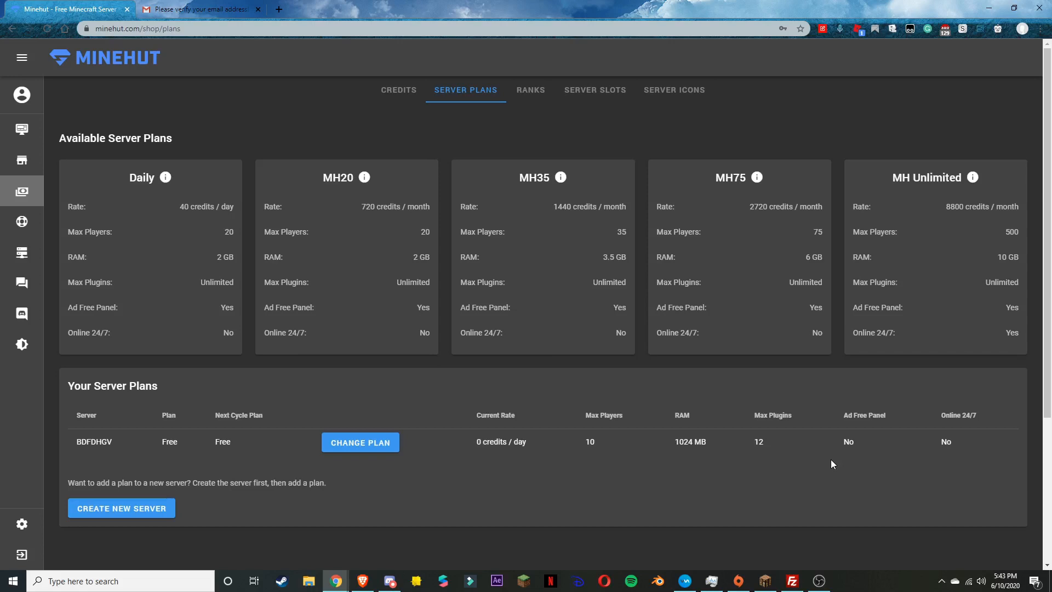
pyautogui.click(674, 90)
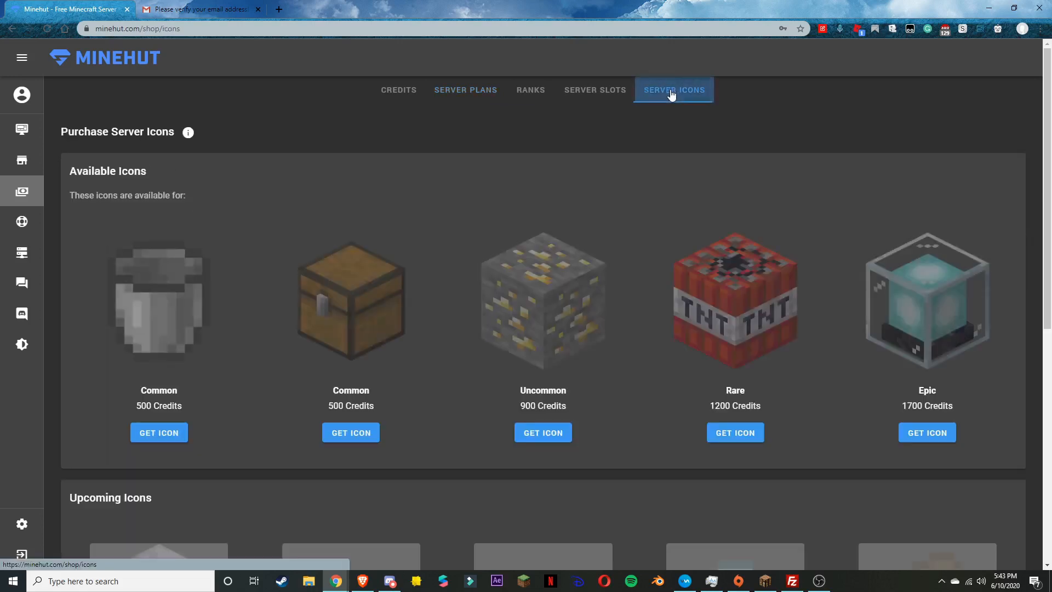
pyautogui.scroll(-3)
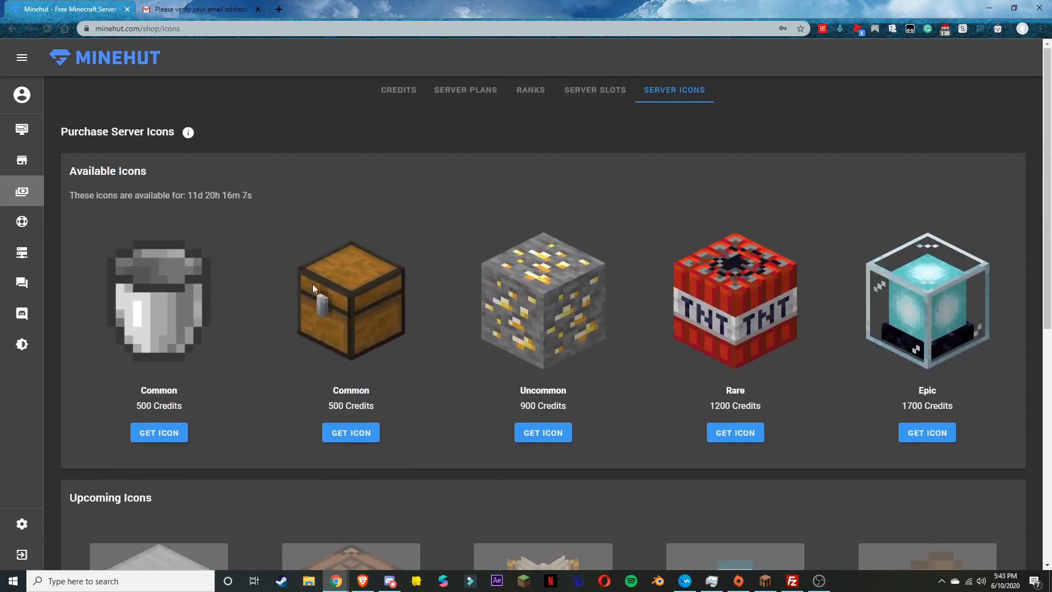
pyautogui.moveTo(379, 105)
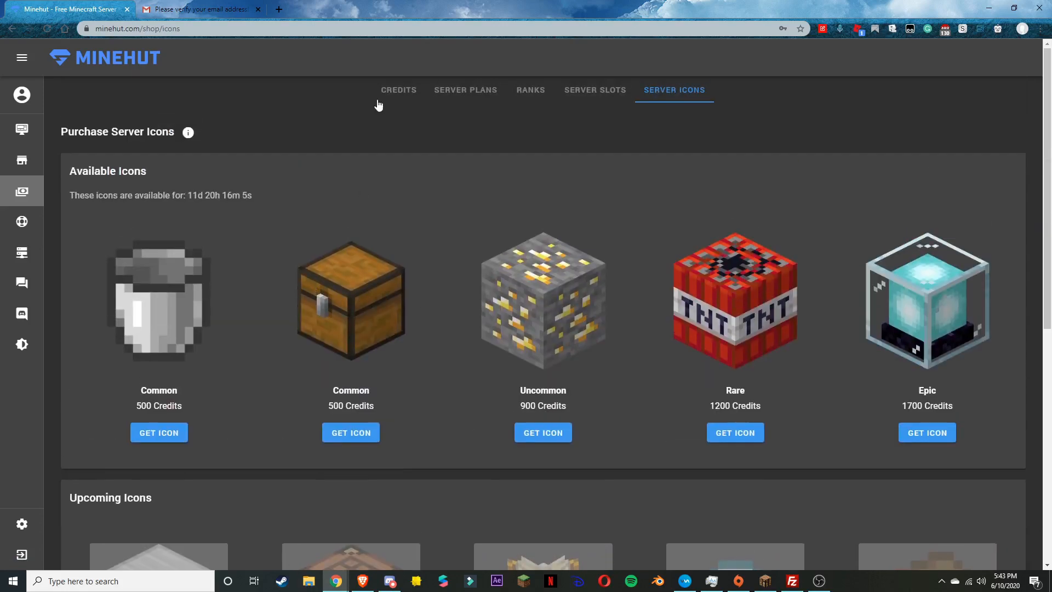
pyautogui.click(530, 89)
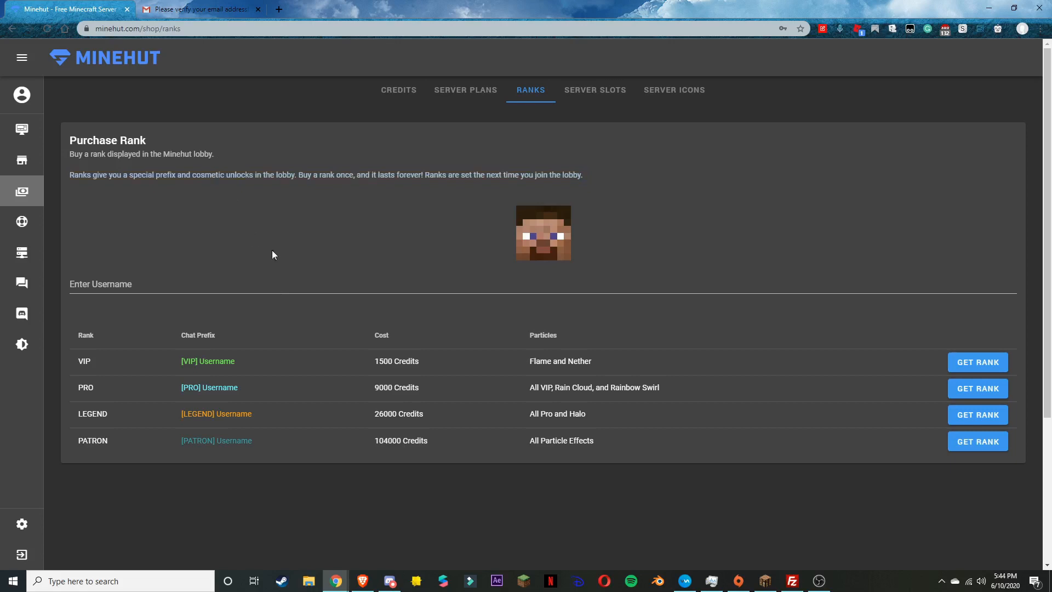
pyautogui.moveTo(506, 128)
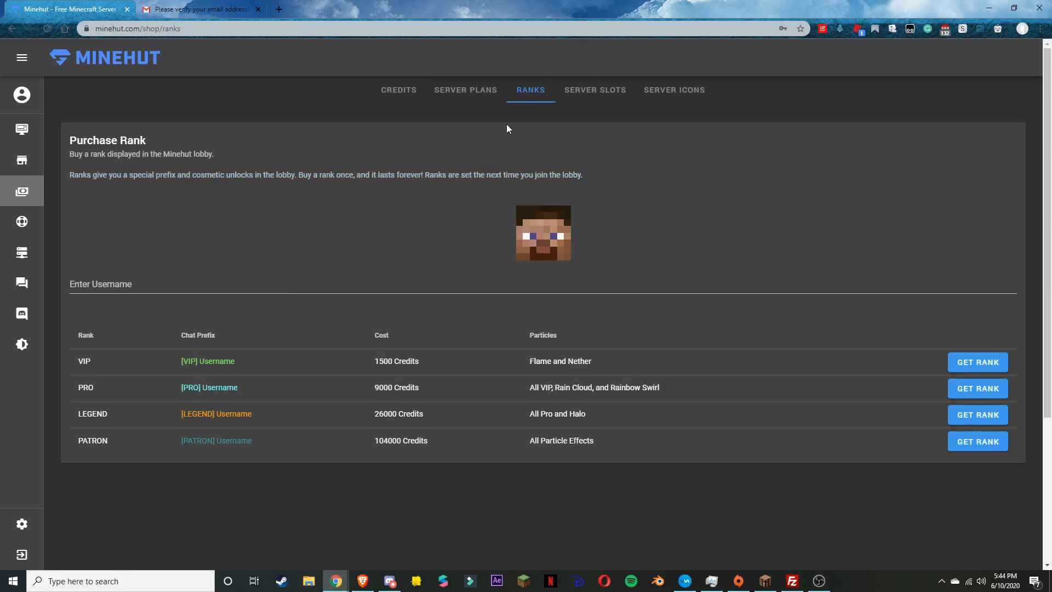
pyautogui.click(594, 89)
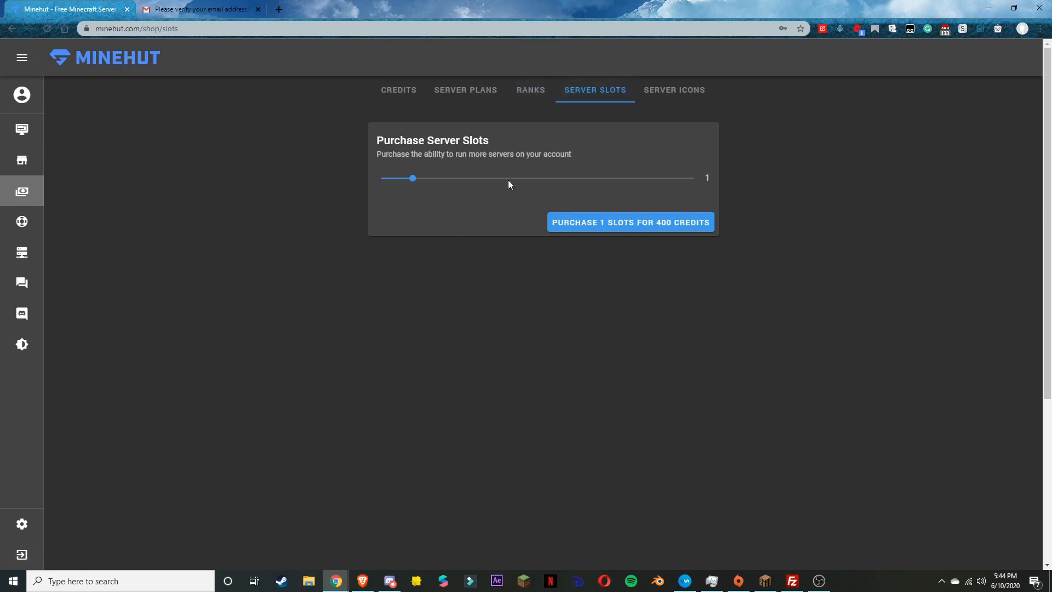
pyautogui.click(674, 90)
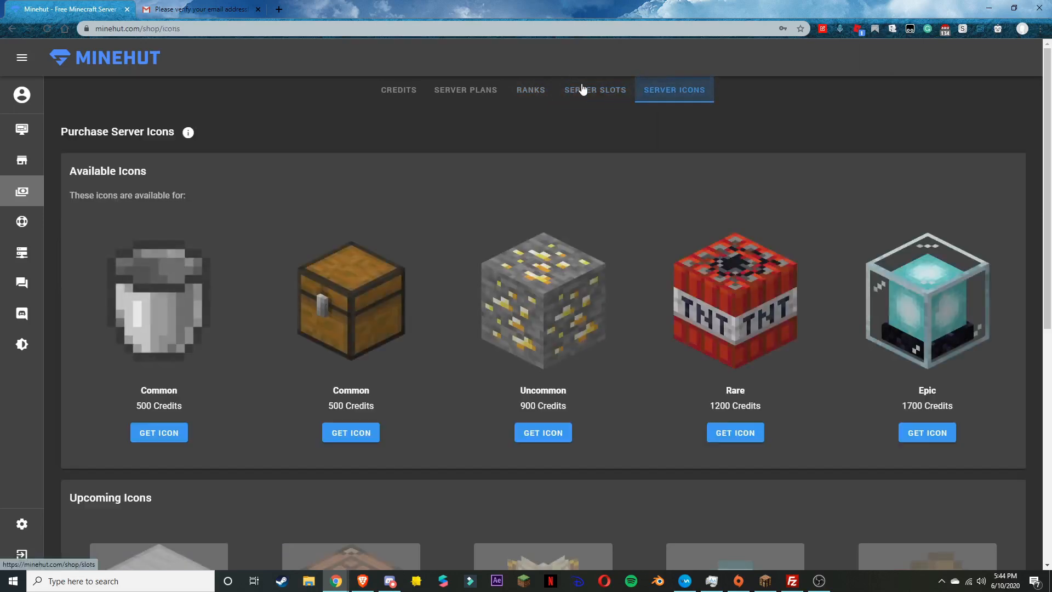
pyautogui.click(398, 89)
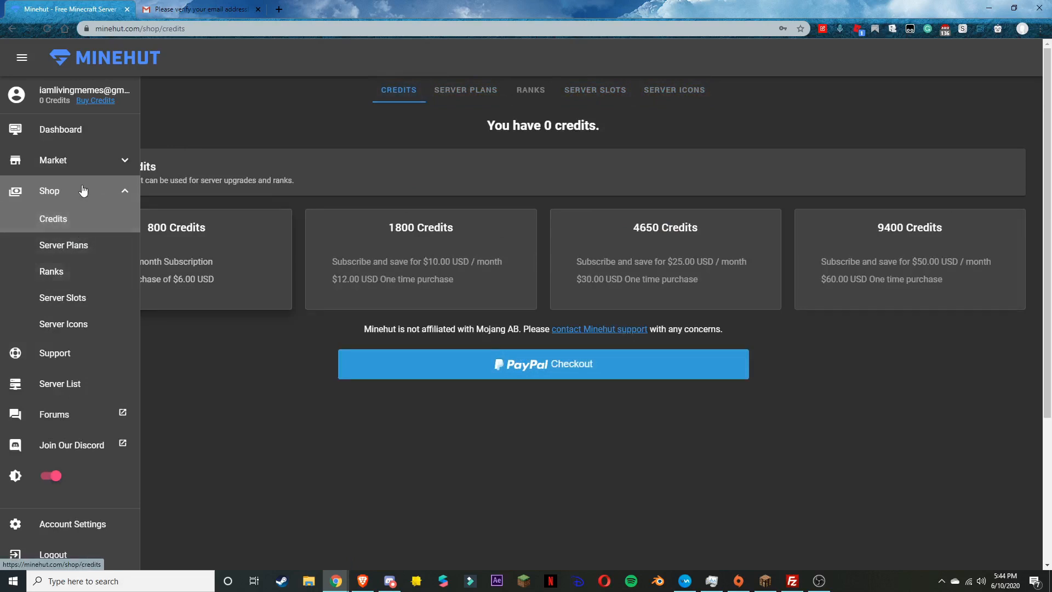
# Step: From the dashboard, select the server address BDFDHGV.minehut.gg and switch over to Minecraft
pyautogui.click(49, 190)
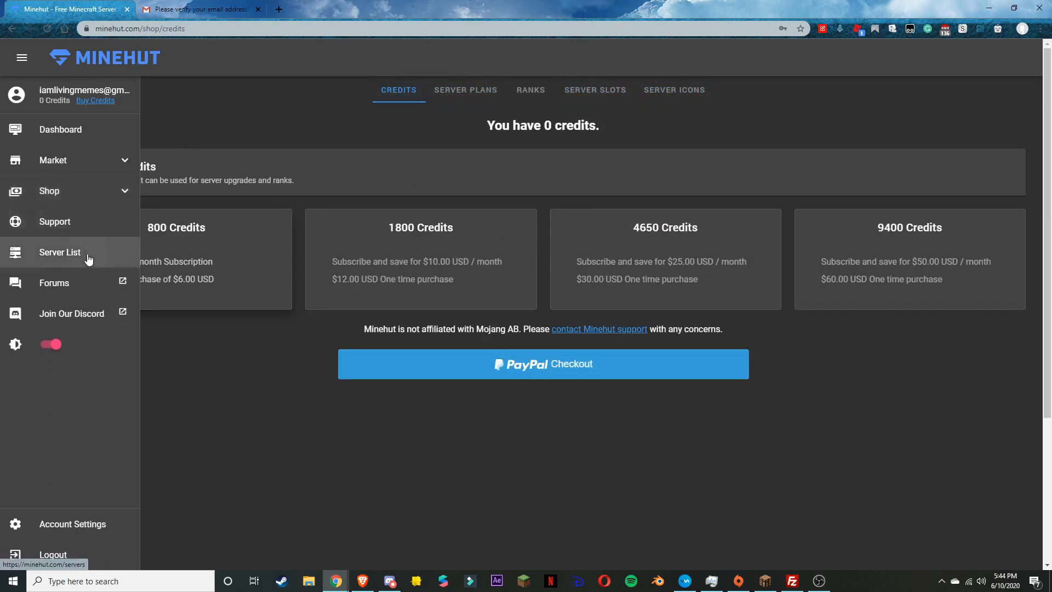
pyautogui.click(59, 253)
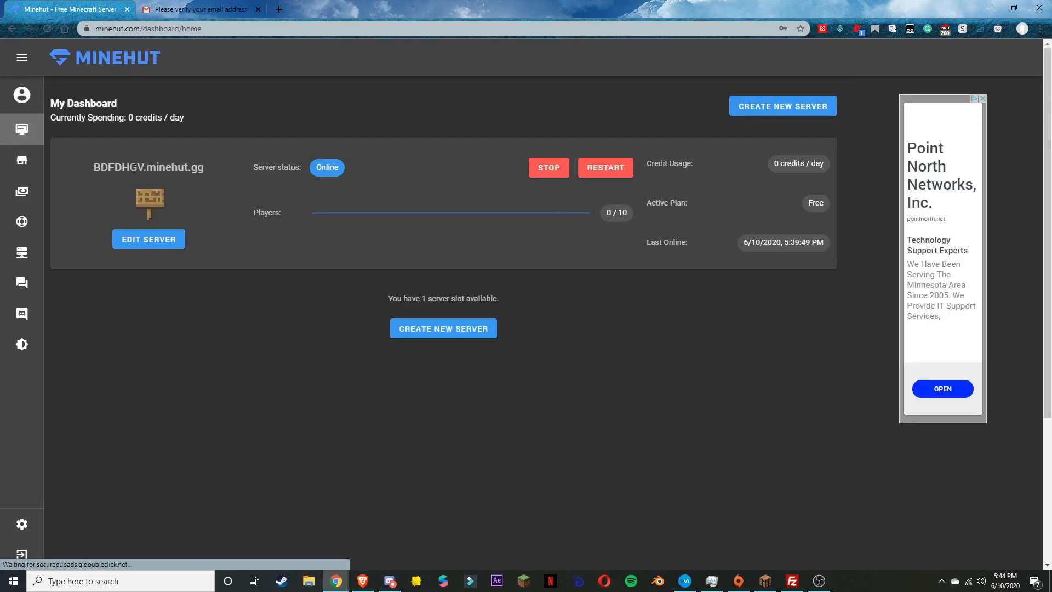
pyautogui.doubleClick(148, 166)
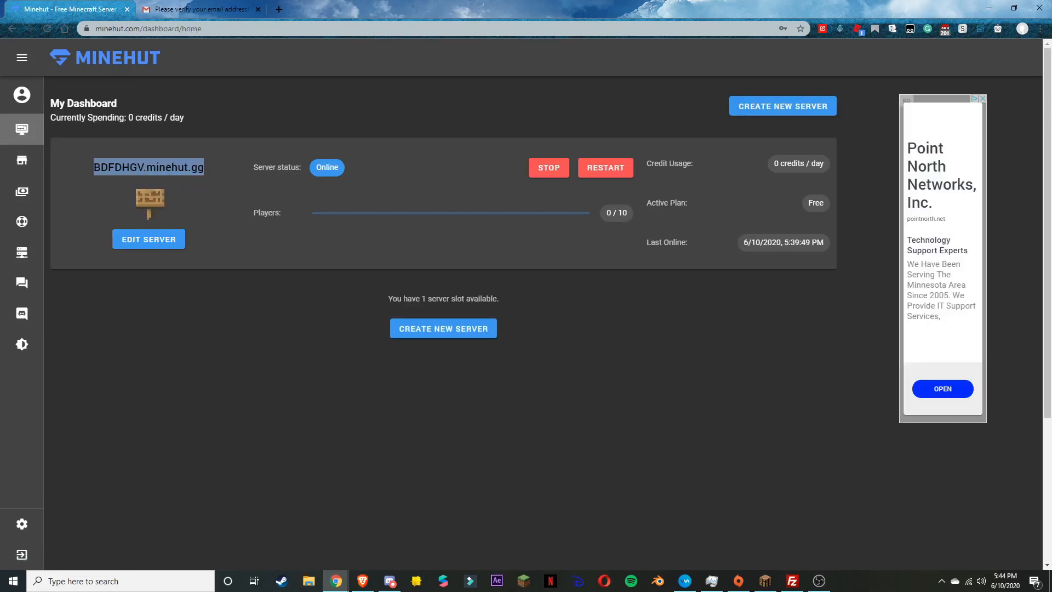
pyautogui.click(764, 581)
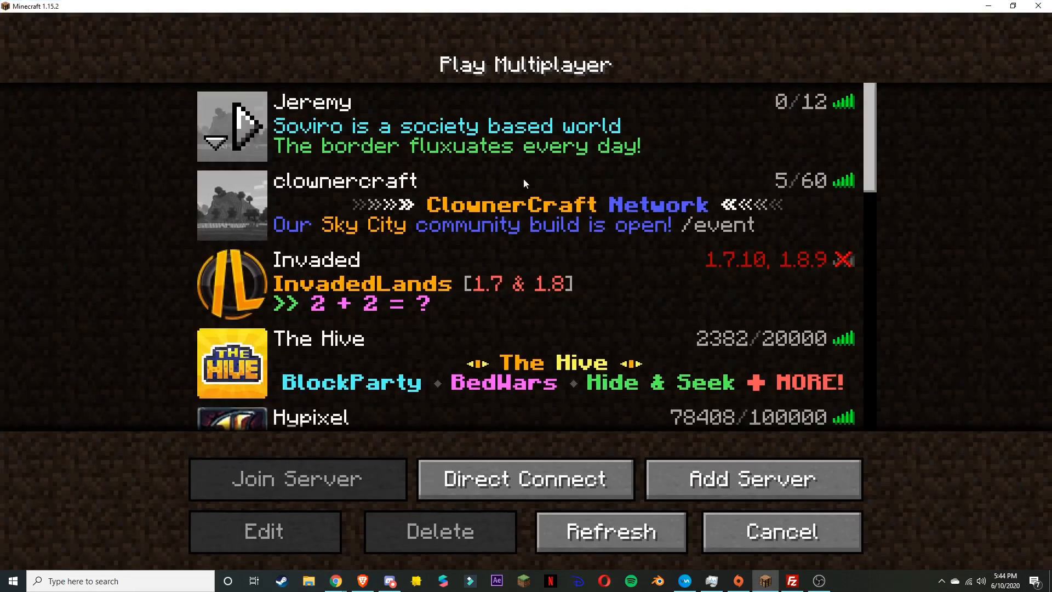
# Step: Join BDFDHGV.minehut.gg via Direct Connect, then return to the Minehut dashboard
pyautogui.click(525, 479)
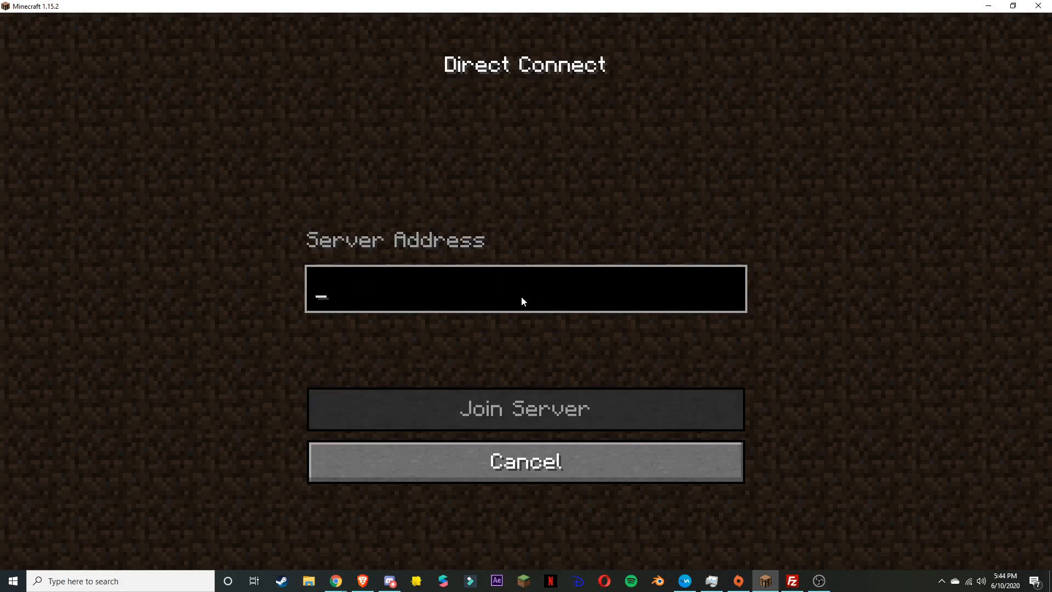
pyautogui.click(525, 409)
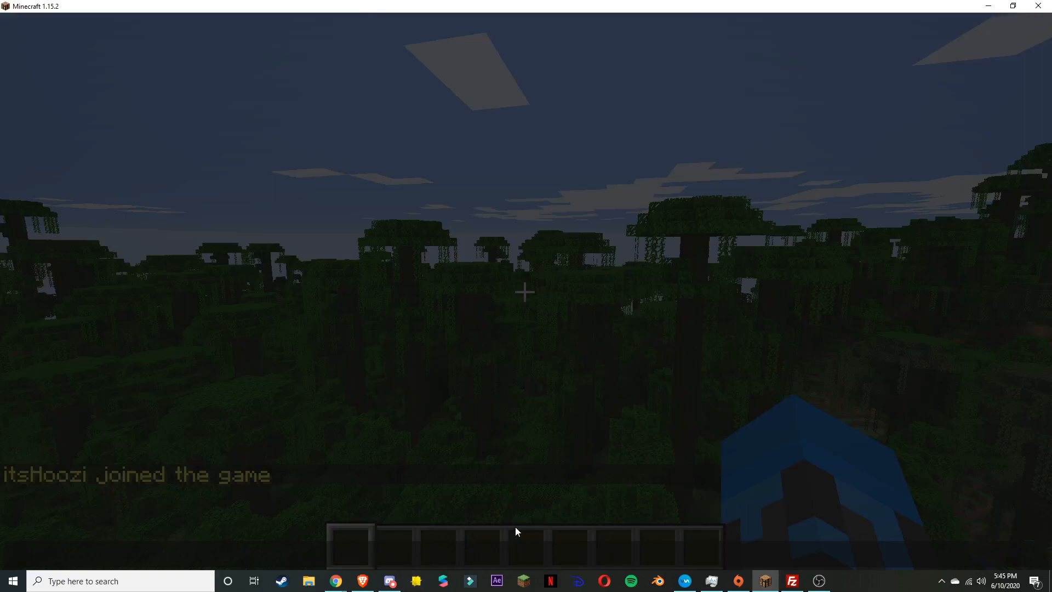
pyautogui.click(336, 581)
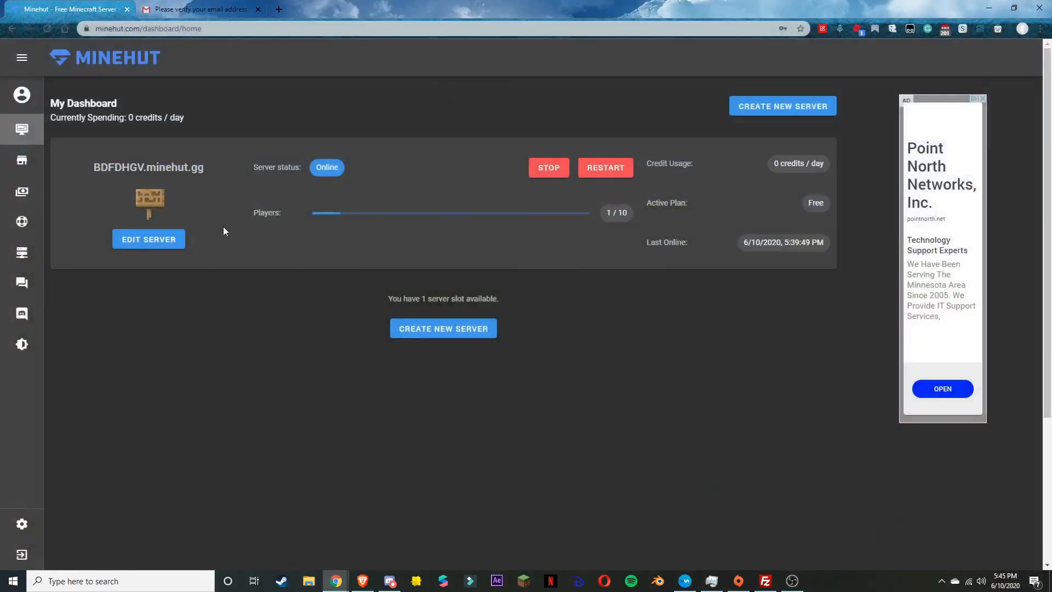
# Step: Review the server's Appearance page, then its Settings page showing Creative gamemode and PVP off
pyautogui.click(148, 239)
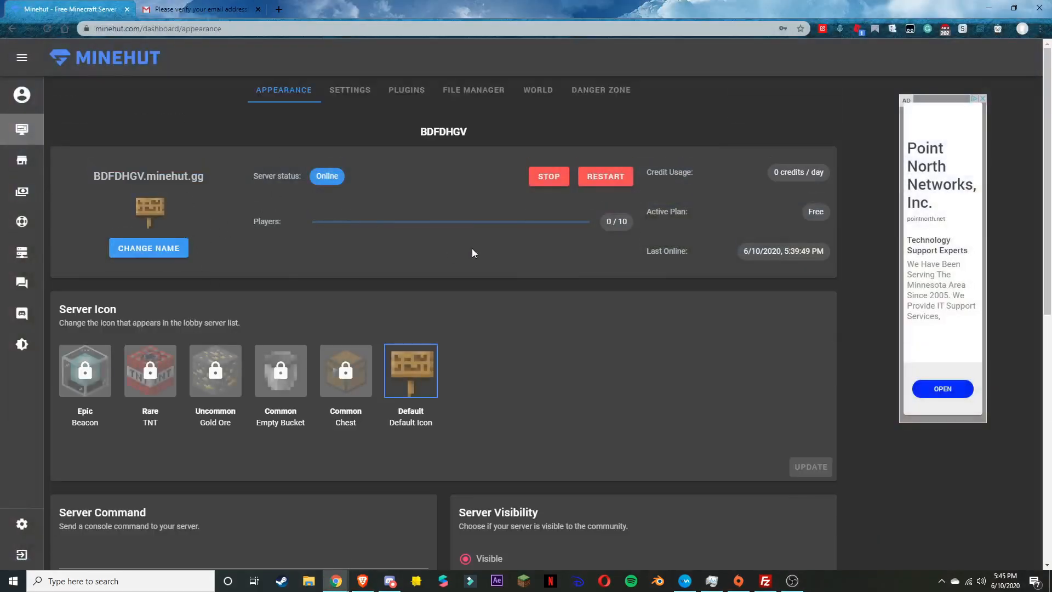
pyautogui.scroll(-3)
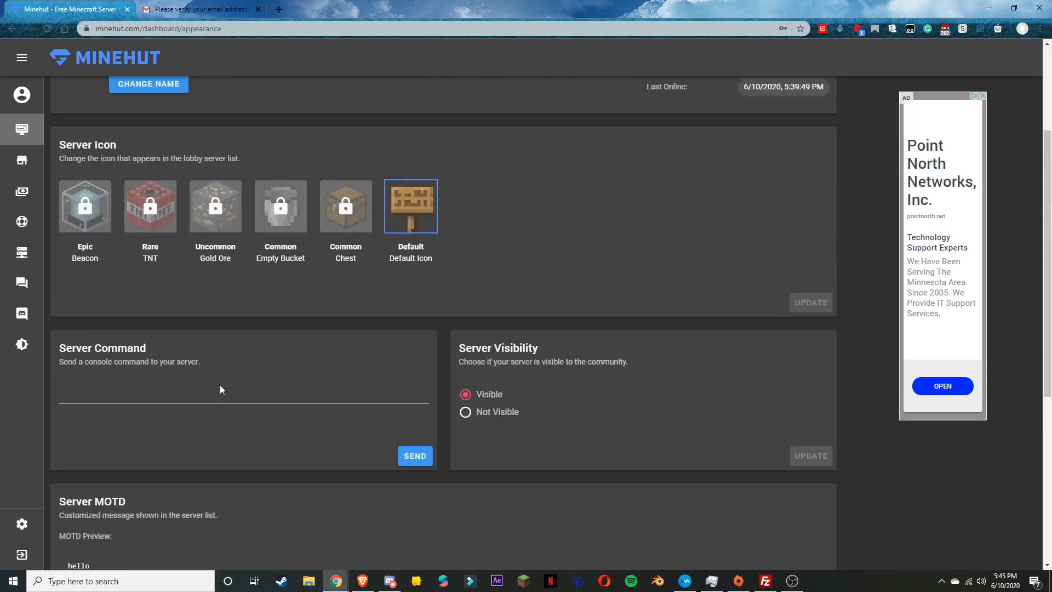
pyautogui.scroll(-3)
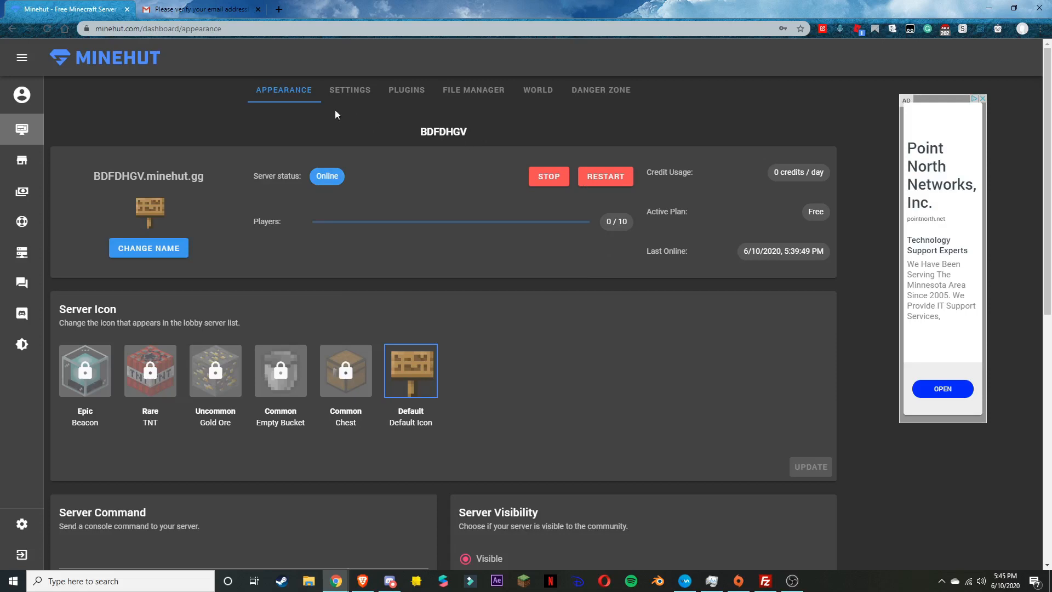
pyautogui.click(349, 89)
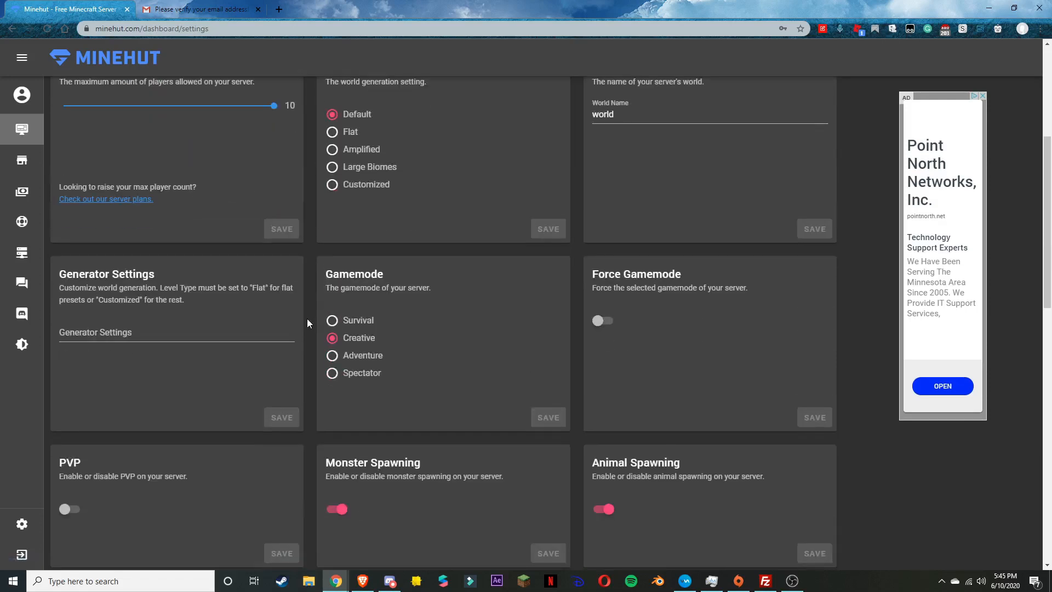
pyautogui.scroll(-3)
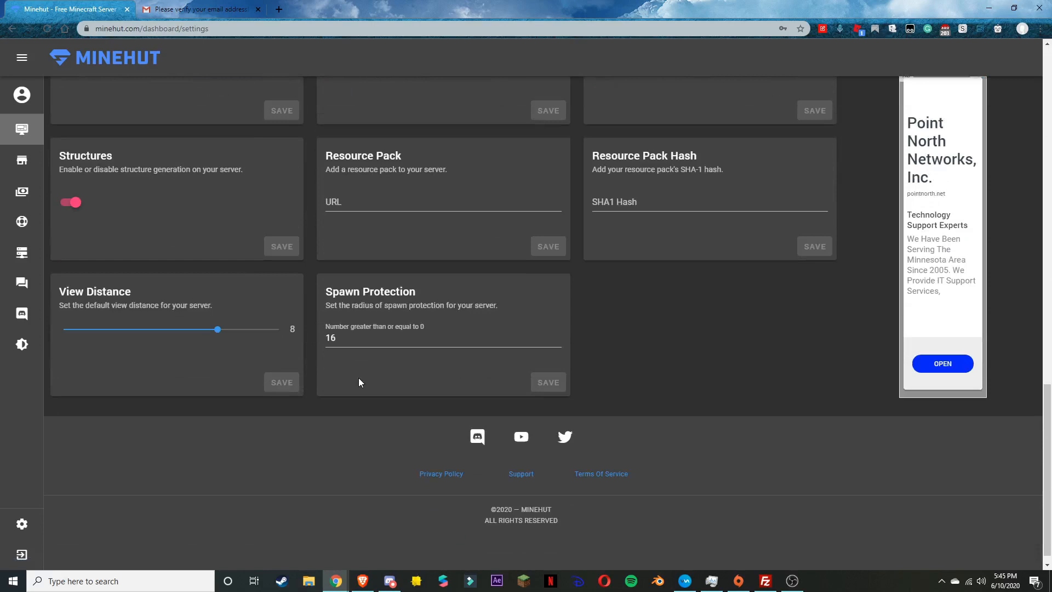